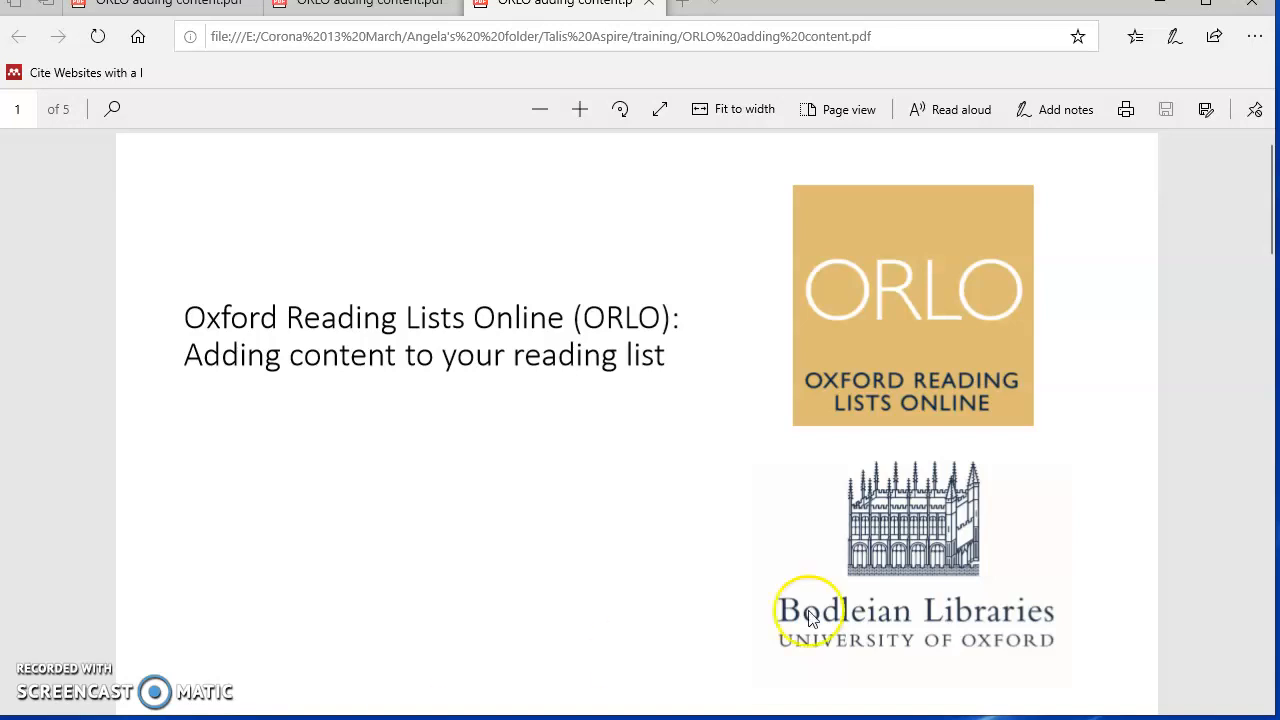
Step: Scroll the ORLO training PDF from page 1 down to the 'Lets get started' slide
{"action": "scroll", "scroll_direction": "down", "scroll_amount": 3}
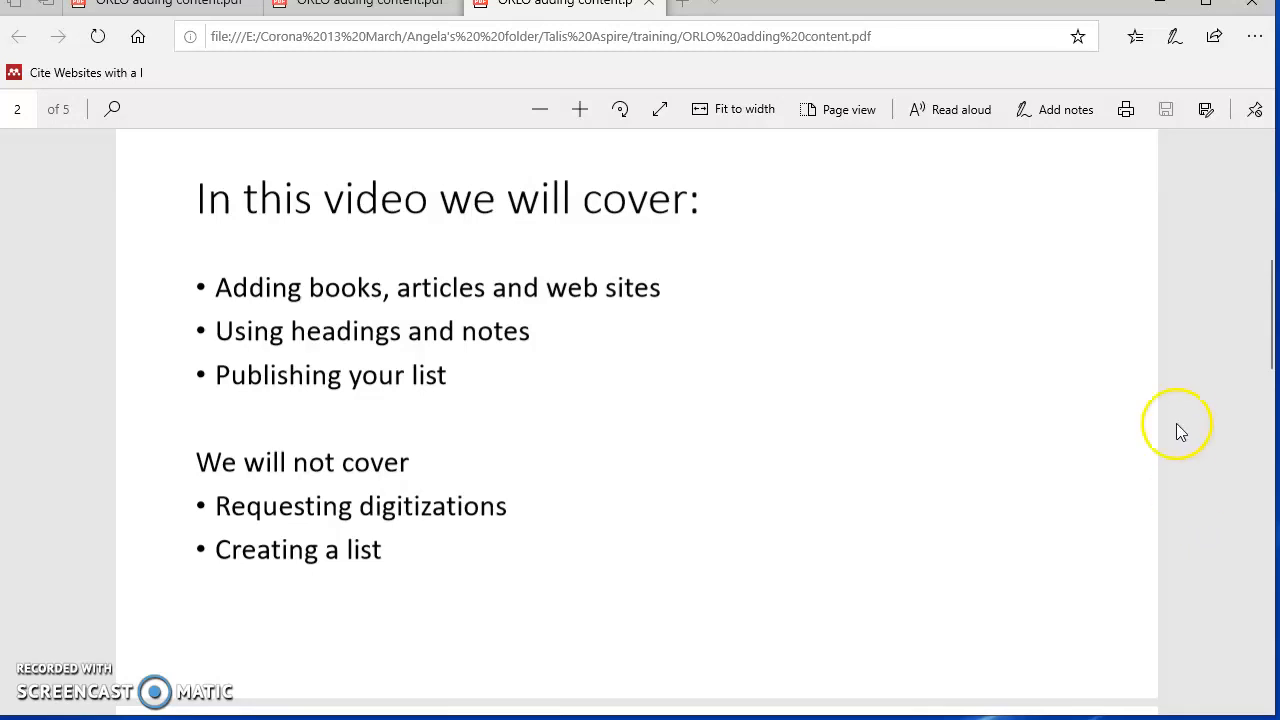
{"action": "scroll", "scroll_direction": "down", "scroll_amount": 3}
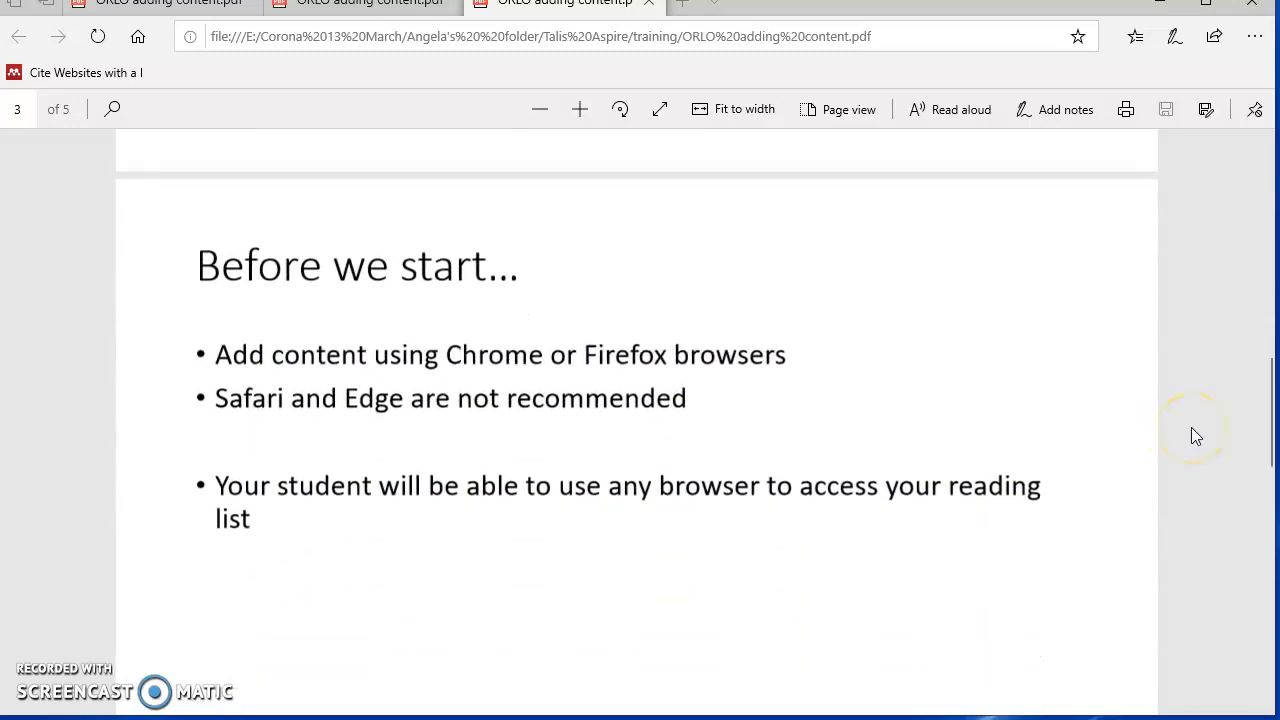
{"action": "scroll", "scroll_direction": "down", "scroll_amount": 3}
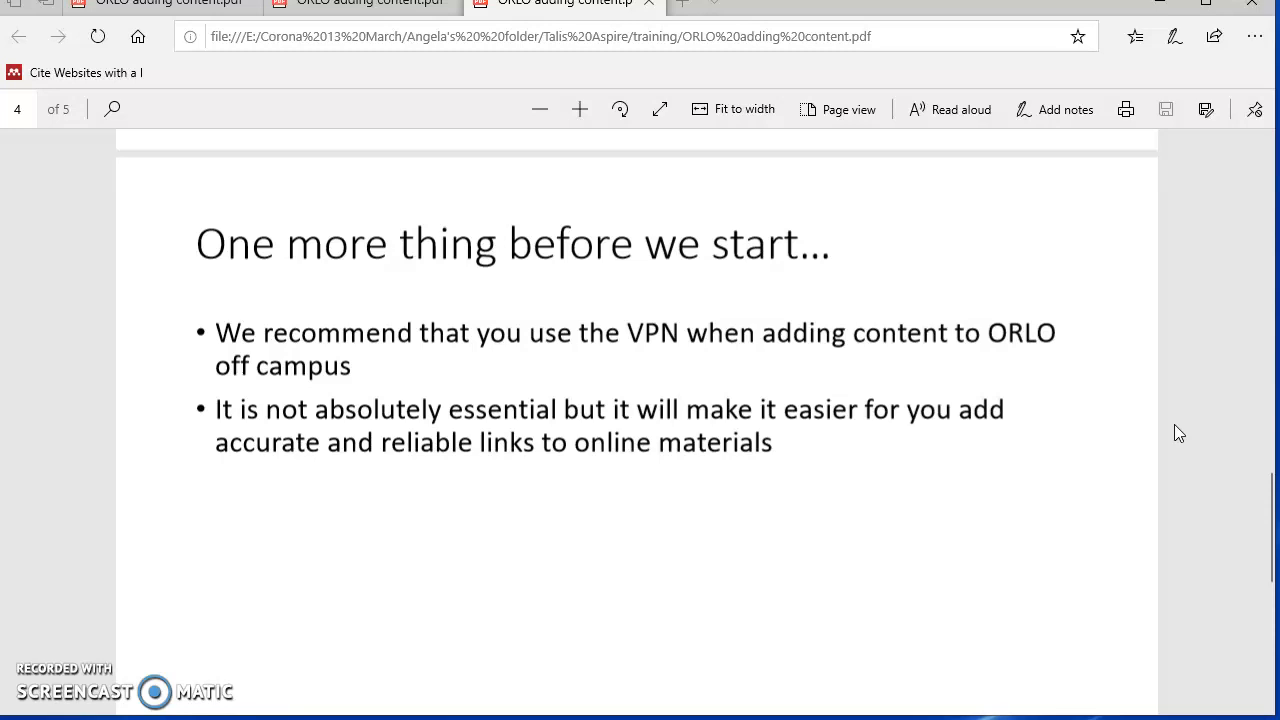
{"action": "scroll", "scroll_direction": "down", "scroll_amount": 3}
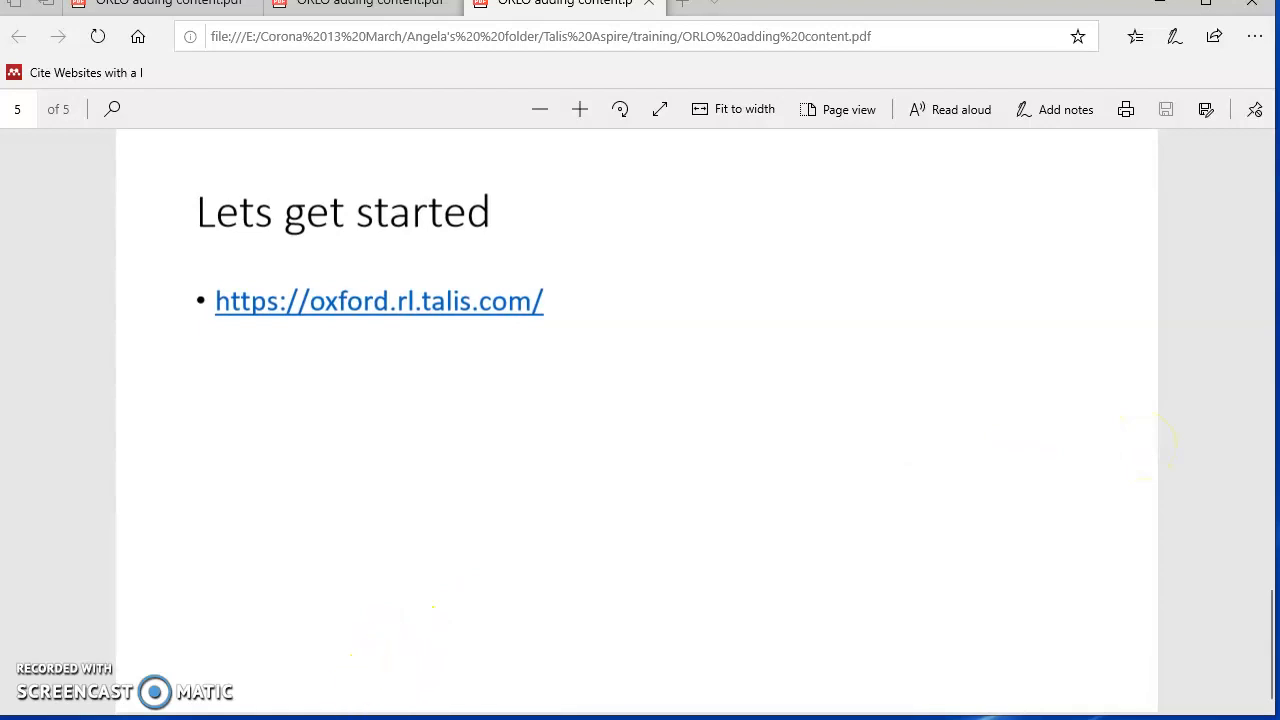
Step: Follow the oxford.rl.talis.com link and log in to reach My Reading Lists
{"action": "left_click", "coordinate": [380, 300]}
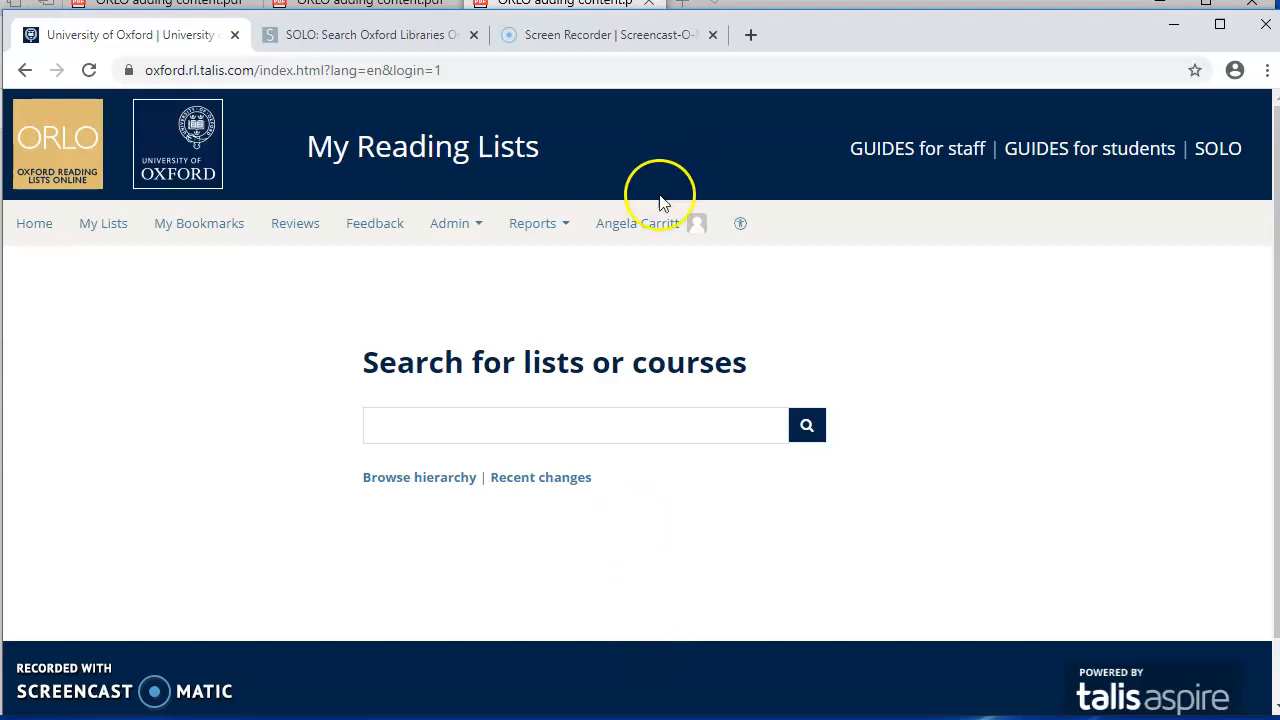
{"action": "mouse_move", "coordinate": [648, 240]}
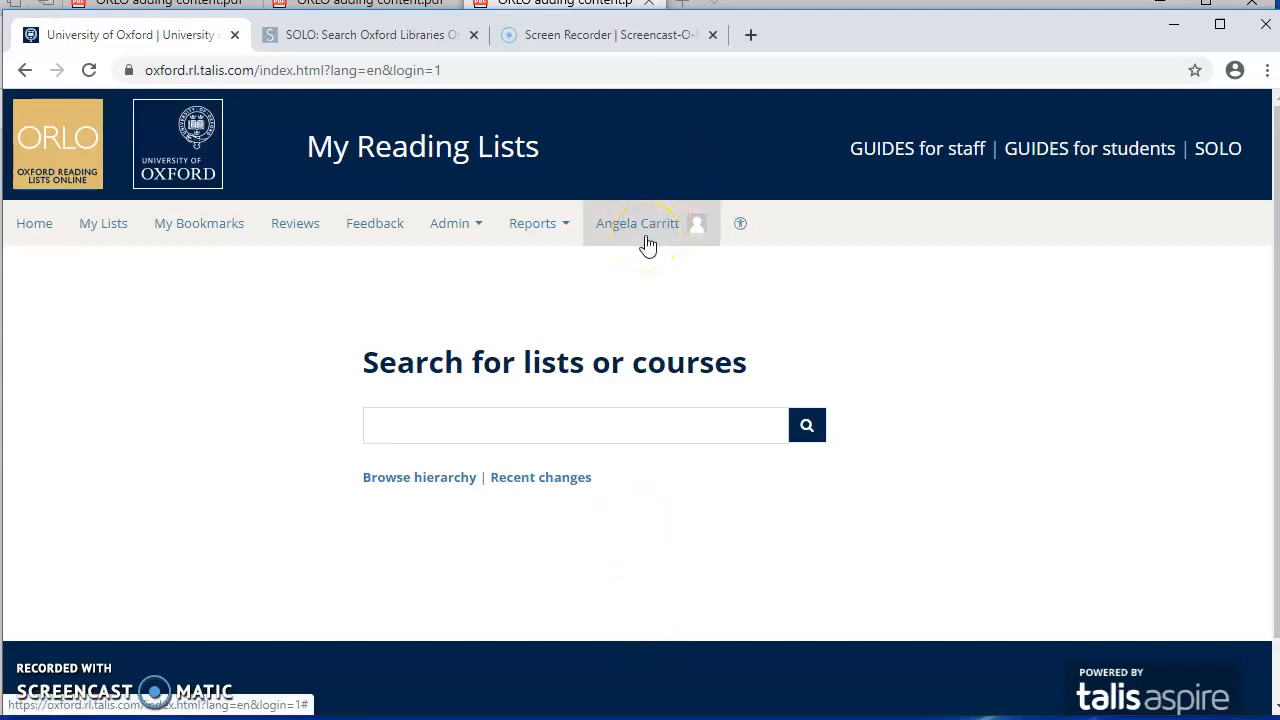
{"action": "left_click", "coordinate": [576, 424]}
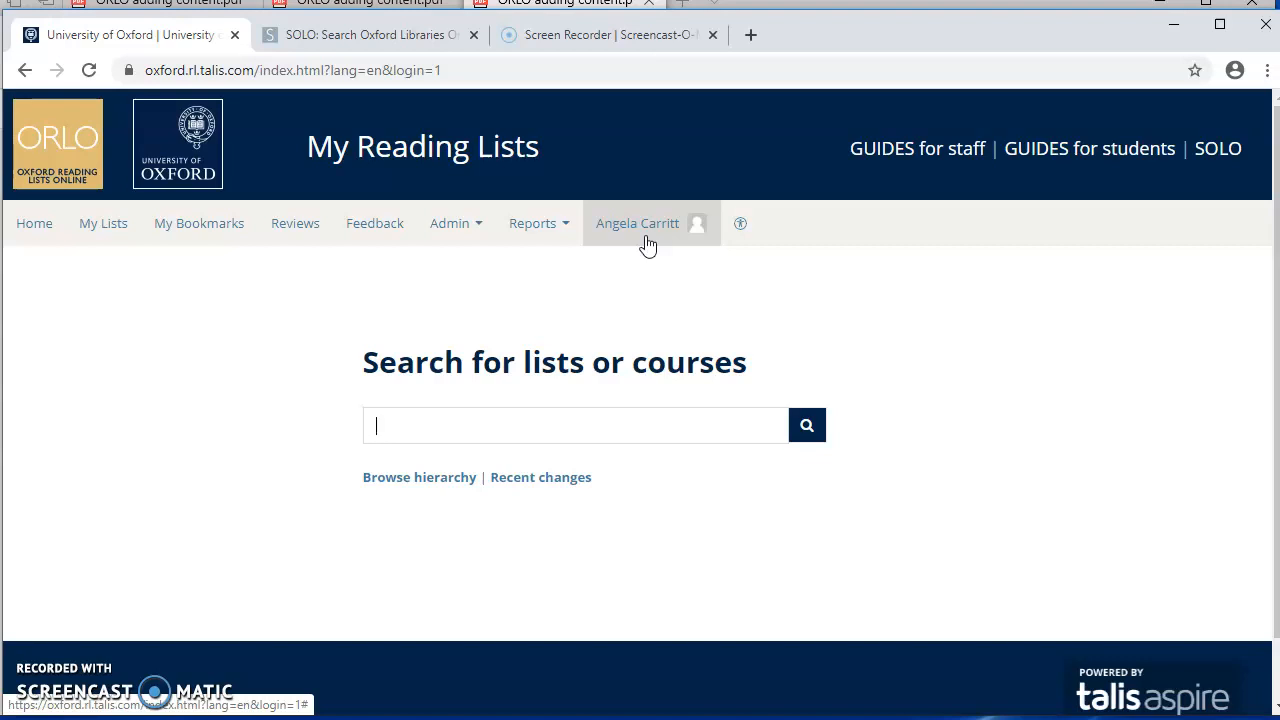
{"action": "mouse_move", "coordinate": [976, 336]}
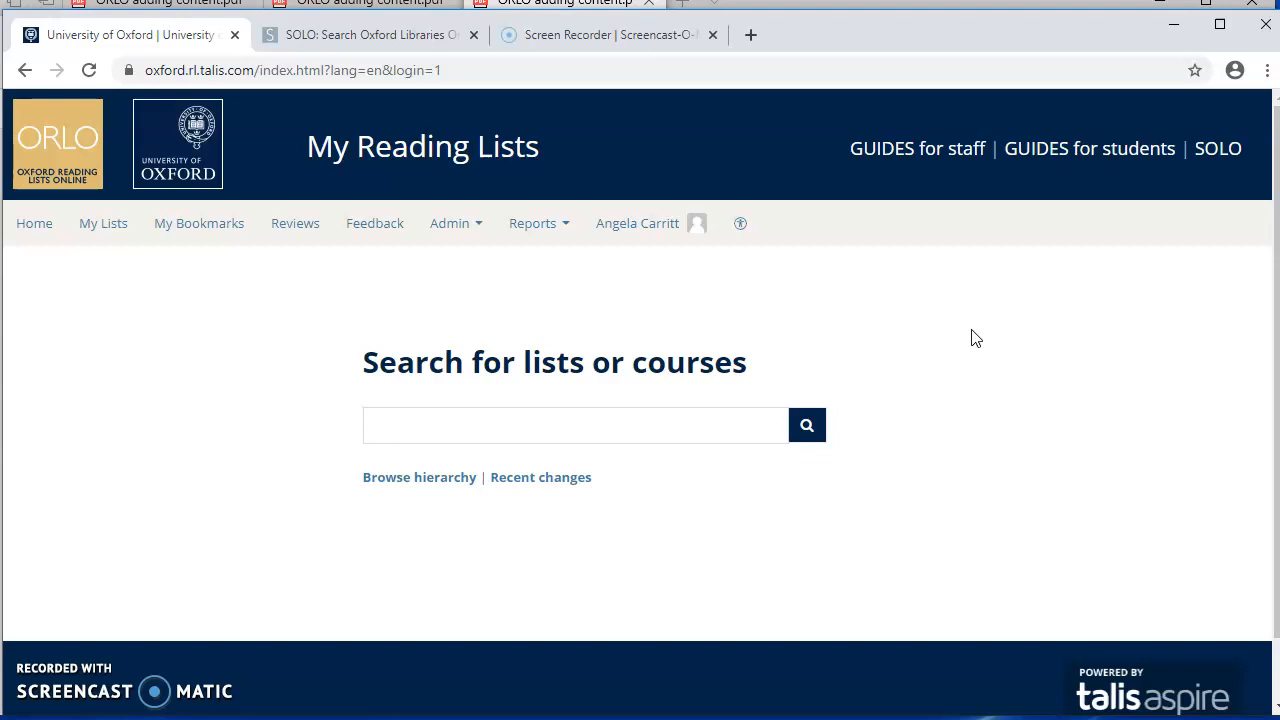
{"action": "left_click", "coordinate": [576, 424]}
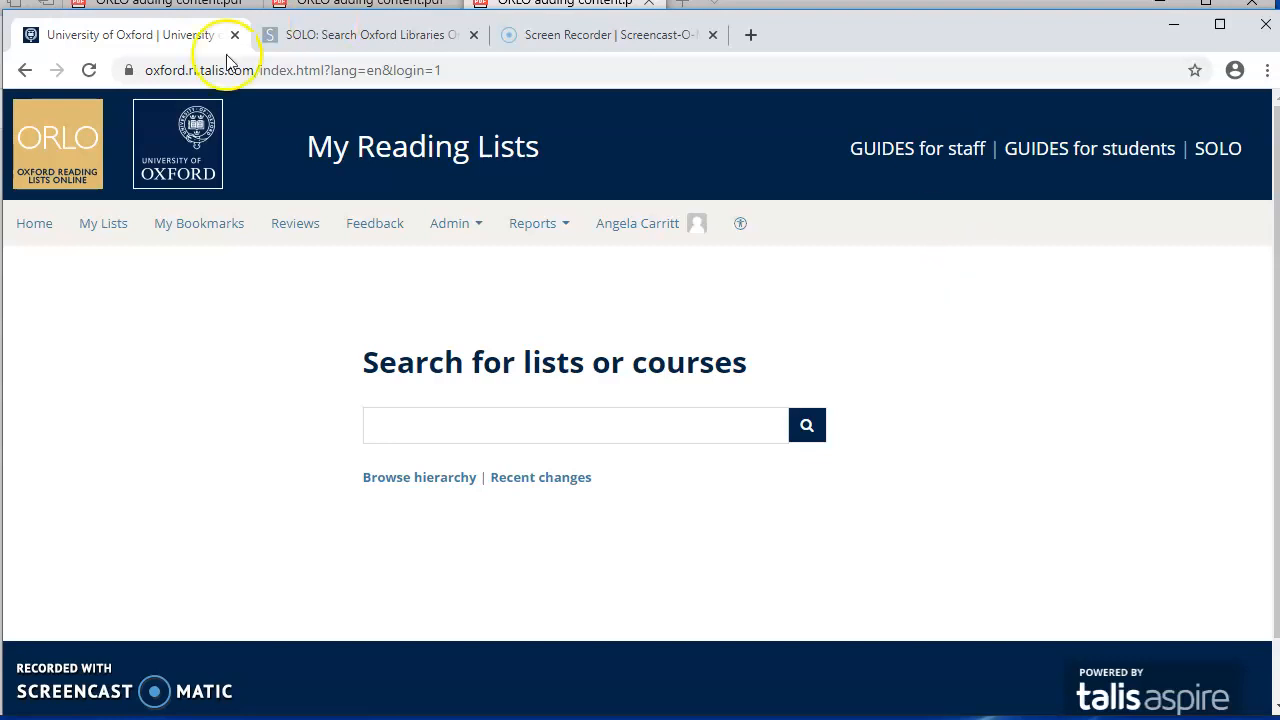
{"action": "mouse_move", "coordinate": [332, 104]}
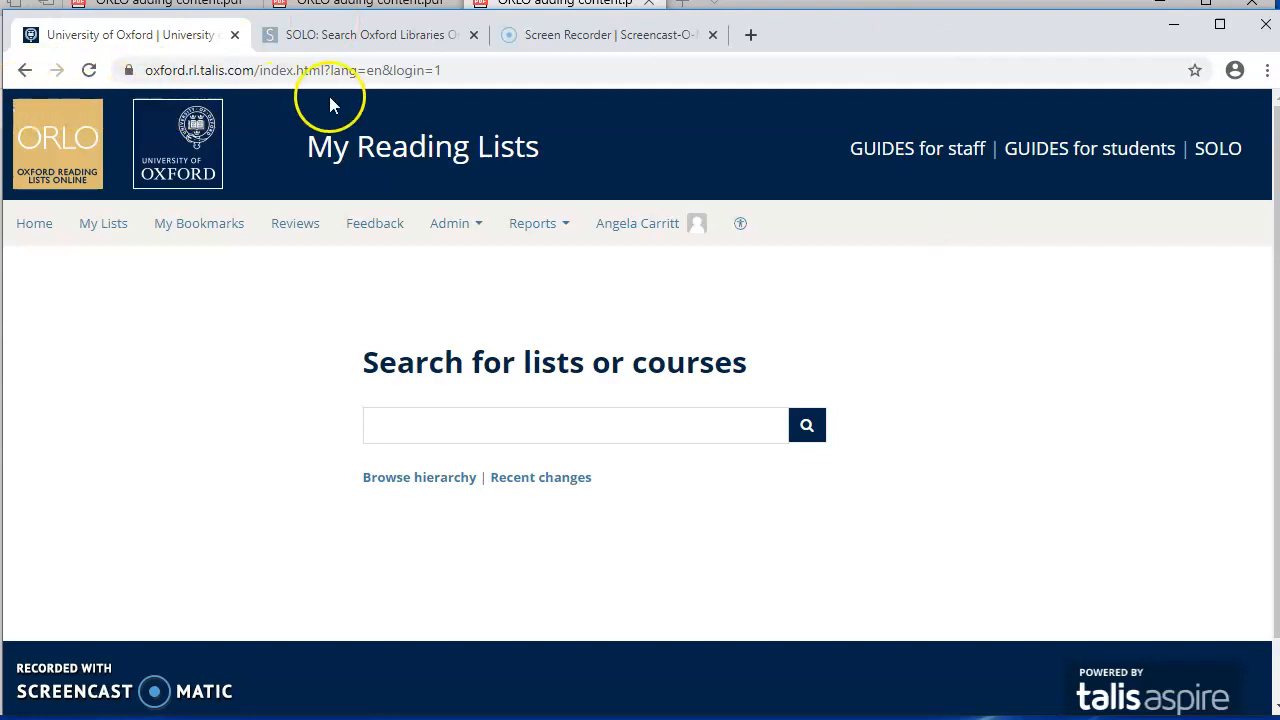
{"action": "mouse_move", "coordinate": [380, 104]}
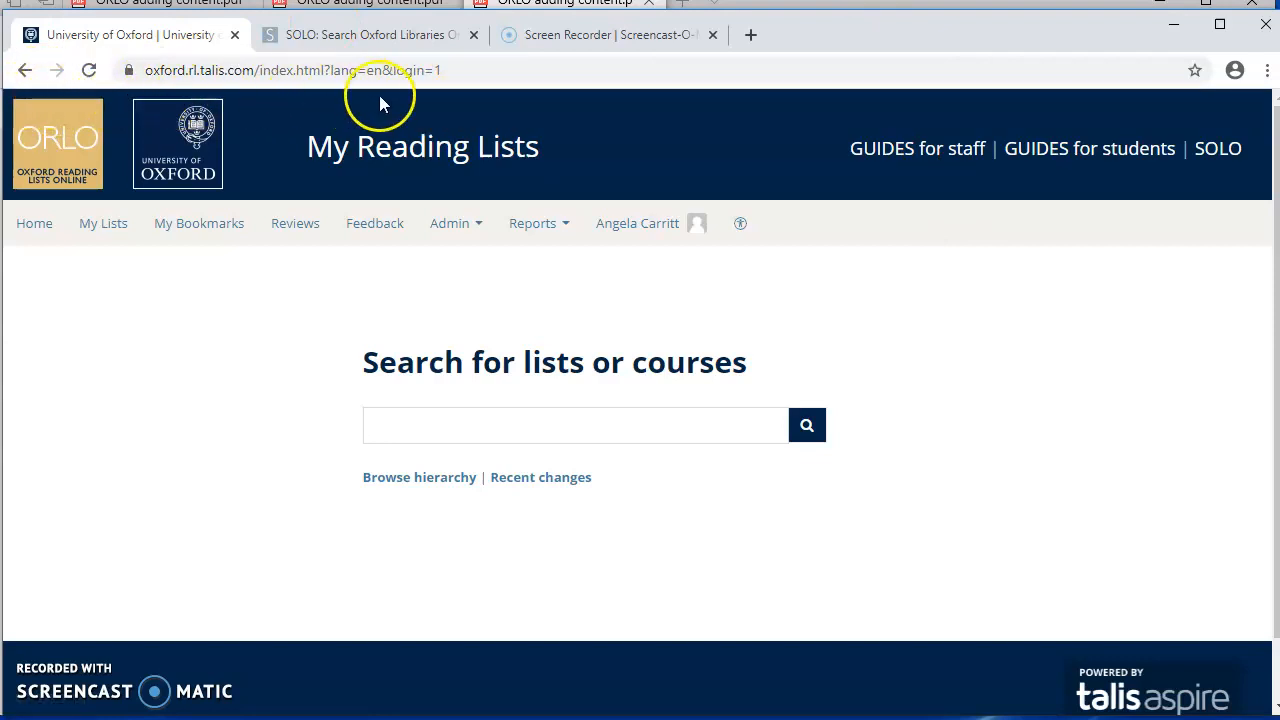
{"action": "left_click", "coordinate": [576, 424]}
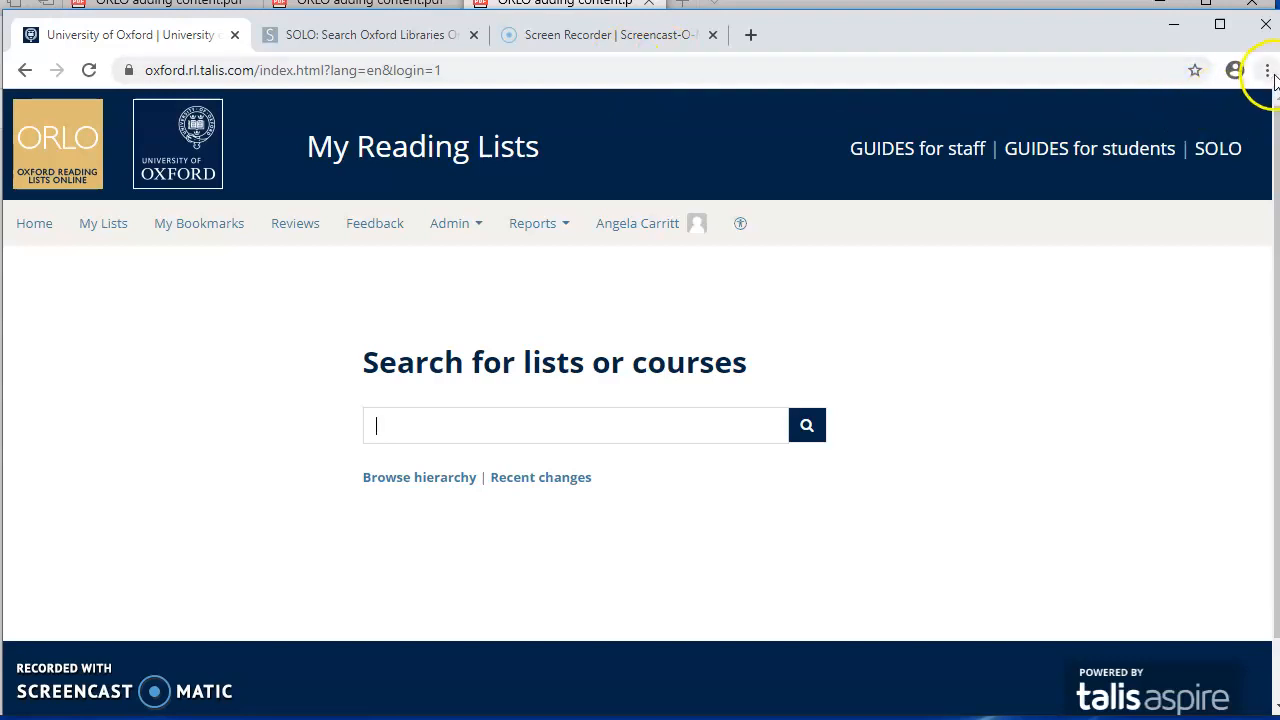
Step: Turn on Show bookmarks bar from Chrome's Bookmarks menu
{"action": "left_click", "coordinate": [1268, 70]}
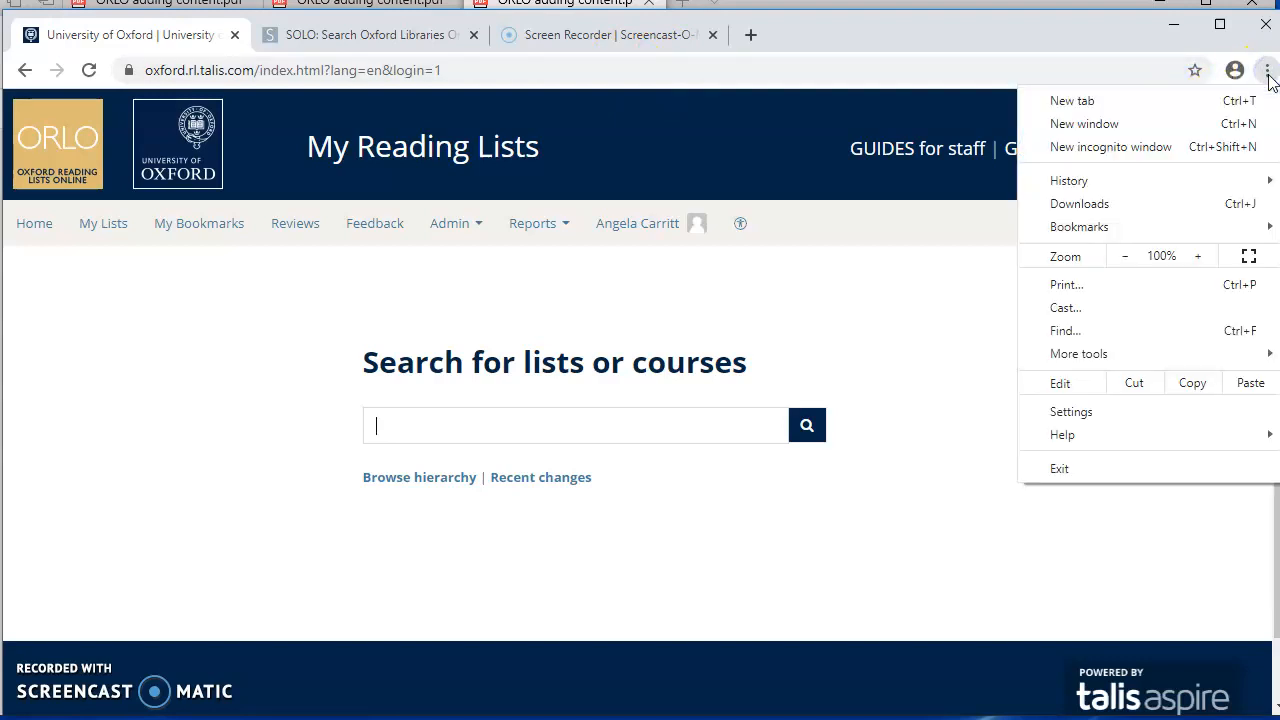
{"action": "mouse_move", "coordinate": [1170, 204]}
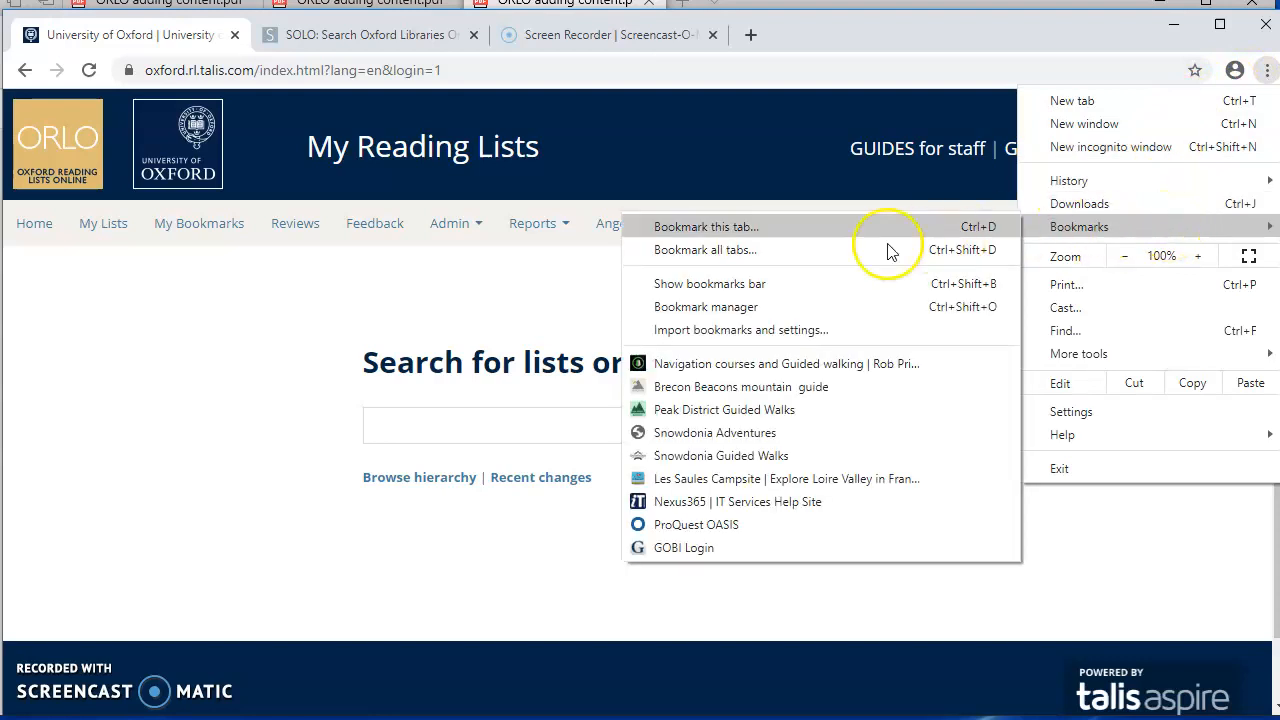
{"action": "mouse_move", "coordinate": [838, 284]}
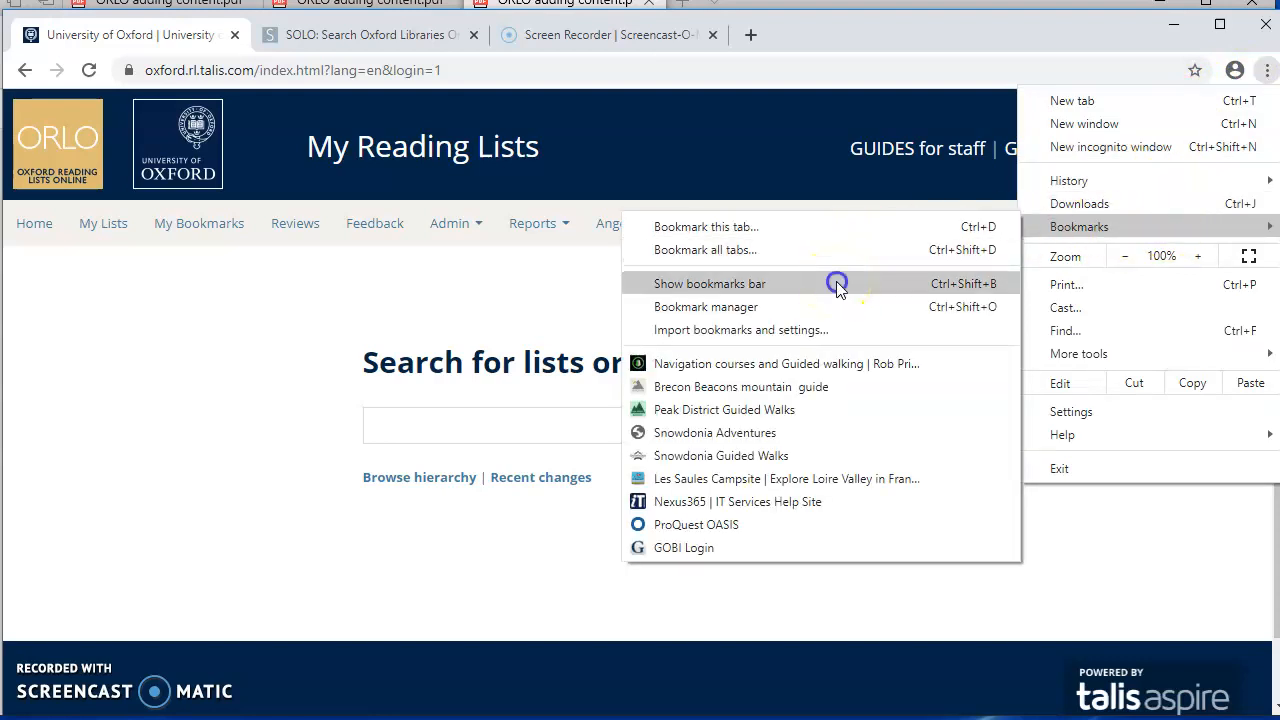
{"action": "left_click", "coordinate": [708, 284]}
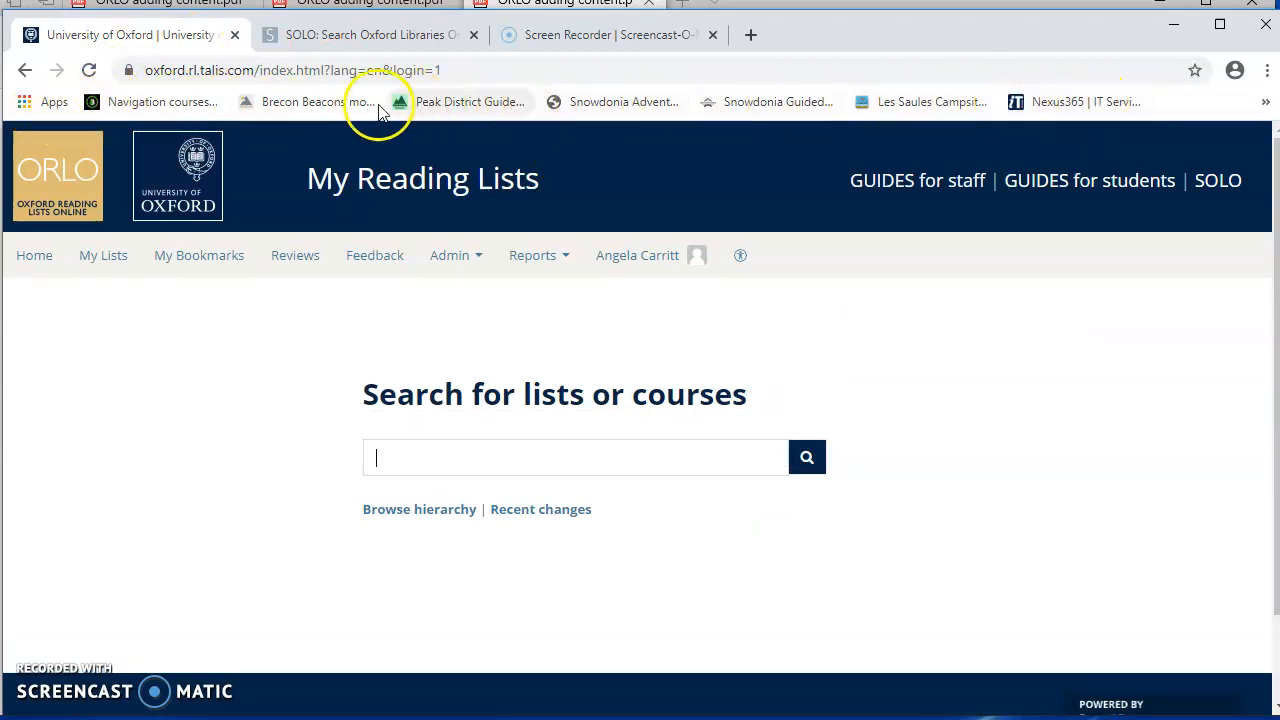
{"action": "mouse_move", "coordinate": [616, 148]}
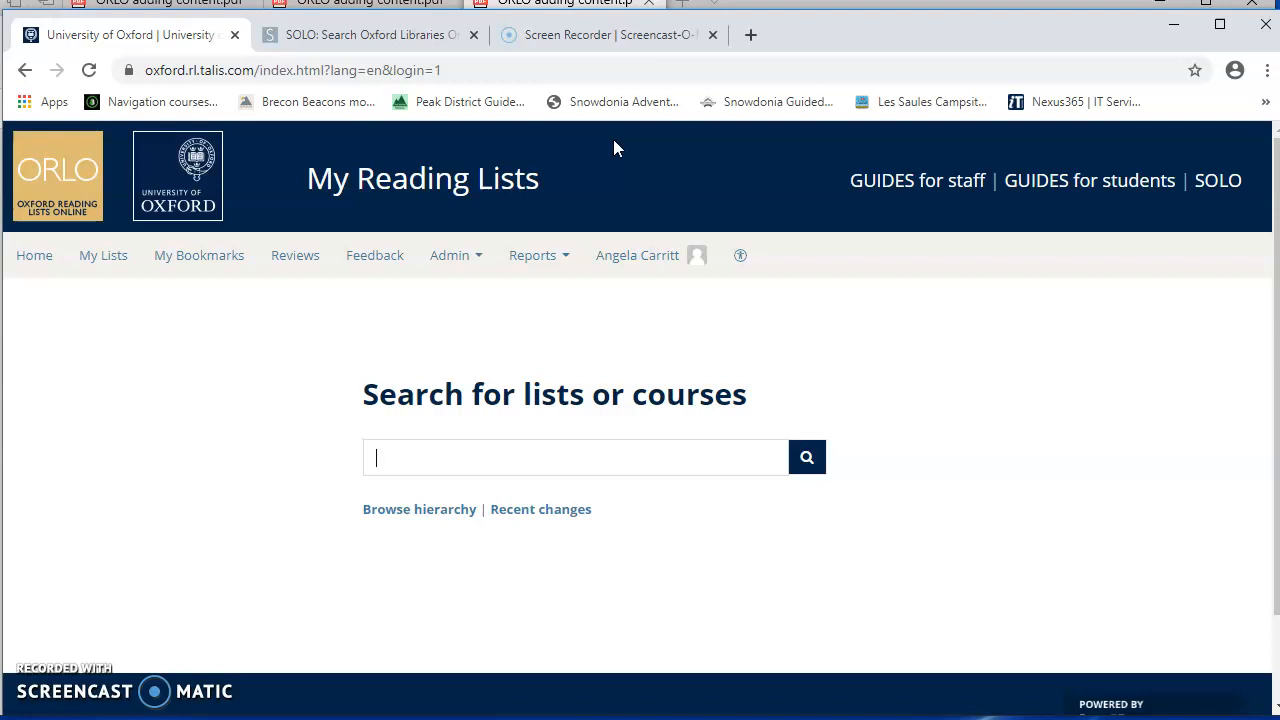
Step: Run Install Bookmark Button and drag 'Add to My Bookmarks' onto the bookmarks bar
{"action": "left_click", "coordinate": [200, 256]}
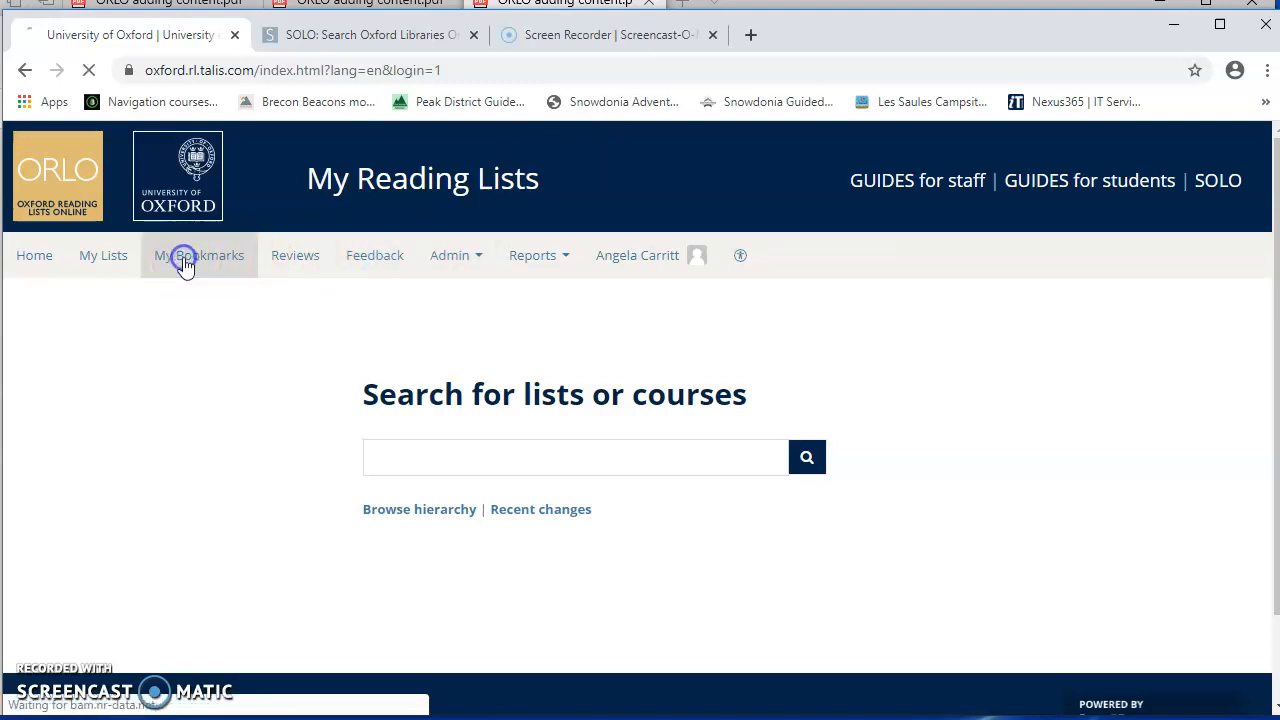
{"action": "left_click", "coordinate": [200, 256]}
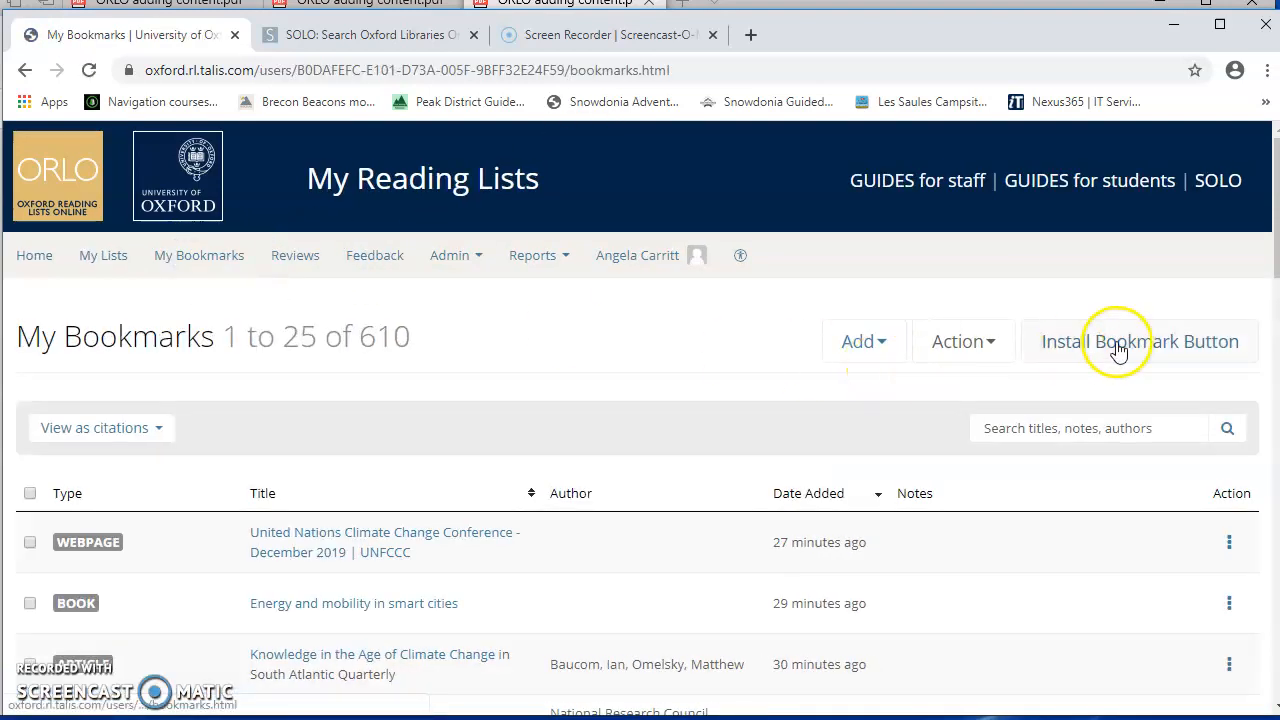
{"action": "left_click", "coordinate": [1140, 340]}
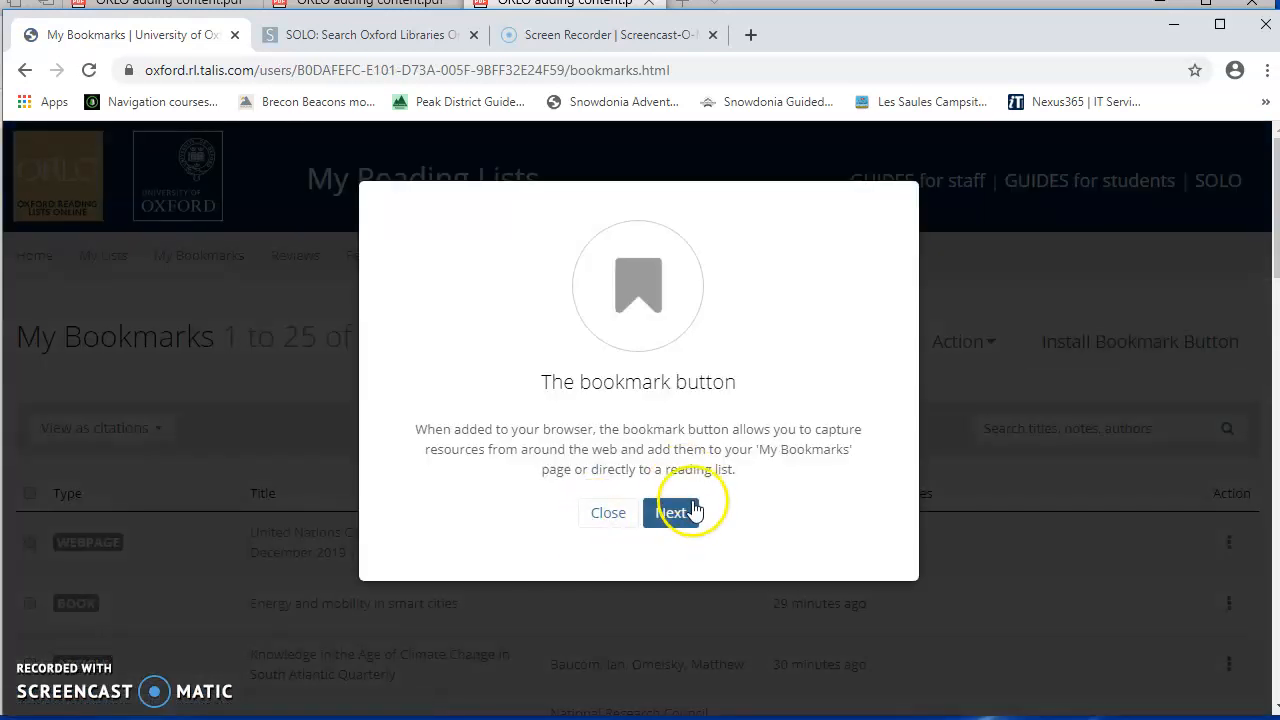
{"action": "left_click", "coordinate": [674, 512]}
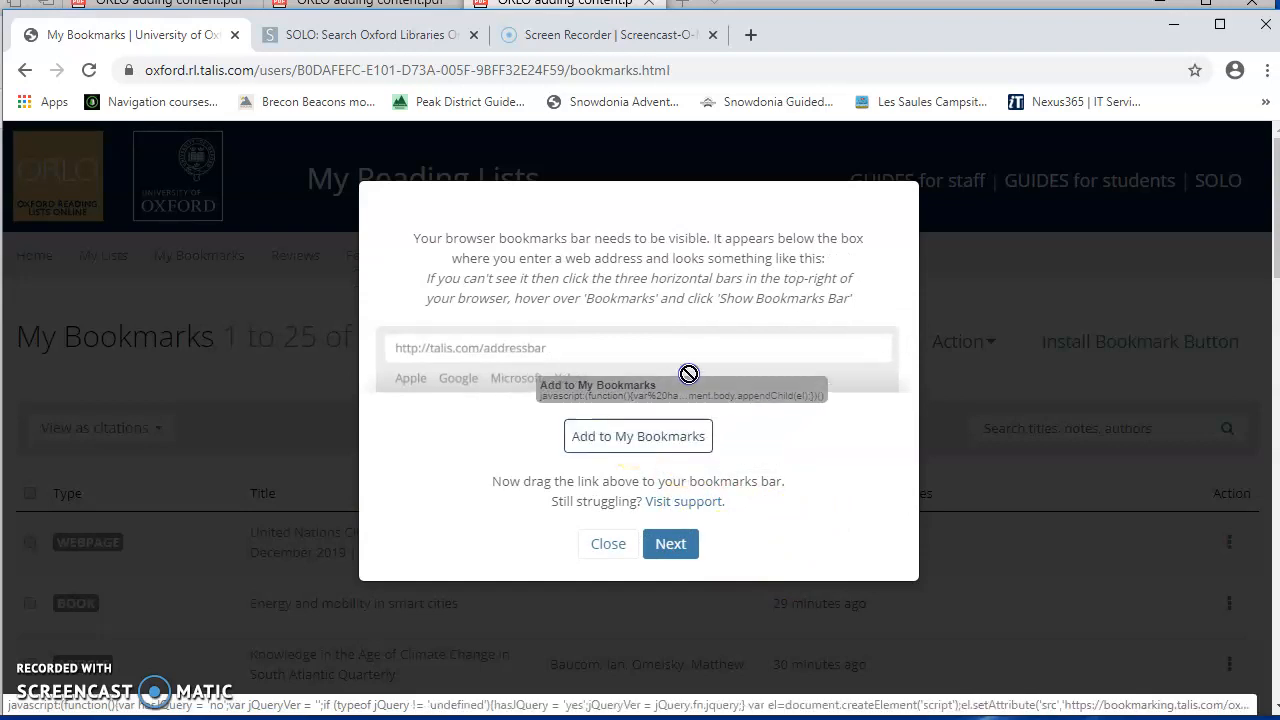
{"action": "left_click_drag", "start_coordinate": [638, 436], "coordinate": [932, 96]}
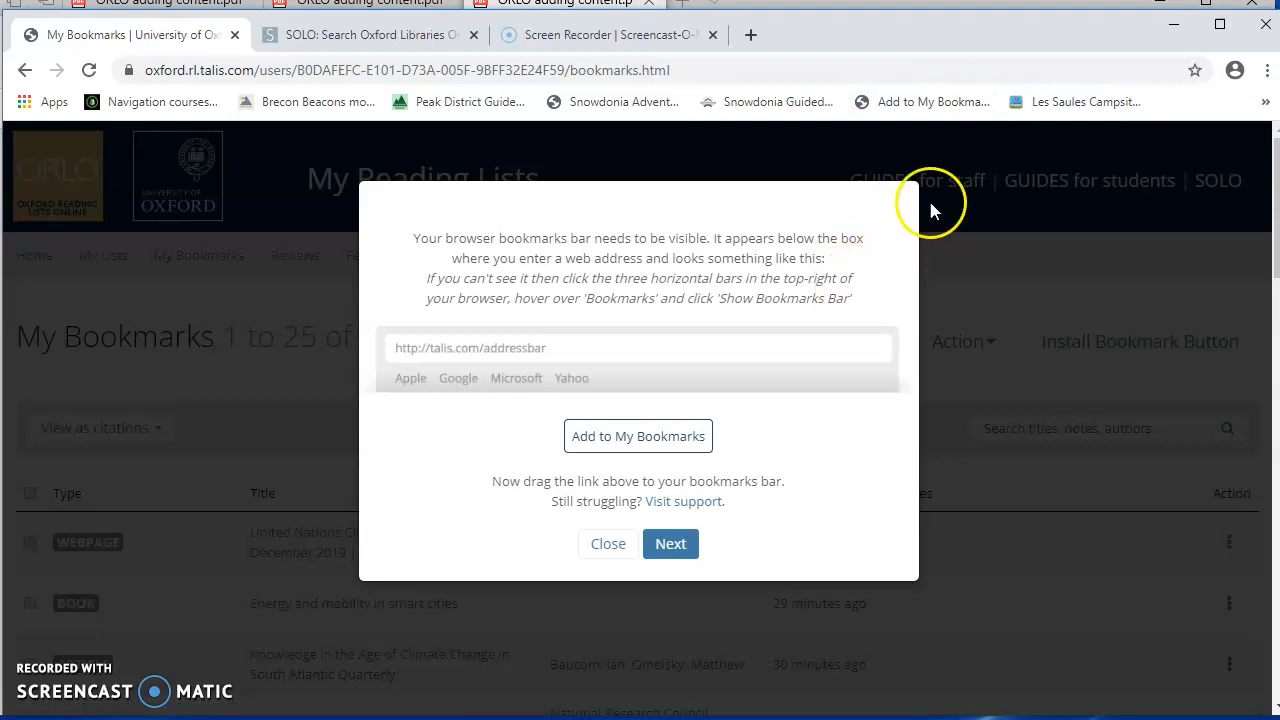
{"action": "mouse_move", "coordinate": [924, 100]}
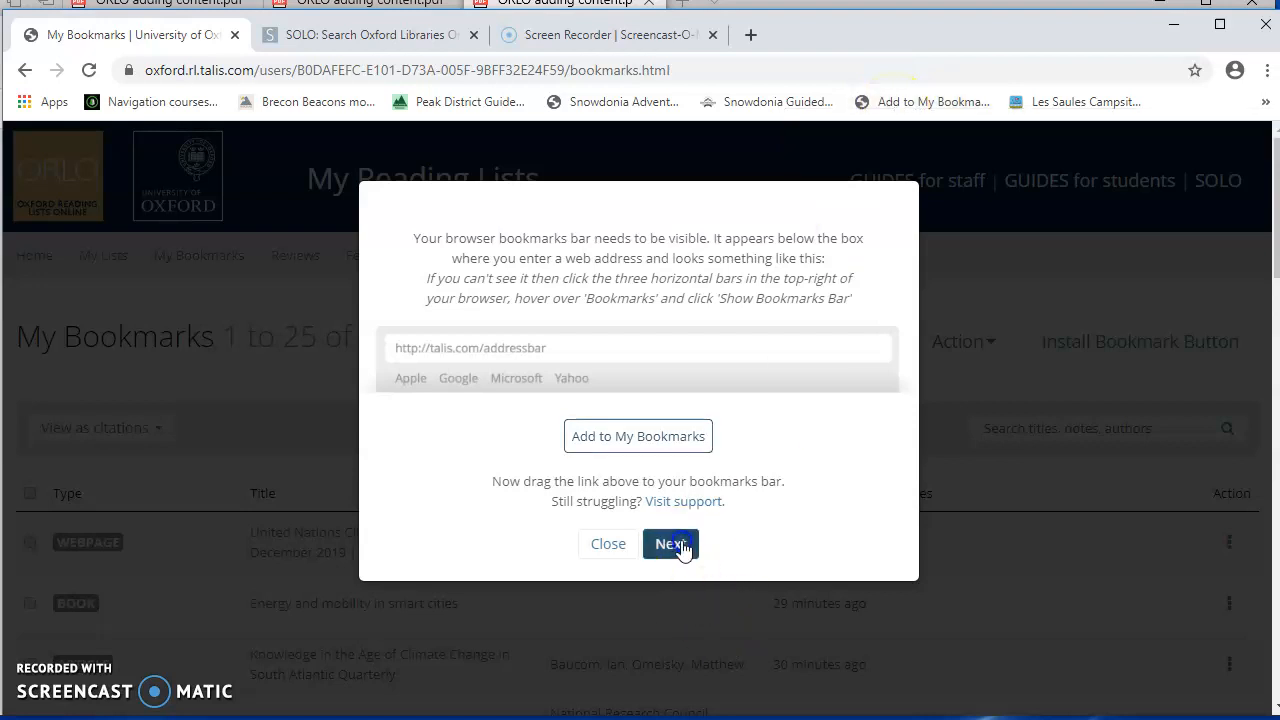
{"action": "left_click", "coordinate": [670, 544]}
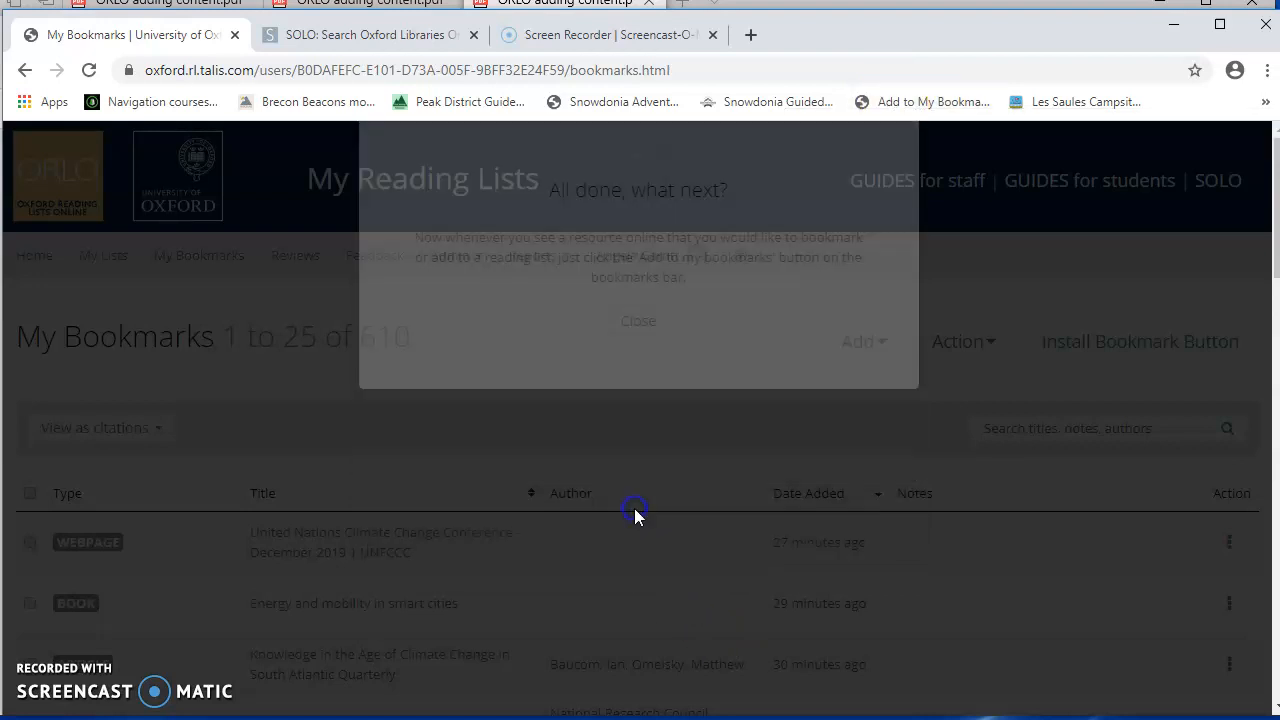
{"action": "left_click", "coordinate": [636, 320]}
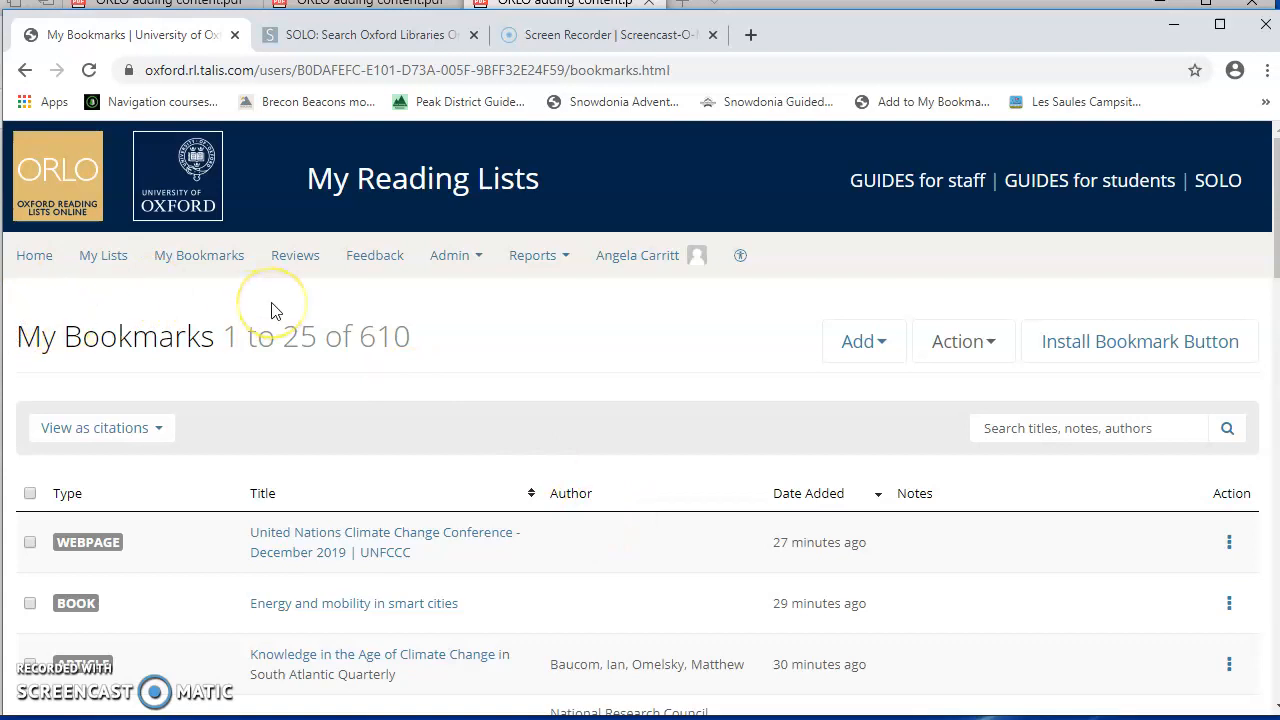
{"action": "mouse_move", "coordinate": [212, 344]}
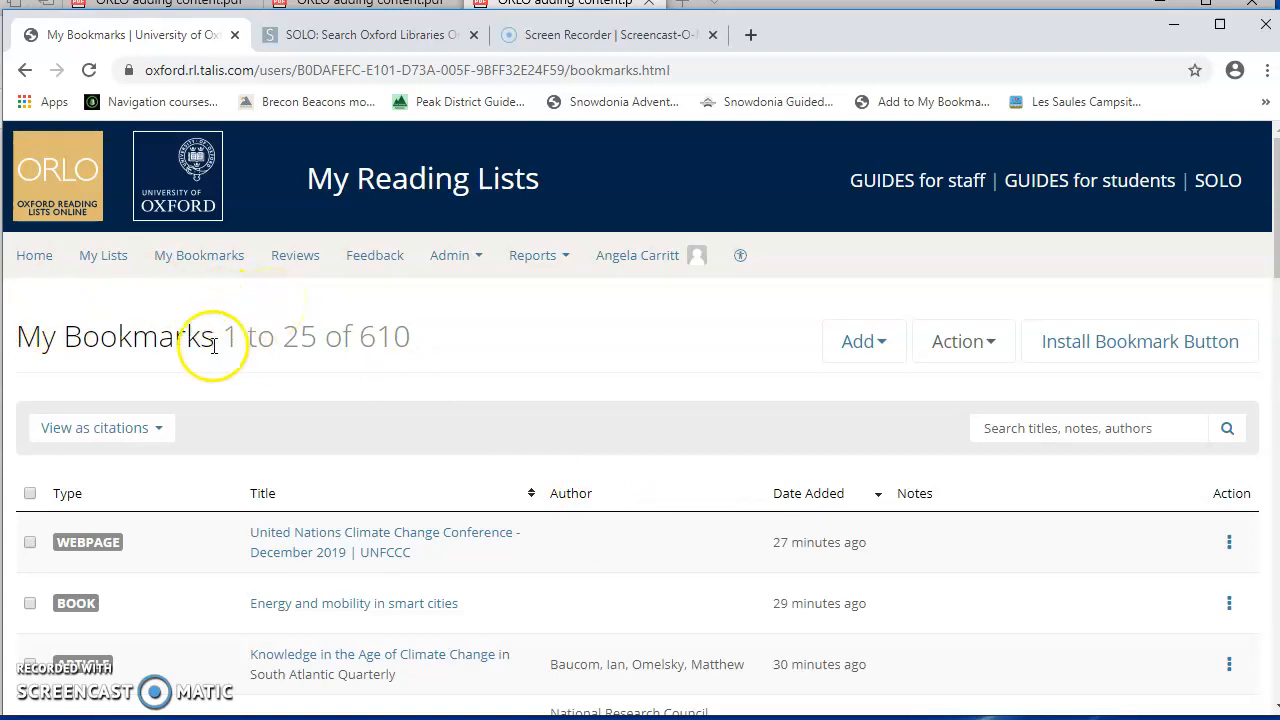
Step: Add a 'Week 1' section described 'this week we will be considering..' to the empty list
{"action": "left_click", "coordinate": [104, 256]}
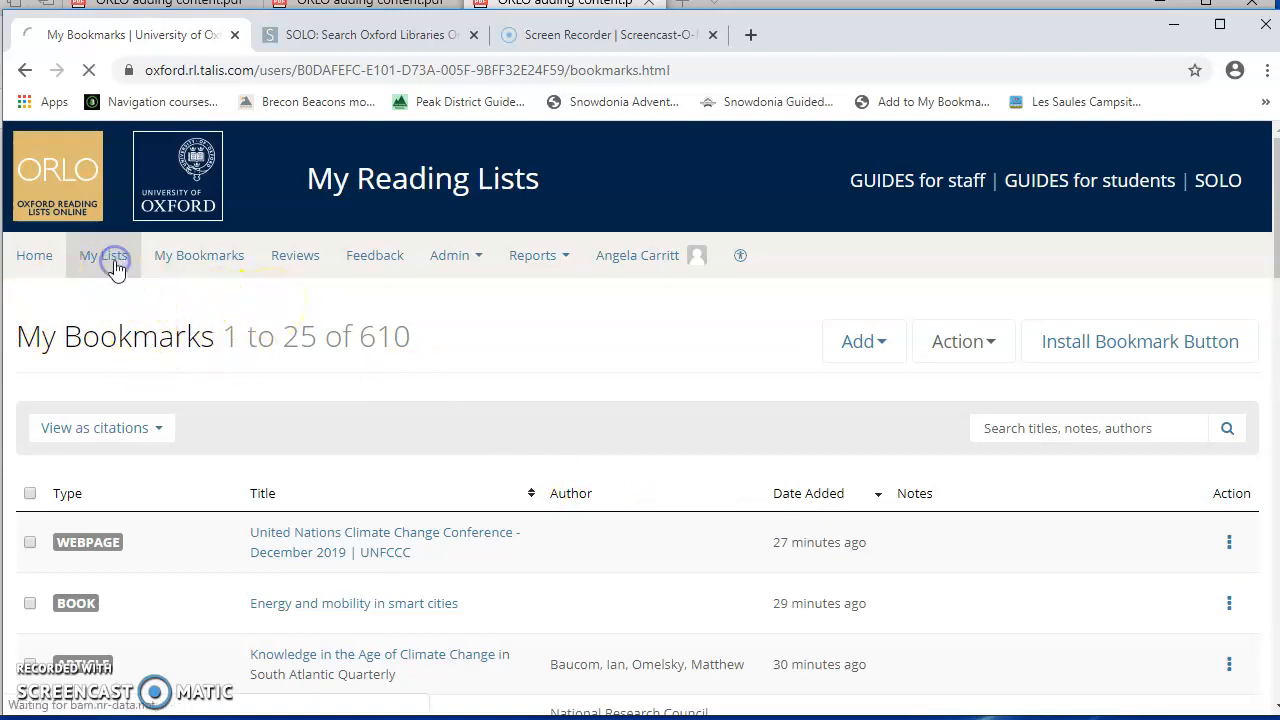
{"action": "left_click", "coordinate": [104, 256]}
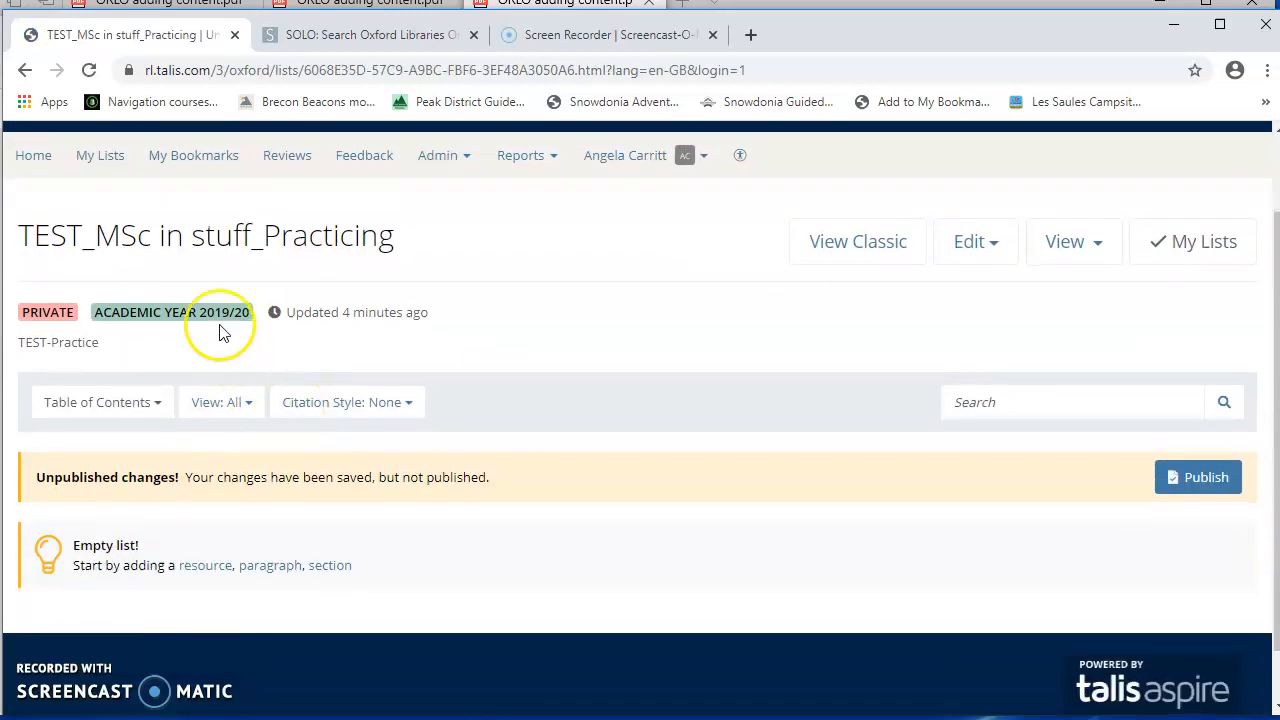
{"action": "mouse_move", "coordinate": [308, 288]}
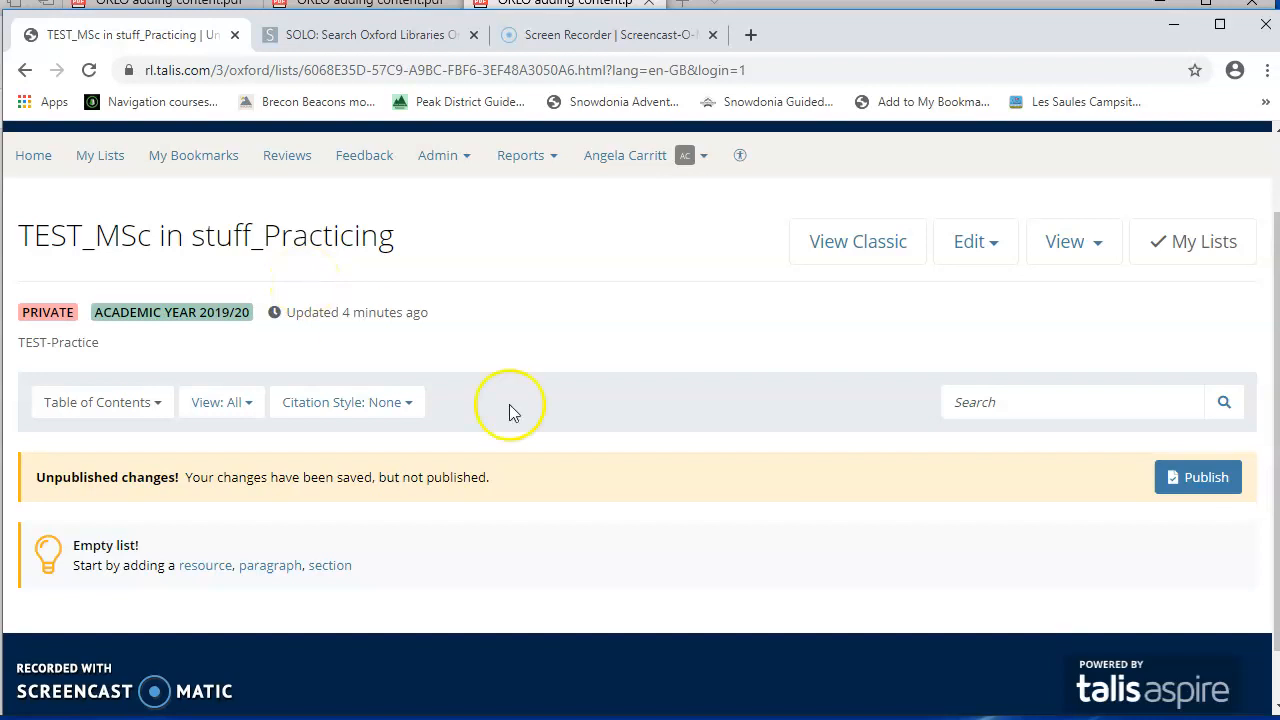
{"action": "mouse_move", "coordinate": [616, 488]}
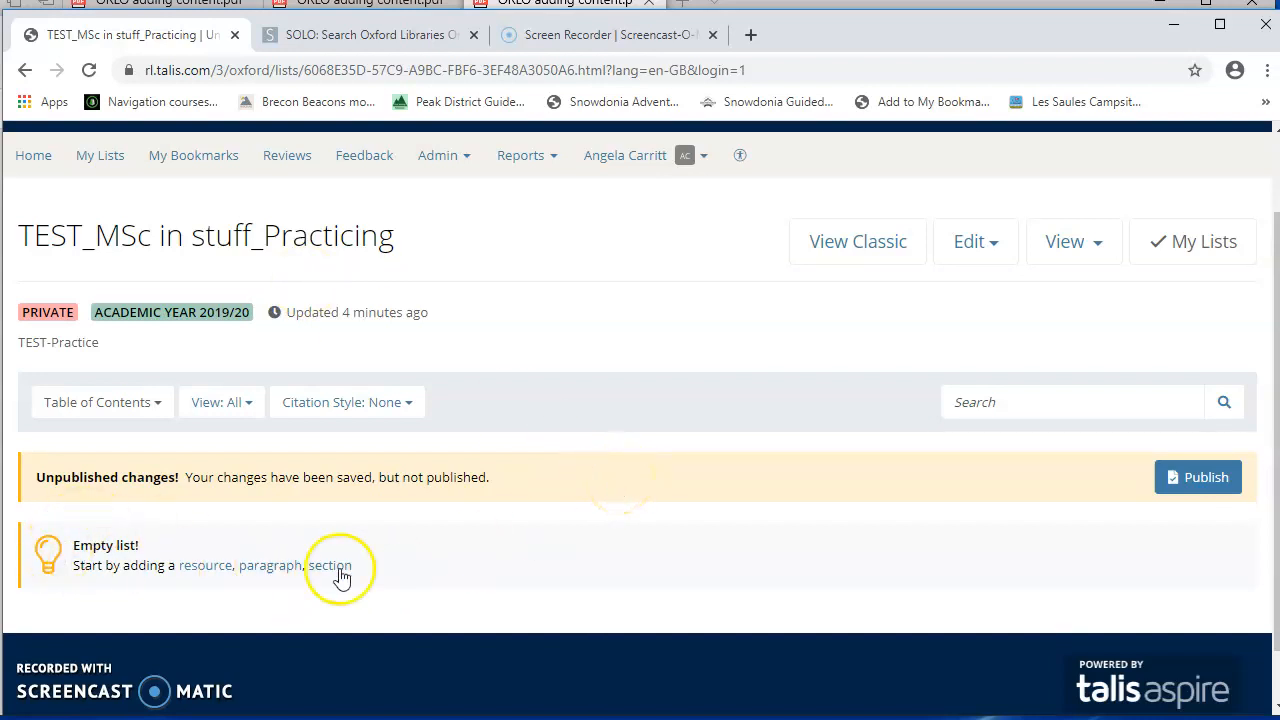
{"action": "left_click", "coordinate": [330, 564]}
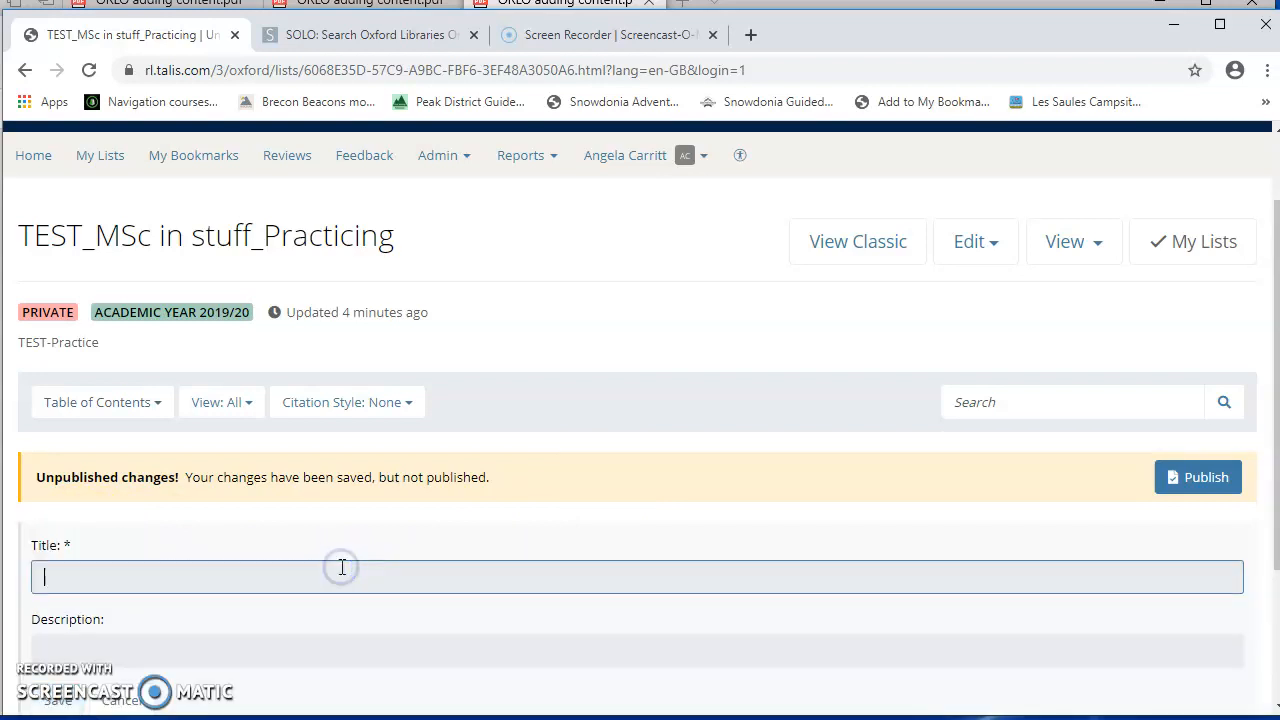
{"action": "type", "text": "Week 1"}
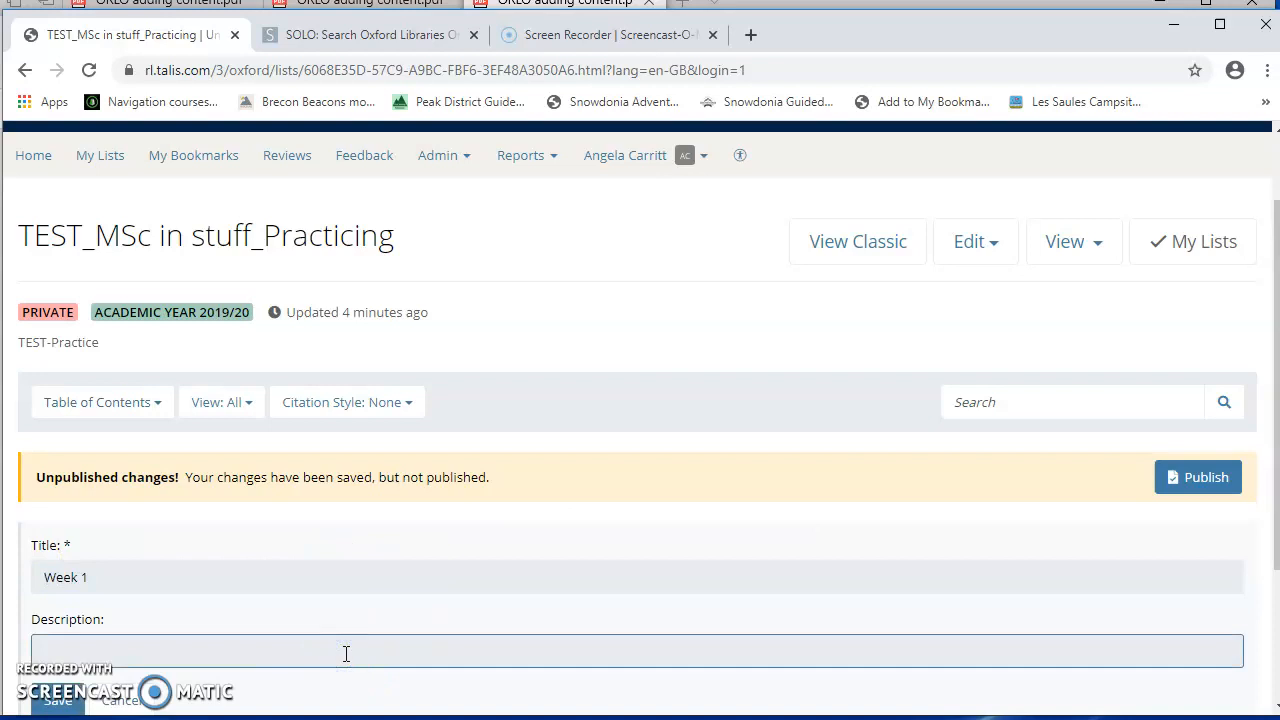
{"action": "type", "text": "this week we will be"}
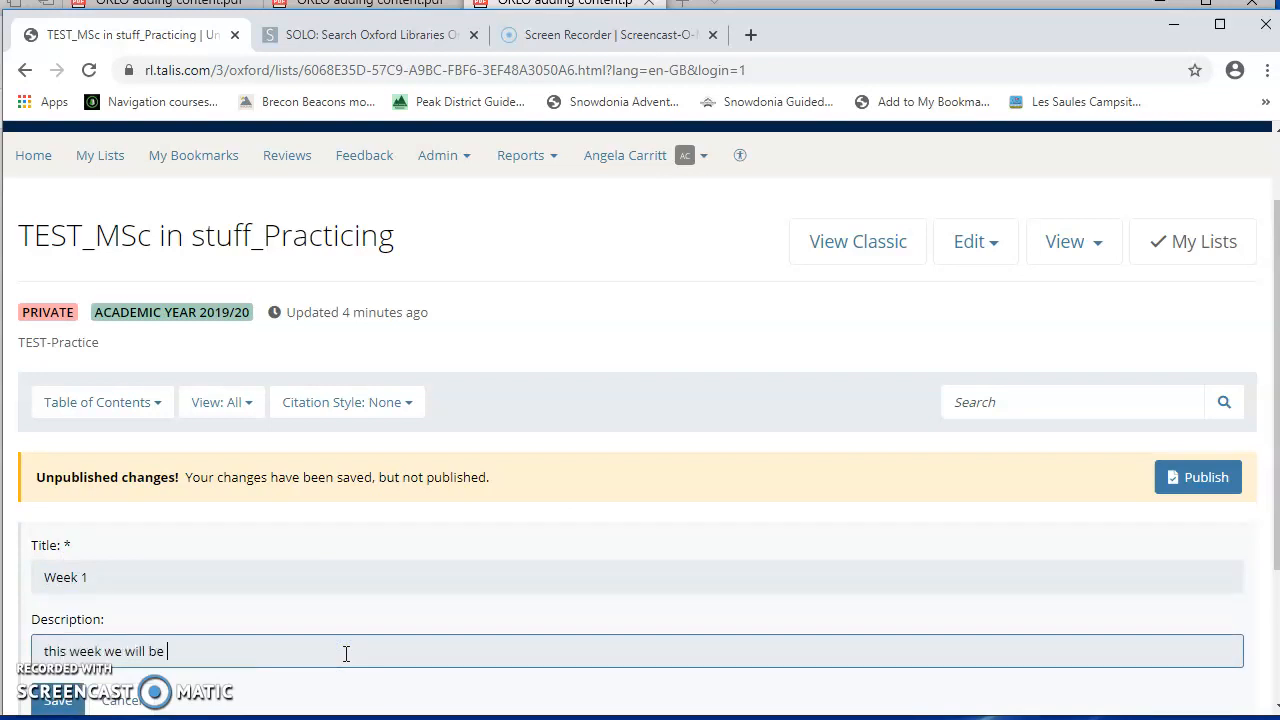
{"action": "type", "text": "considering.."}
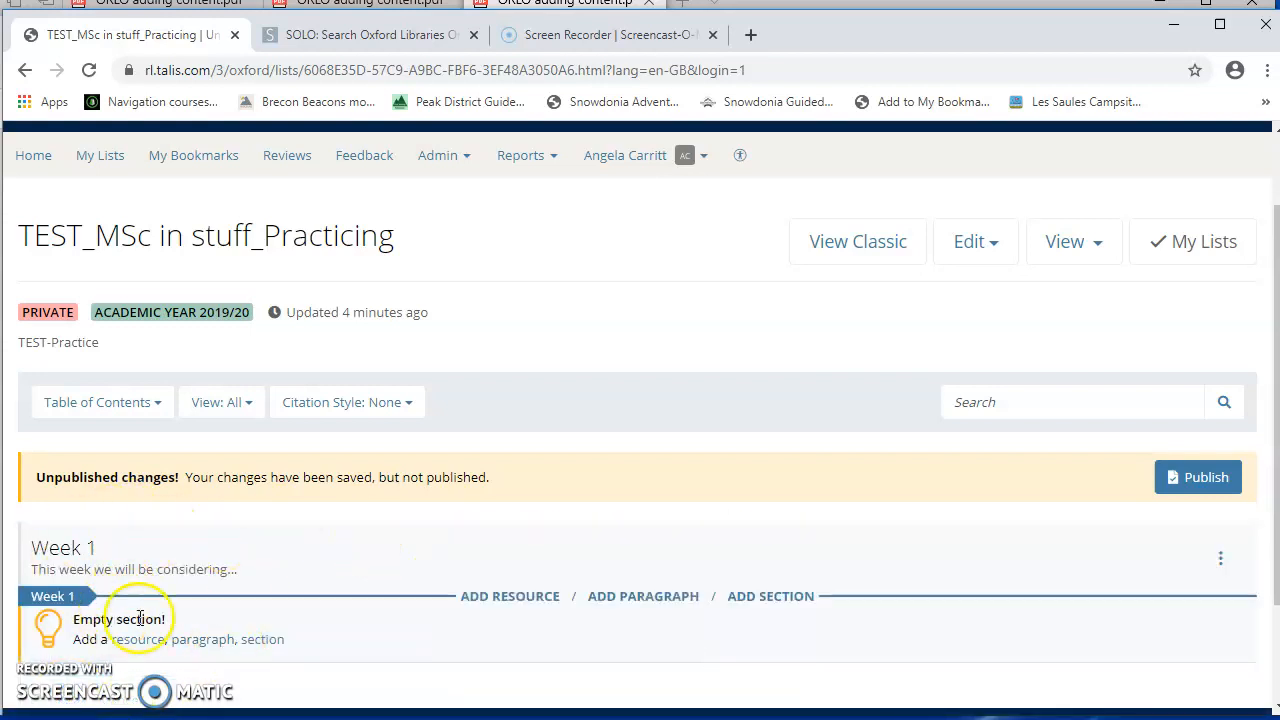
Step: Create a new section titled 'Week 2' under Week 1
{"action": "scroll", "scroll_direction": "down", "scroll_amount": 3}
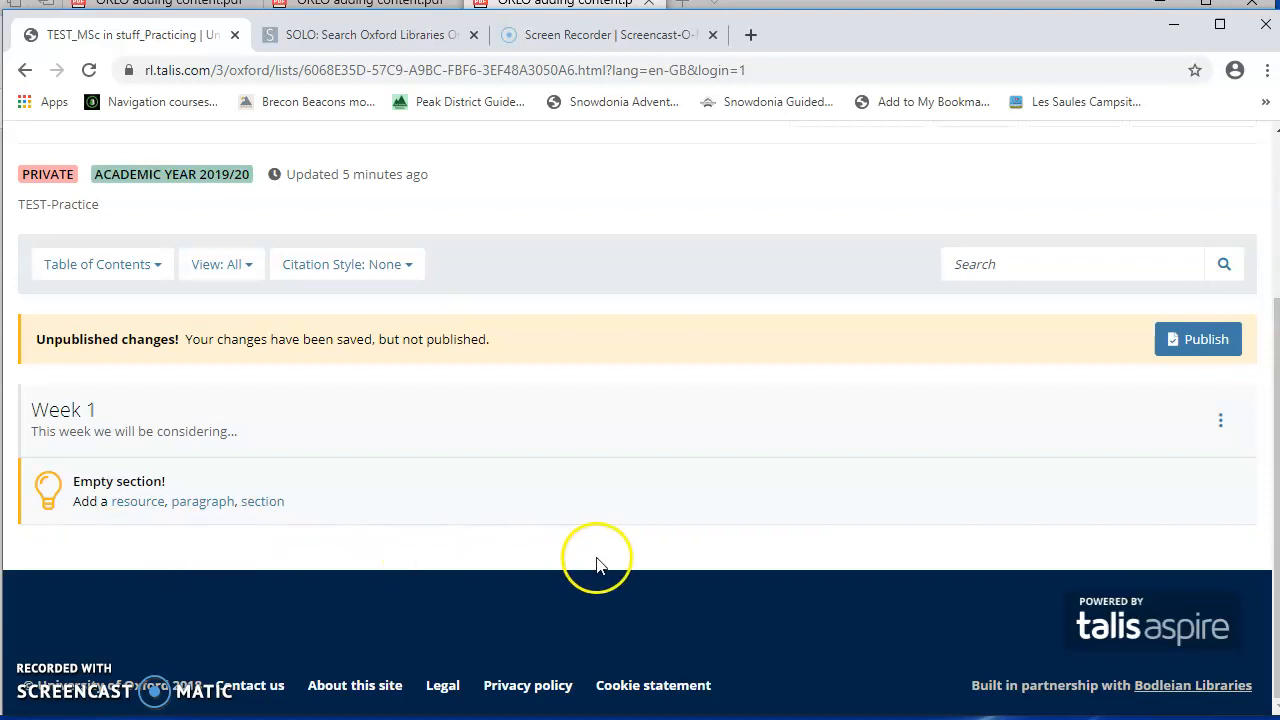
{"action": "left_click", "coordinate": [262, 500]}
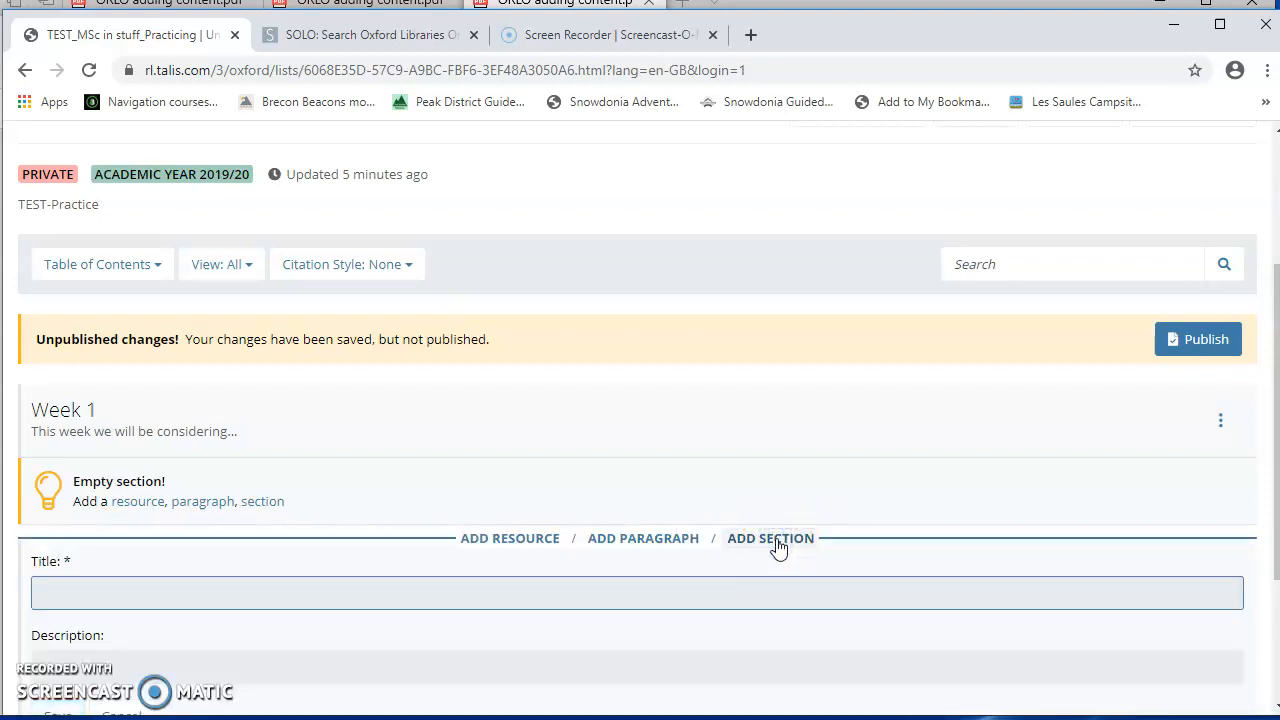
{"action": "type", "text": "Week 2"}
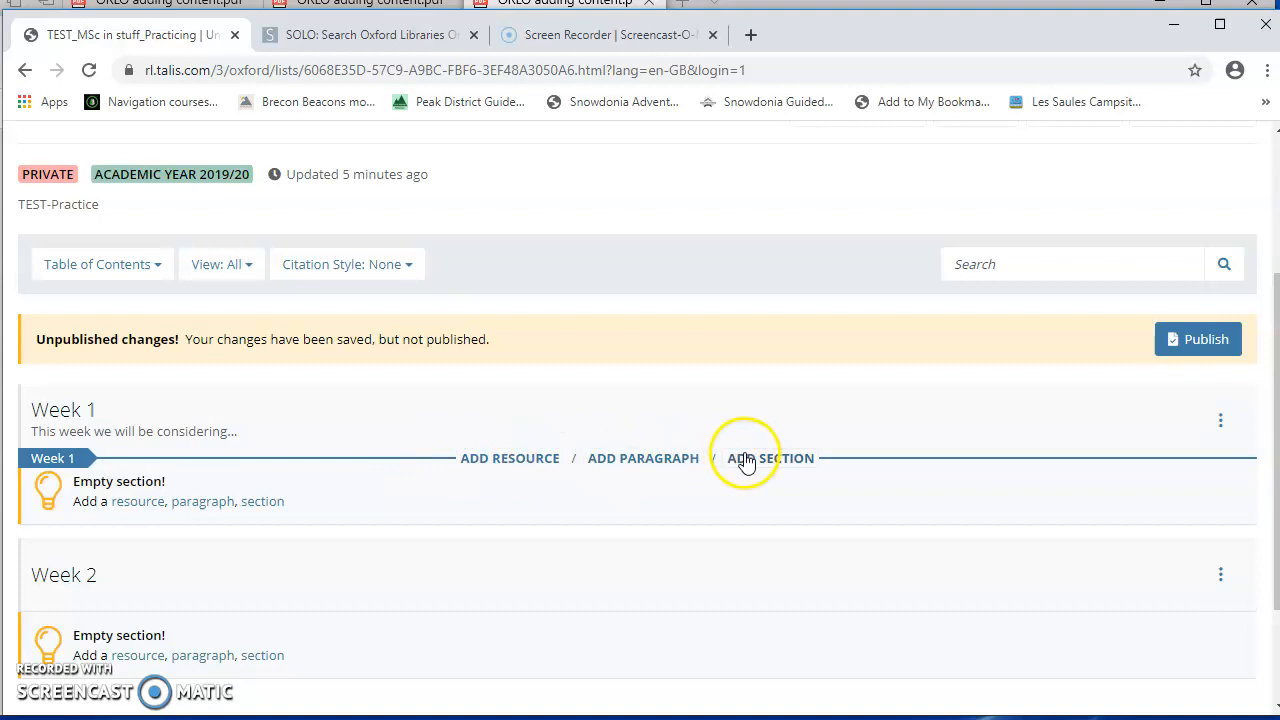
Step: Save a 'Secondary sources' section under Week 1 and bring up its options menu
{"action": "left_click", "coordinate": [770, 458]}
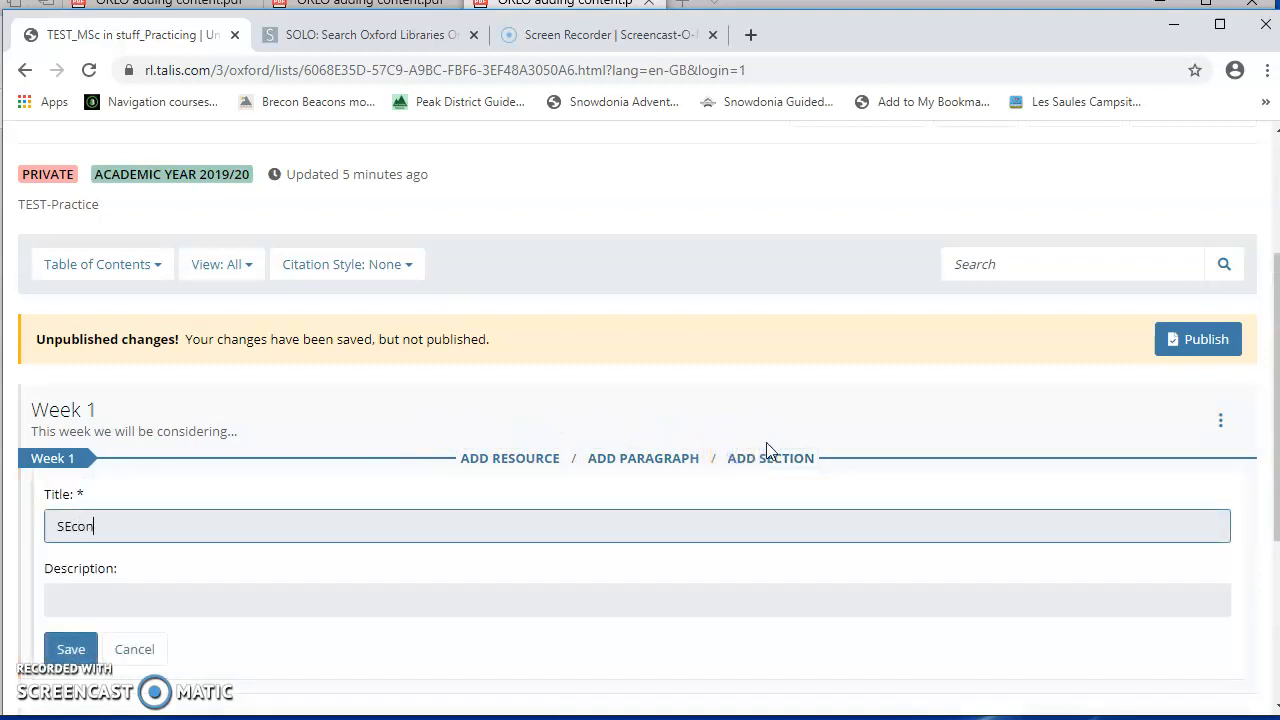
{"action": "type", "text": "Secondary sources"}
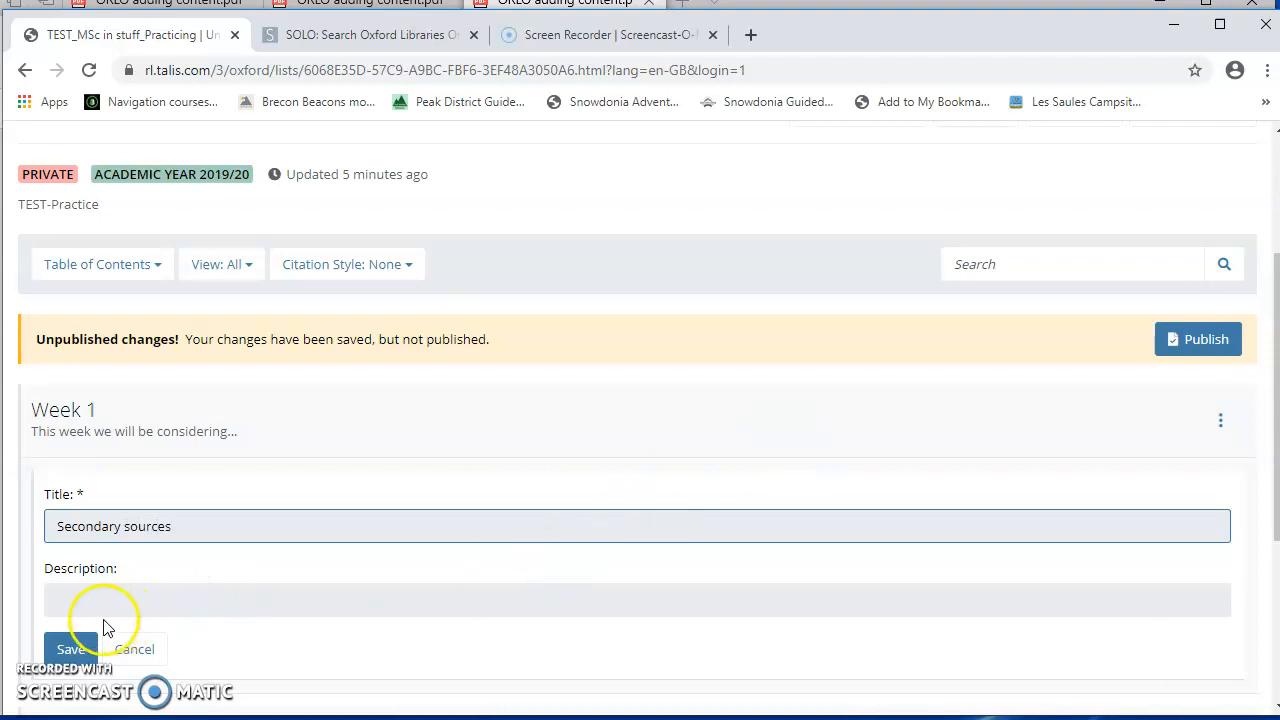
{"action": "left_click", "coordinate": [70, 648]}
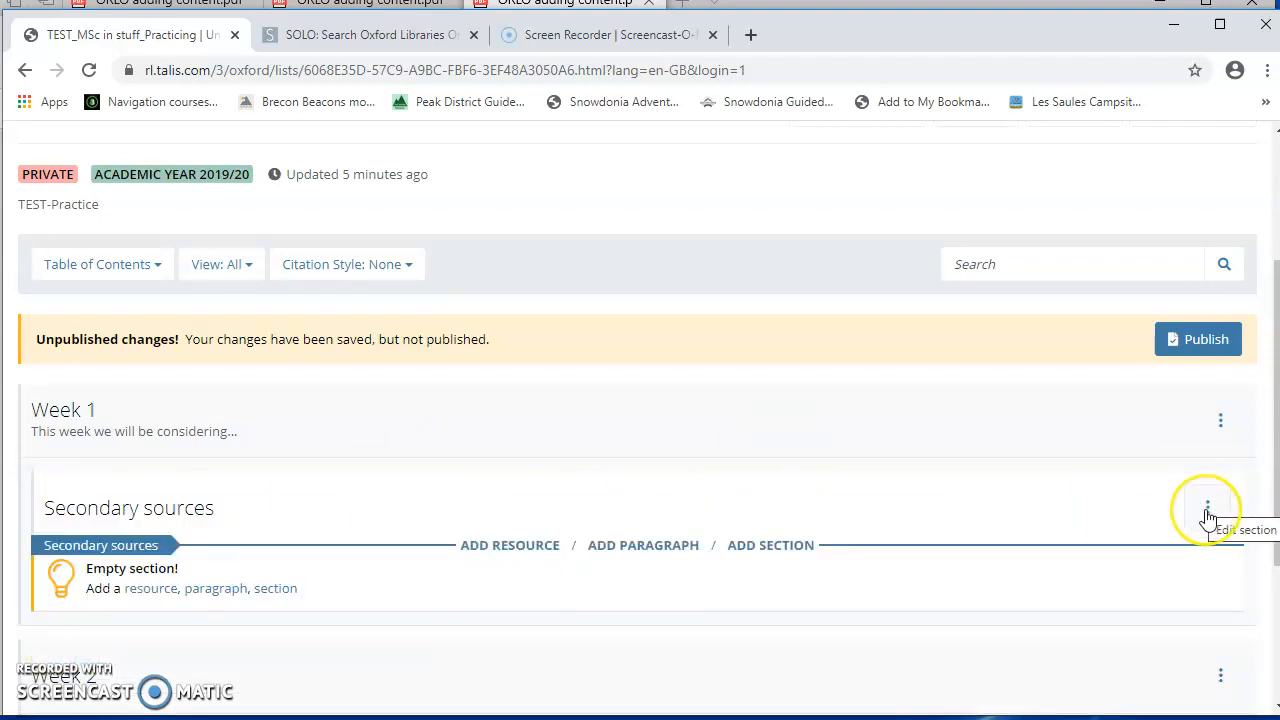
{"action": "left_click", "coordinate": [1208, 508]}
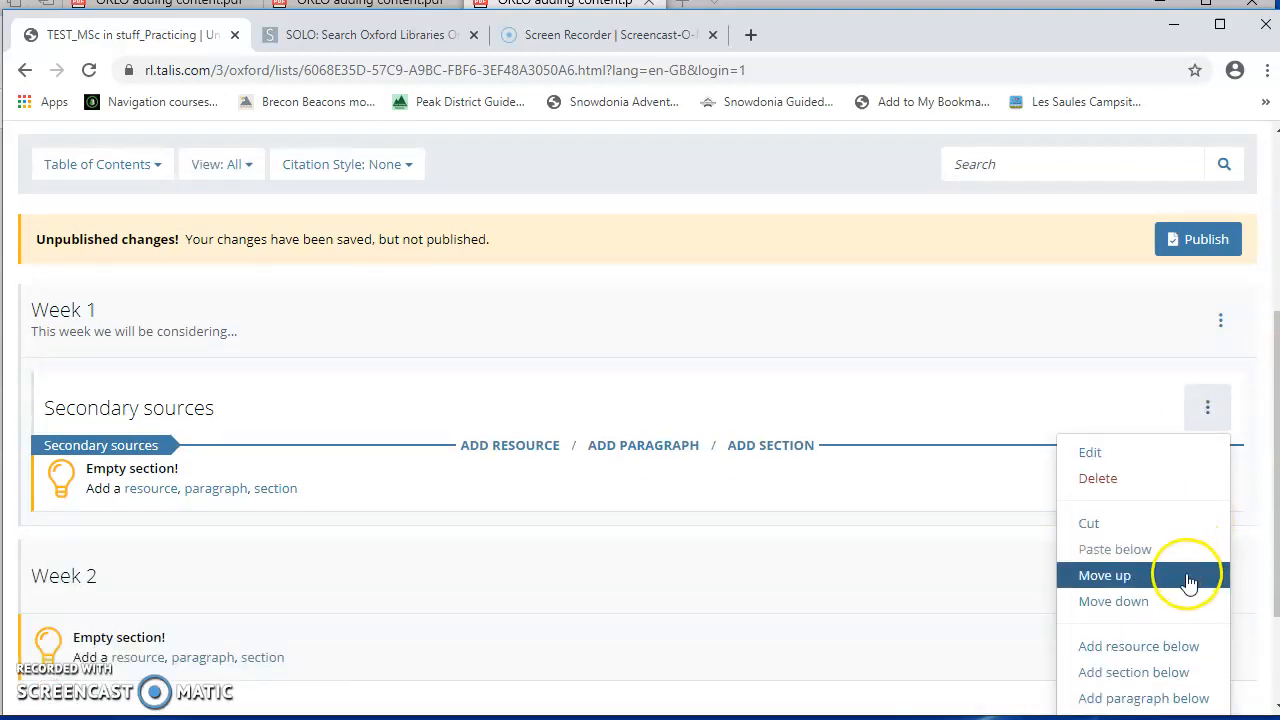
{"action": "mouse_move", "coordinate": [1178, 444]}
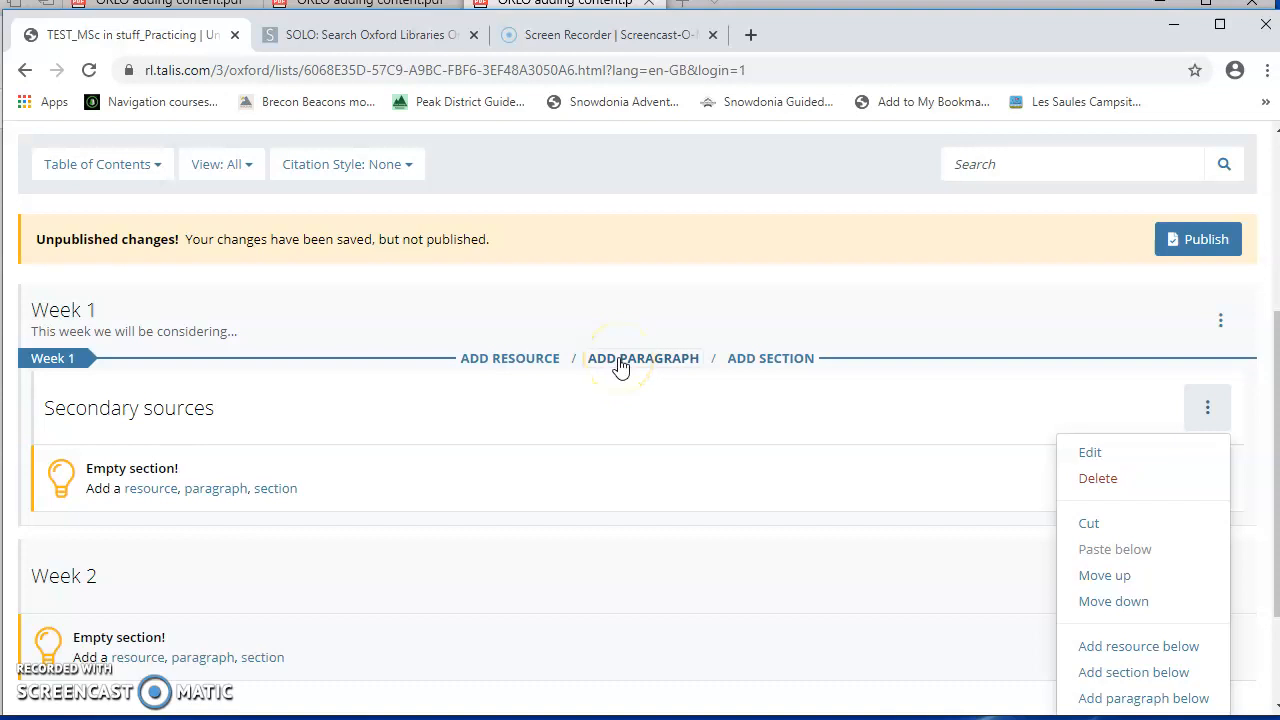
{"action": "left_click", "coordinate": [644, 358]}
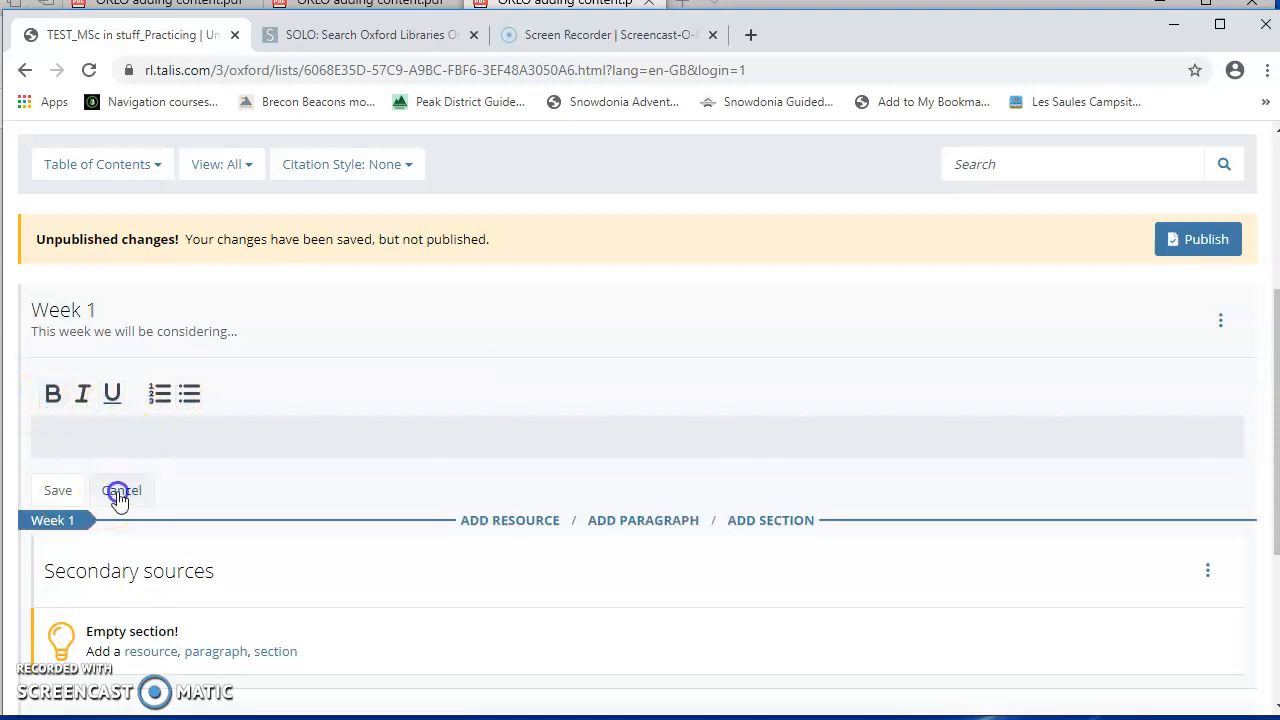
{"action": "left_click", "coordinate": [120, 490]}
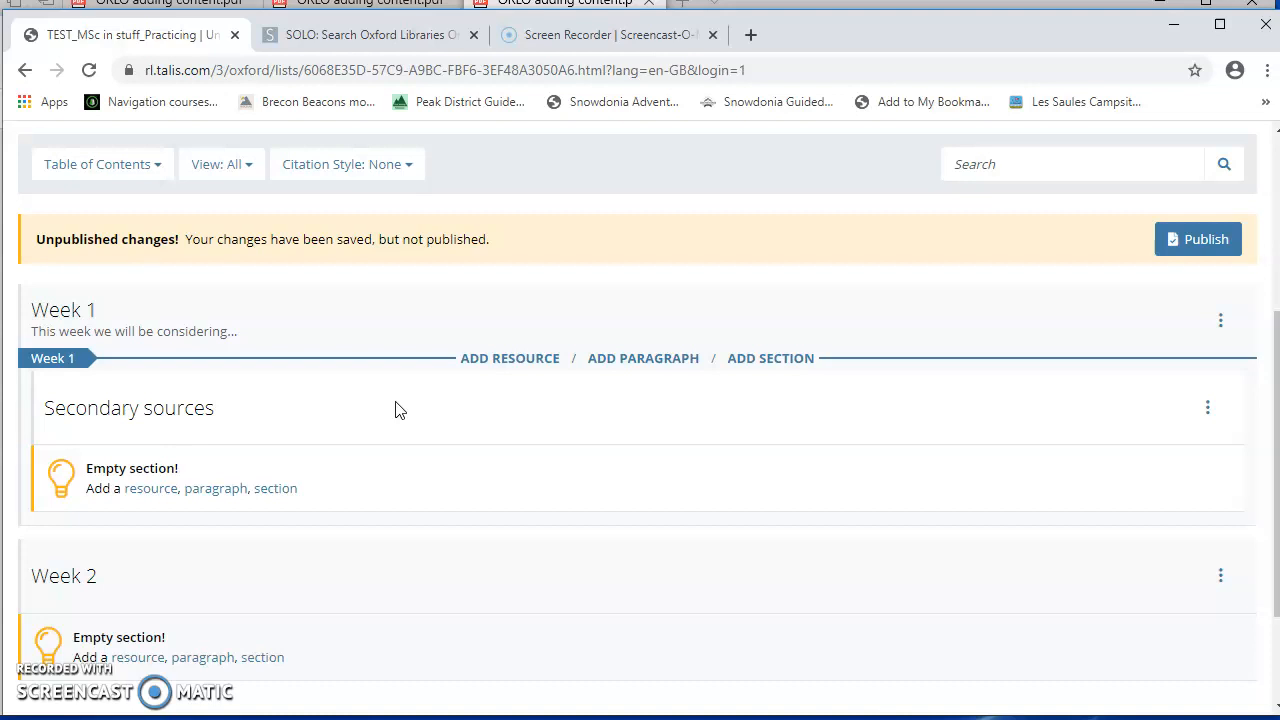
Step: Scroll the SOLO results for 'underground engineering for sustainable urban development'
{"action": "left_click", "coordinate": [370, 34]}
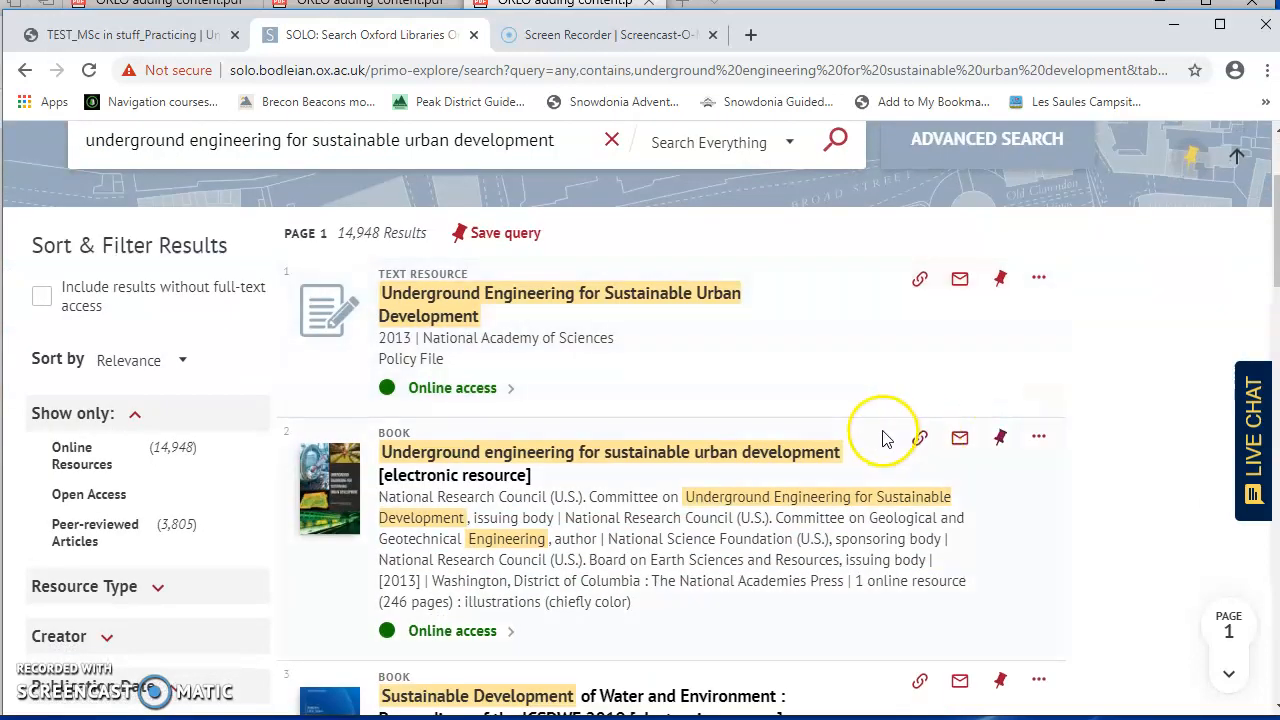
{"action": "scroll", "scroll_direction": "down", "scroll_amount": 3}
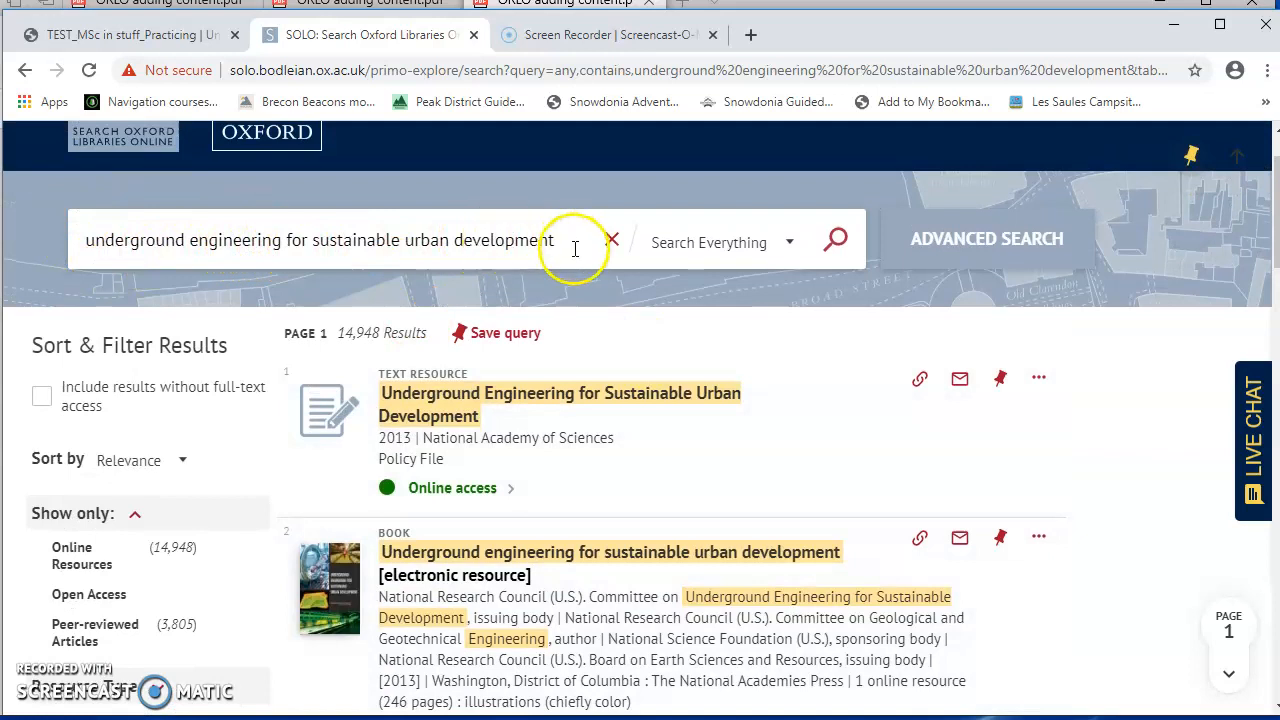
{"action": "scroll", "scroll_direction": "down", "scroll_amount": 3}
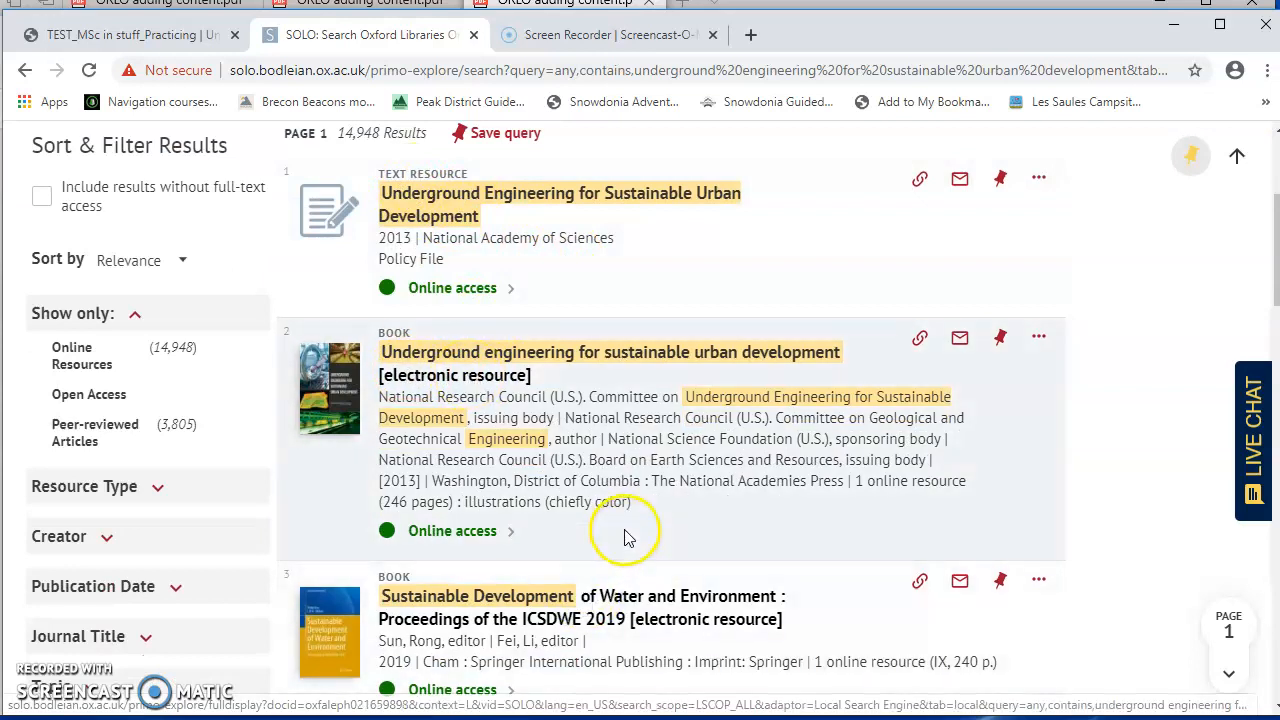
{"action": "mouse_move", "coordinate": [452, 530]}
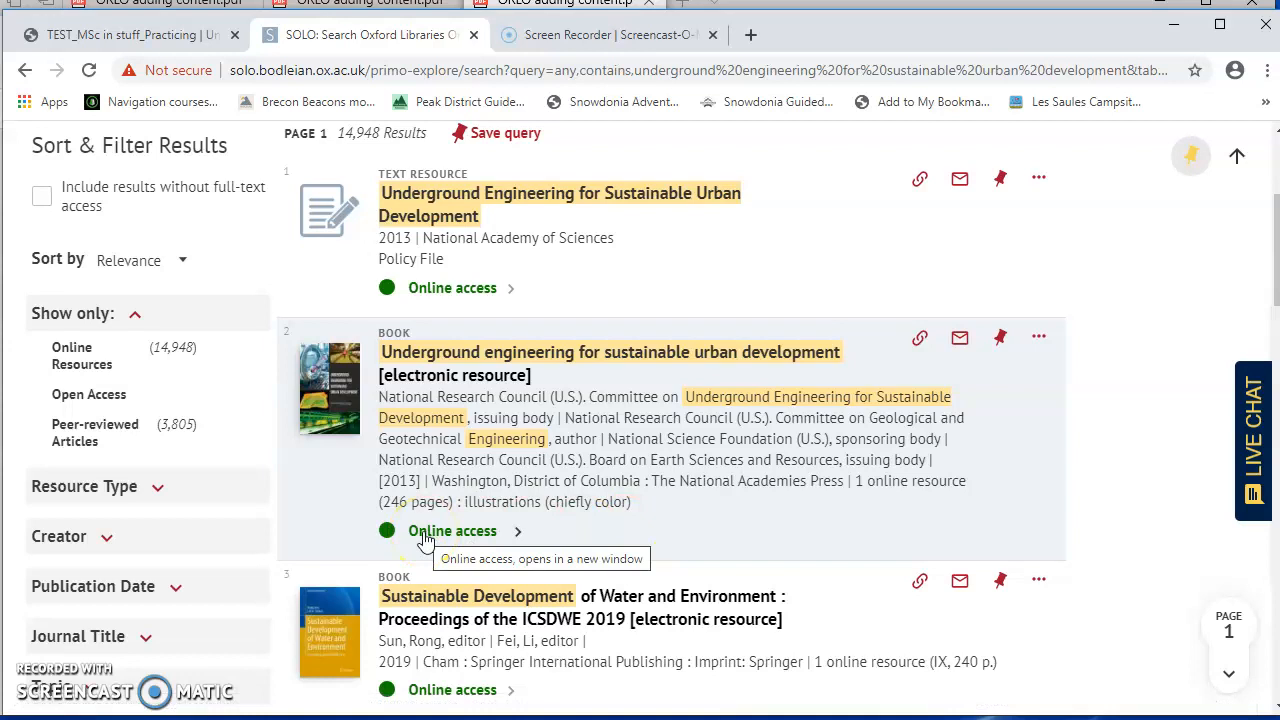
Step: Go to the e-book's Online access page and save it with Add to My Bookmarks
{"action": "left_click", "coordinate": [452, 530]}
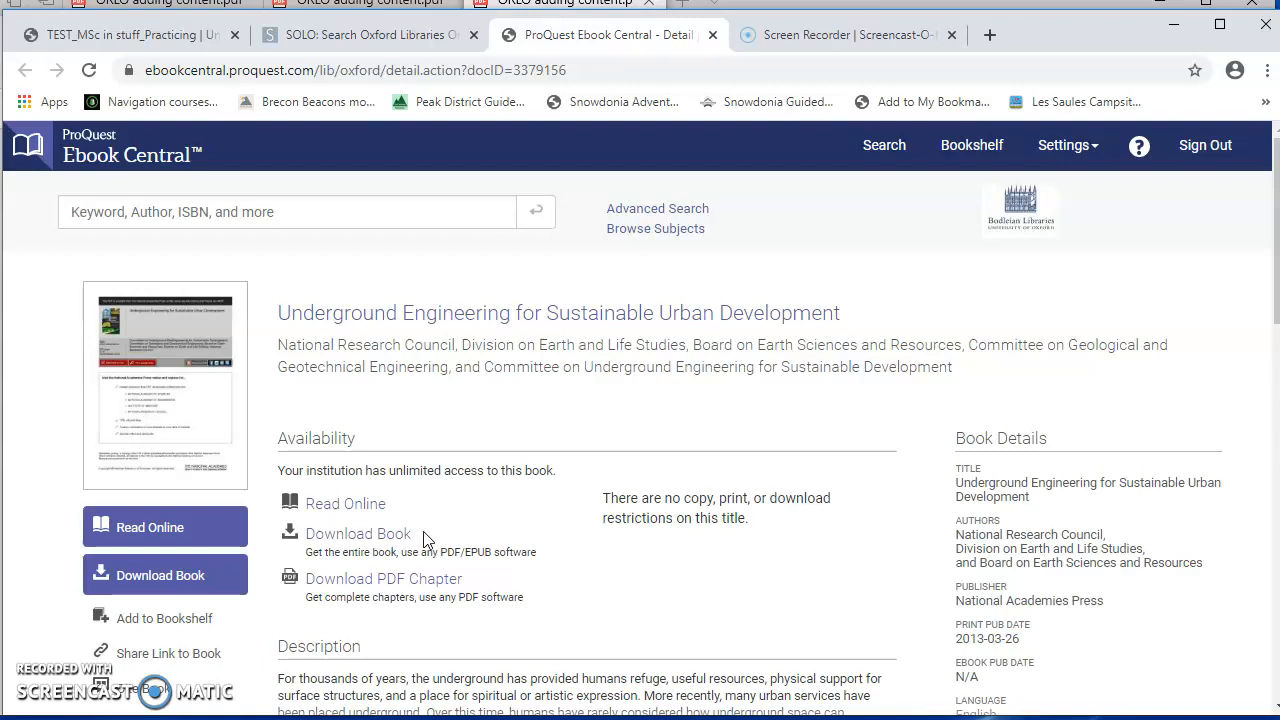
{"action": "left_click", "coordinate": [920, 100]}
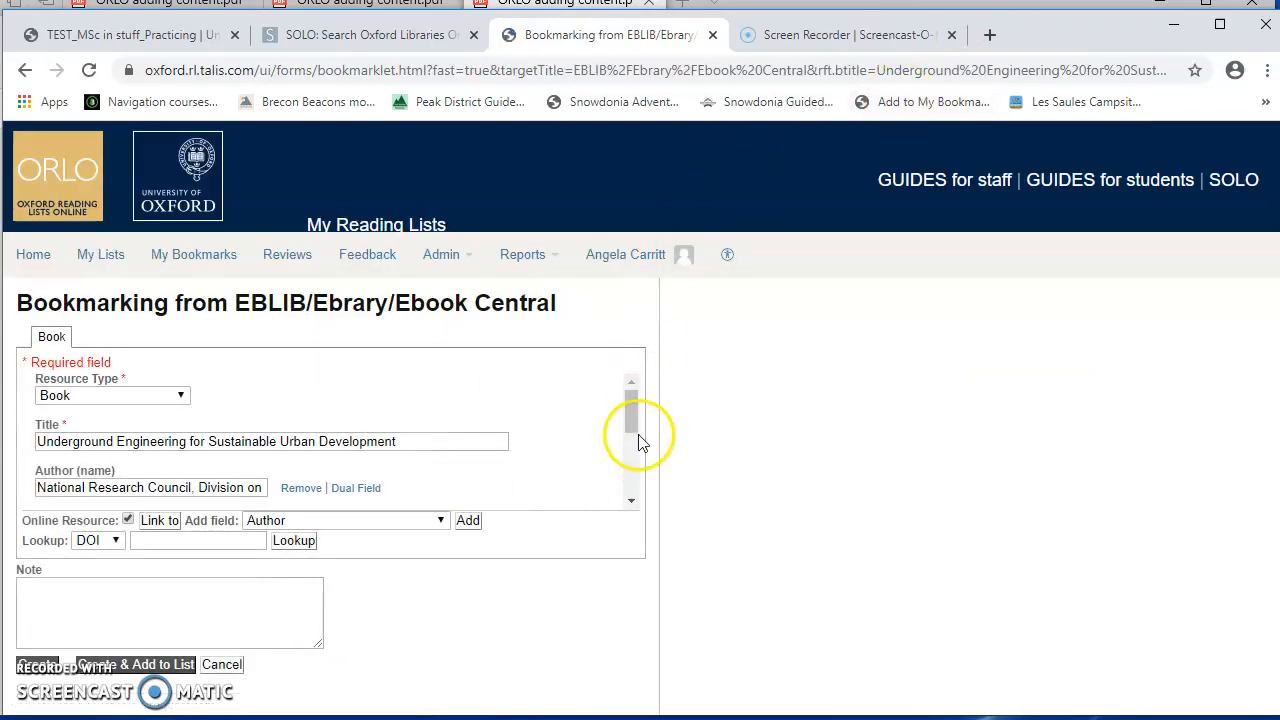
{"action": "scroll", "scroll_direction": "down", "scroll_amount": 3}
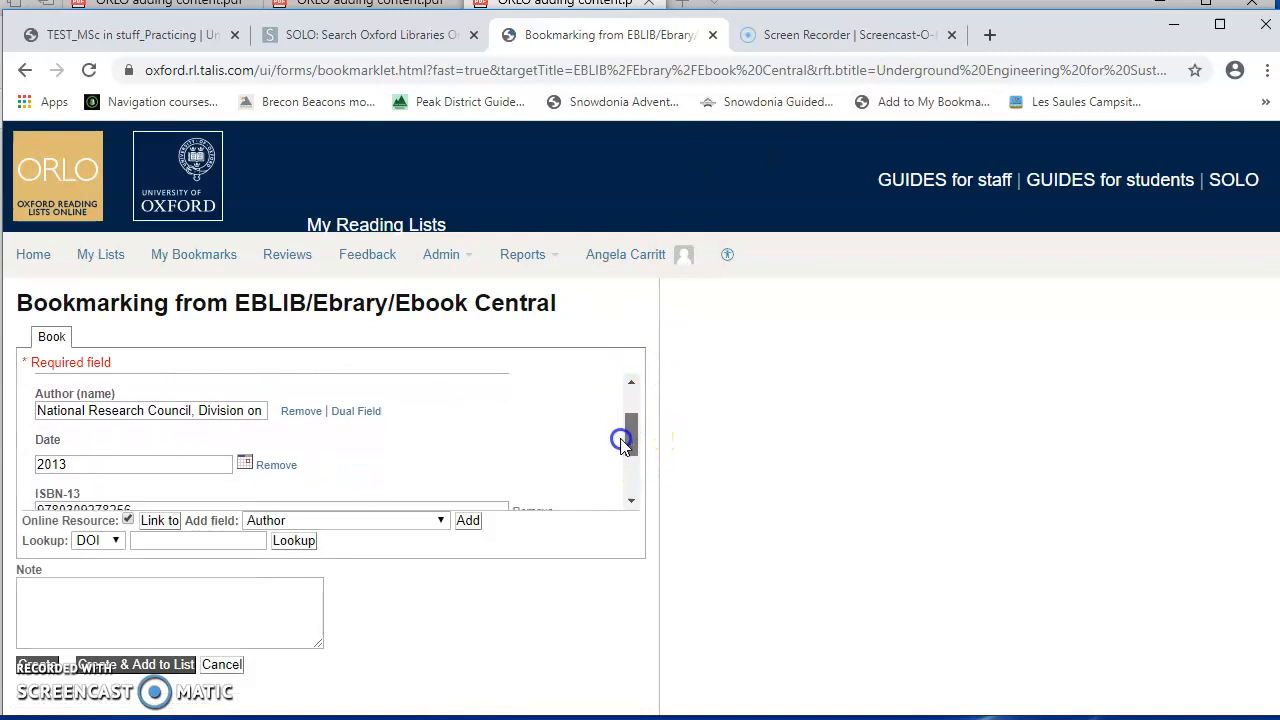
{"action": "scroll", "scroll_direction": "down", "scroll_amount": 3}
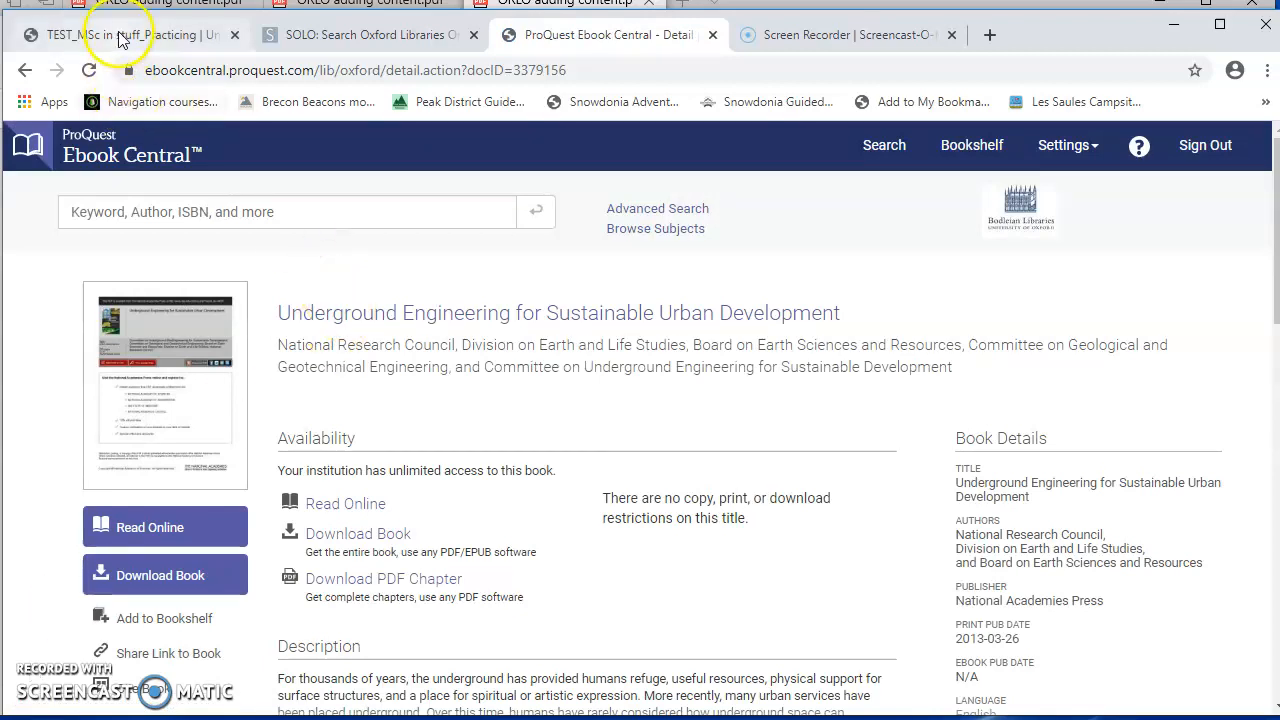
Step: Add the Underground Engineering book from Recently Bookmarked into Secondary sources
{"action": "left_click", "coordinate": [120, 34]}
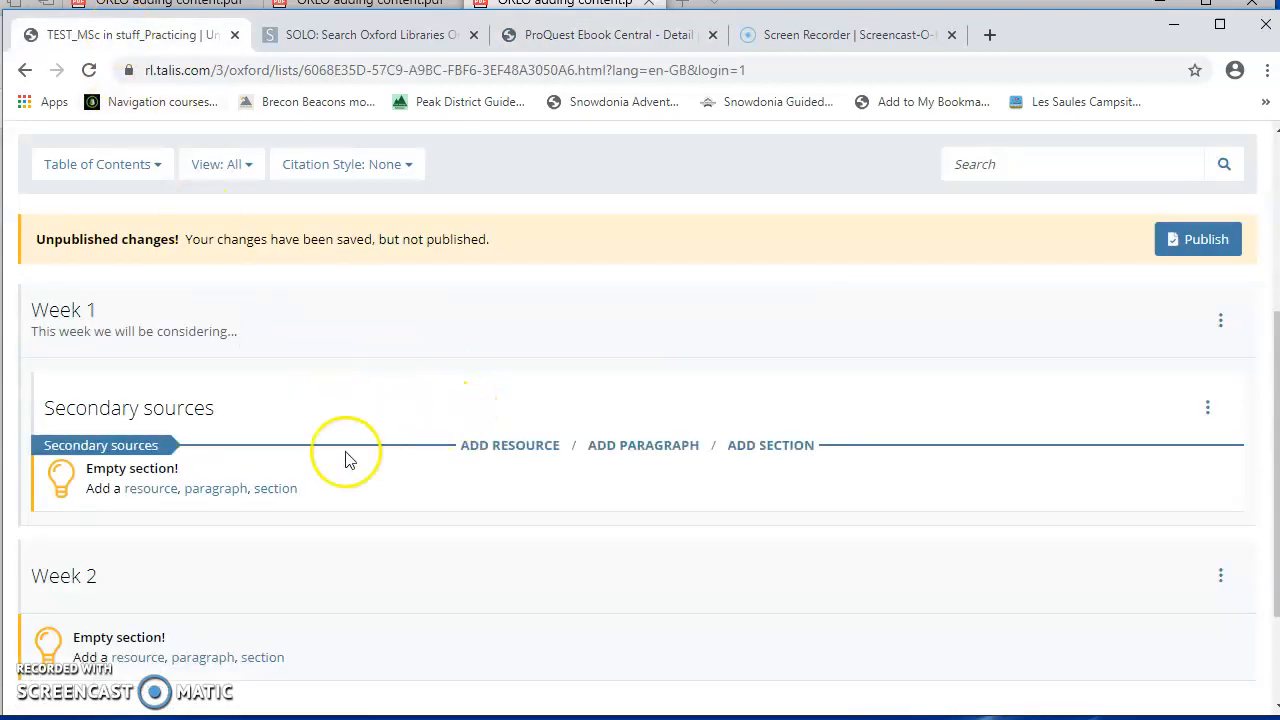
{"action": "mouse_move", "coordinate": [458, 468]}
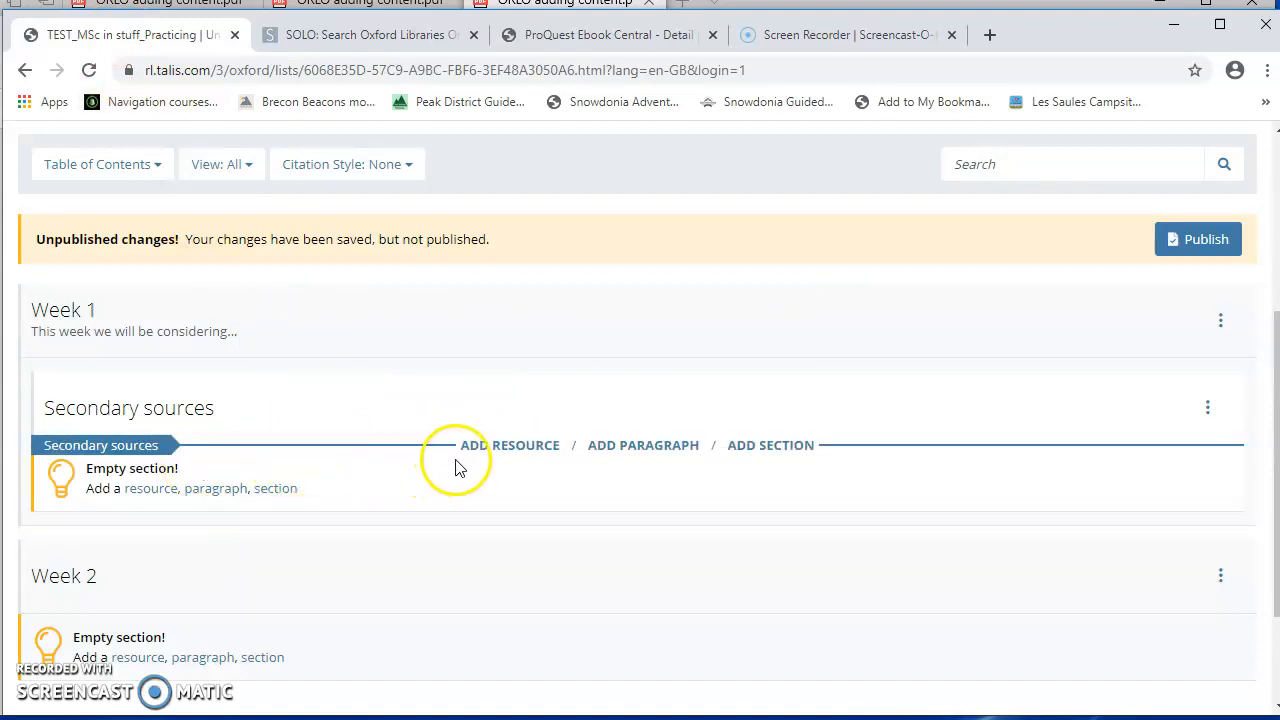
{"action": "mouse_move", "coordinate": [520, 458]}
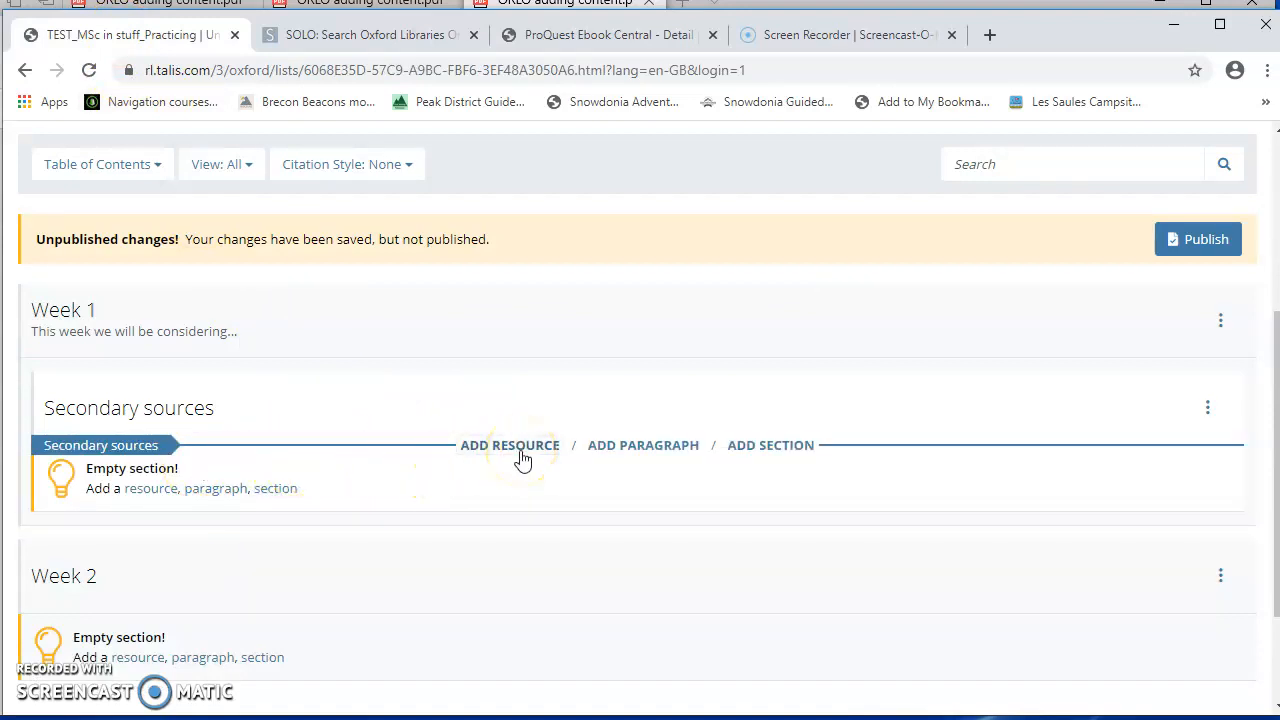
{"action": "left_click", "coordinate": [510, 444]}
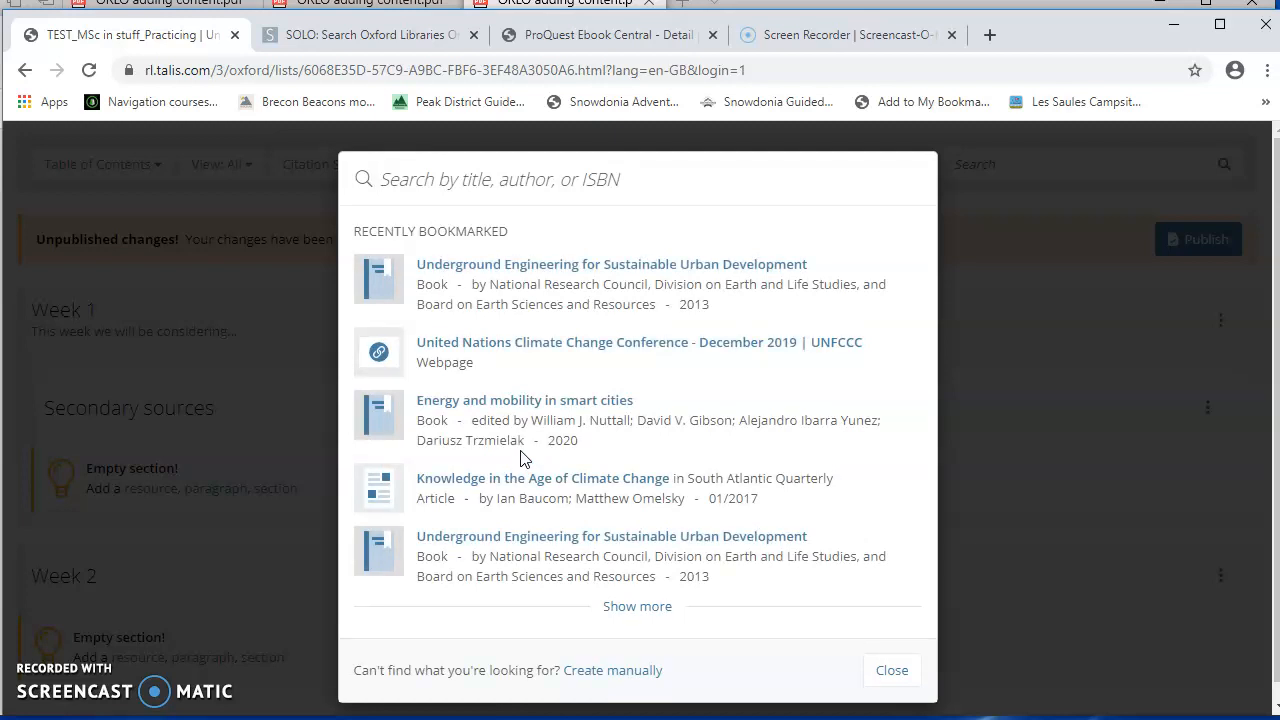
{"action": "mouse_move", "coordinate": [536, 276]}
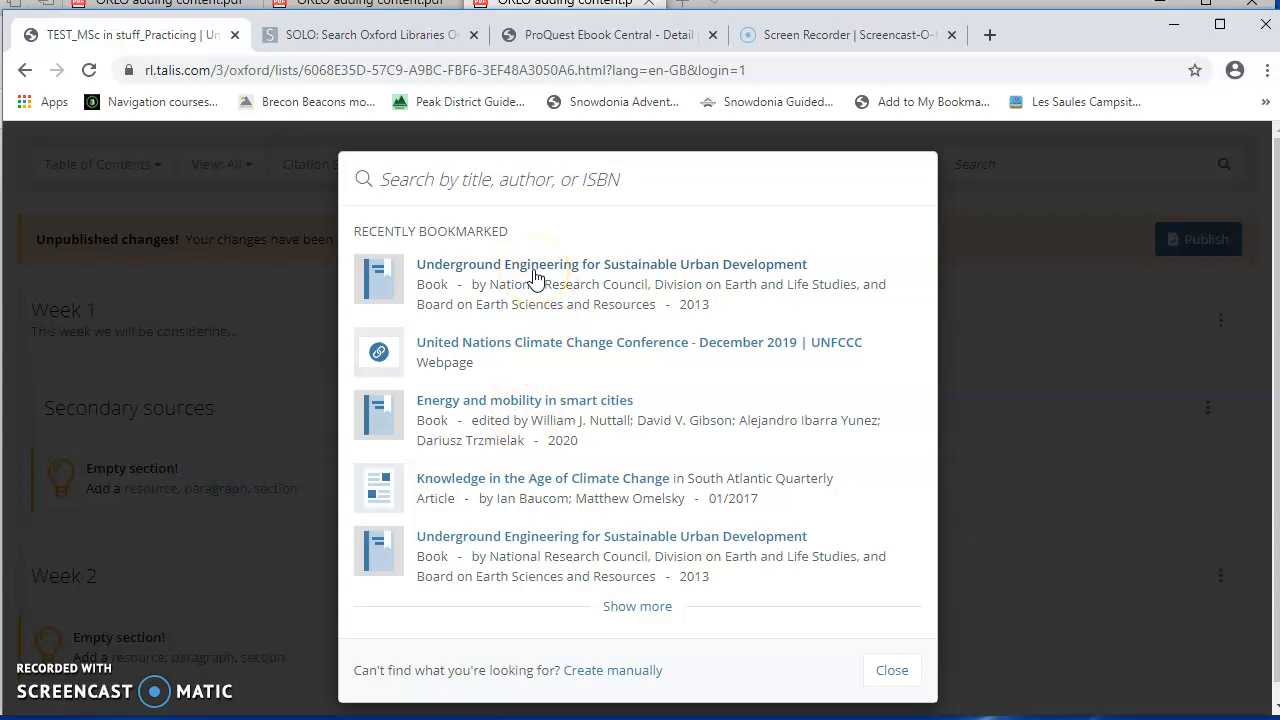
{"action": "left_click", "coordinate": [612, 264]}
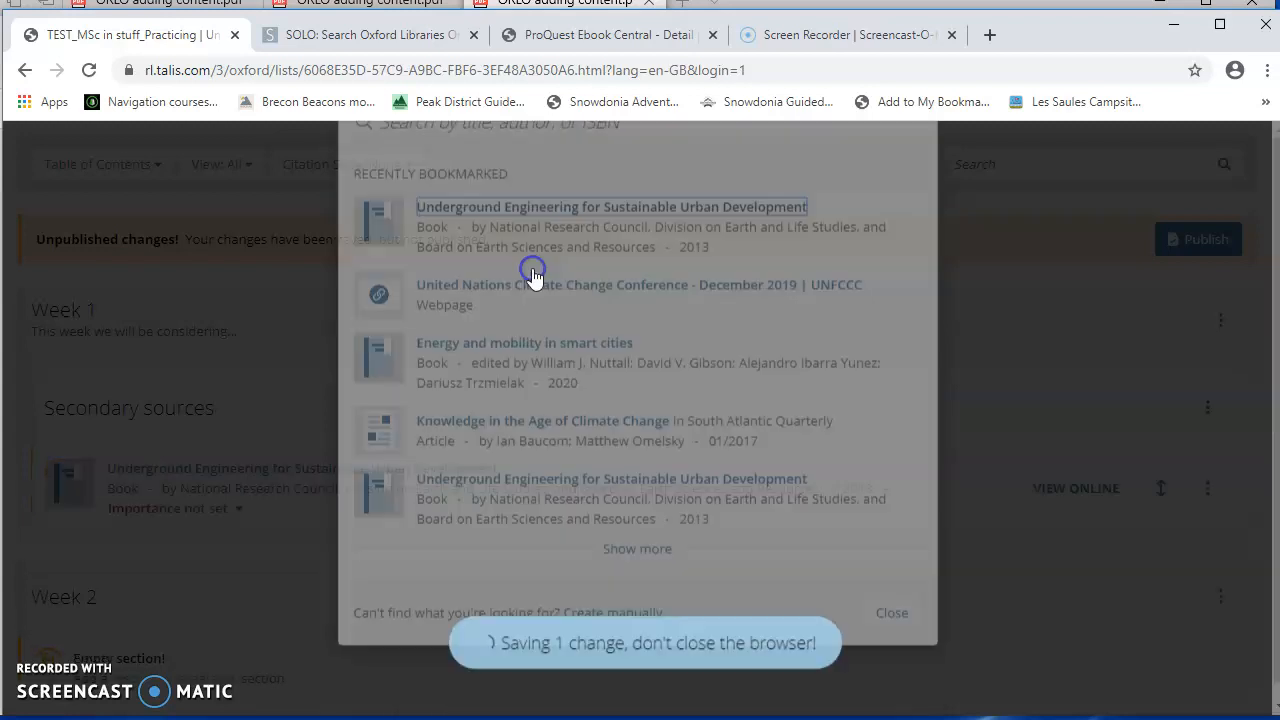
{"action": "left_click", "coordinate": [890, 612]}
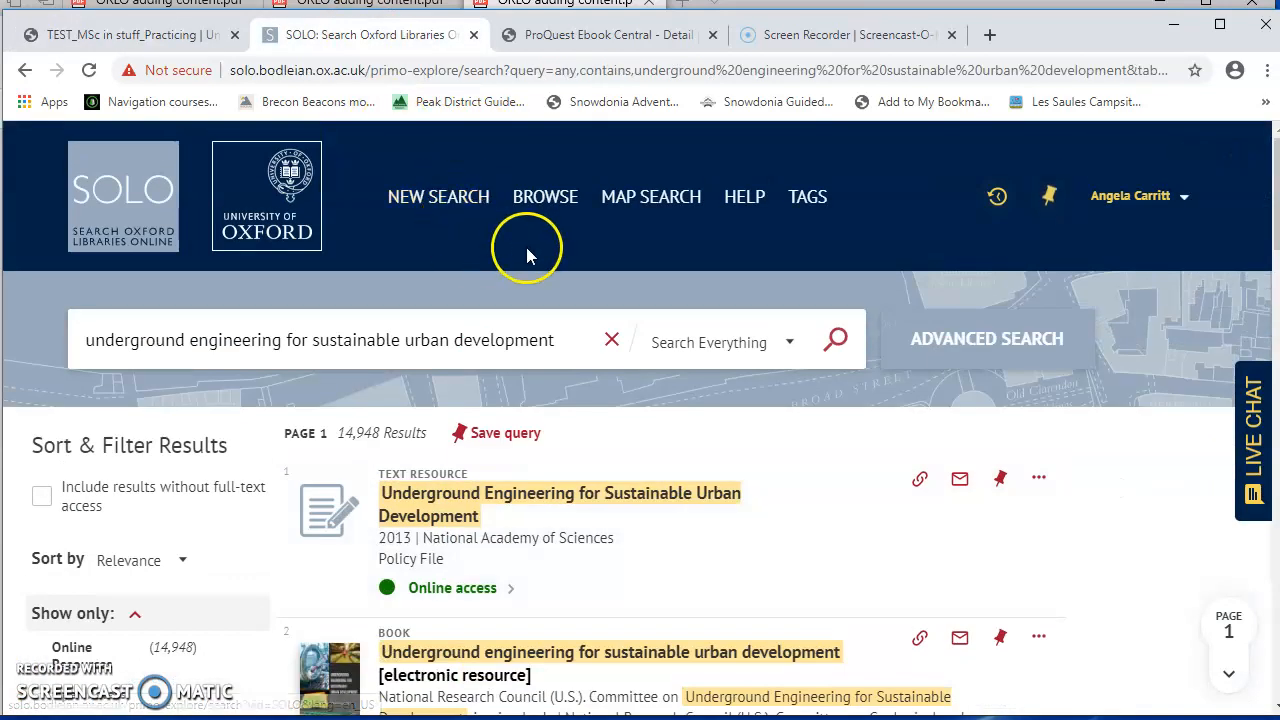
Step: Search SOLO for 'knowledge in the age of climate change' and open the first article's Online access options
{"action": "left_click", "coordinate": [612, 340]}
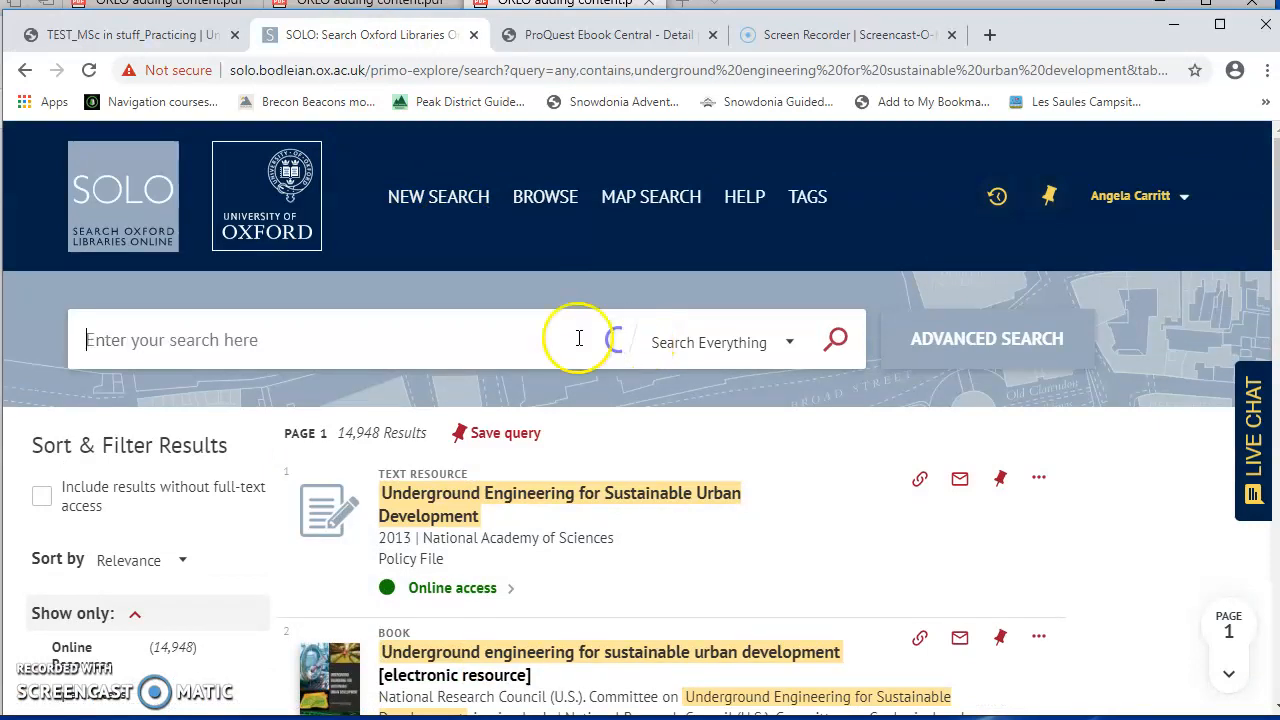
{"action": "type", "text": "knowledge in"}
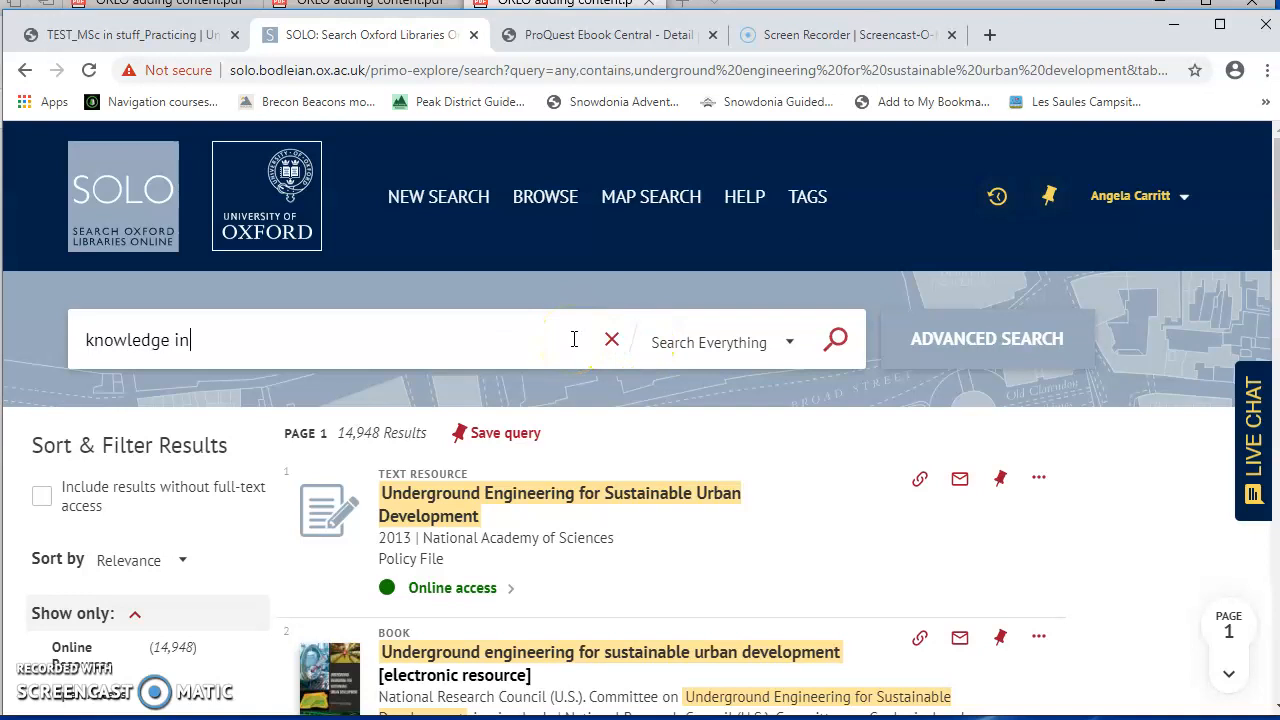
{"action": "type", "text": "the age of c"}
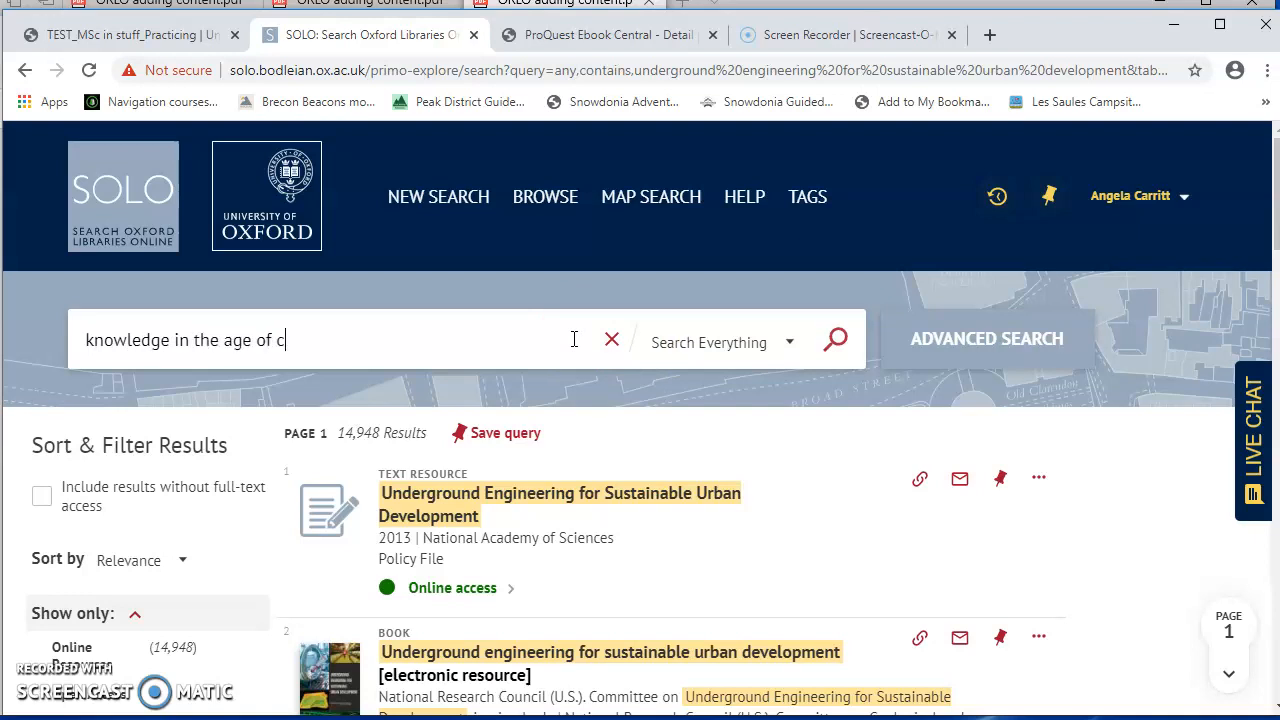
{"action": "type", "text": "limate change"}
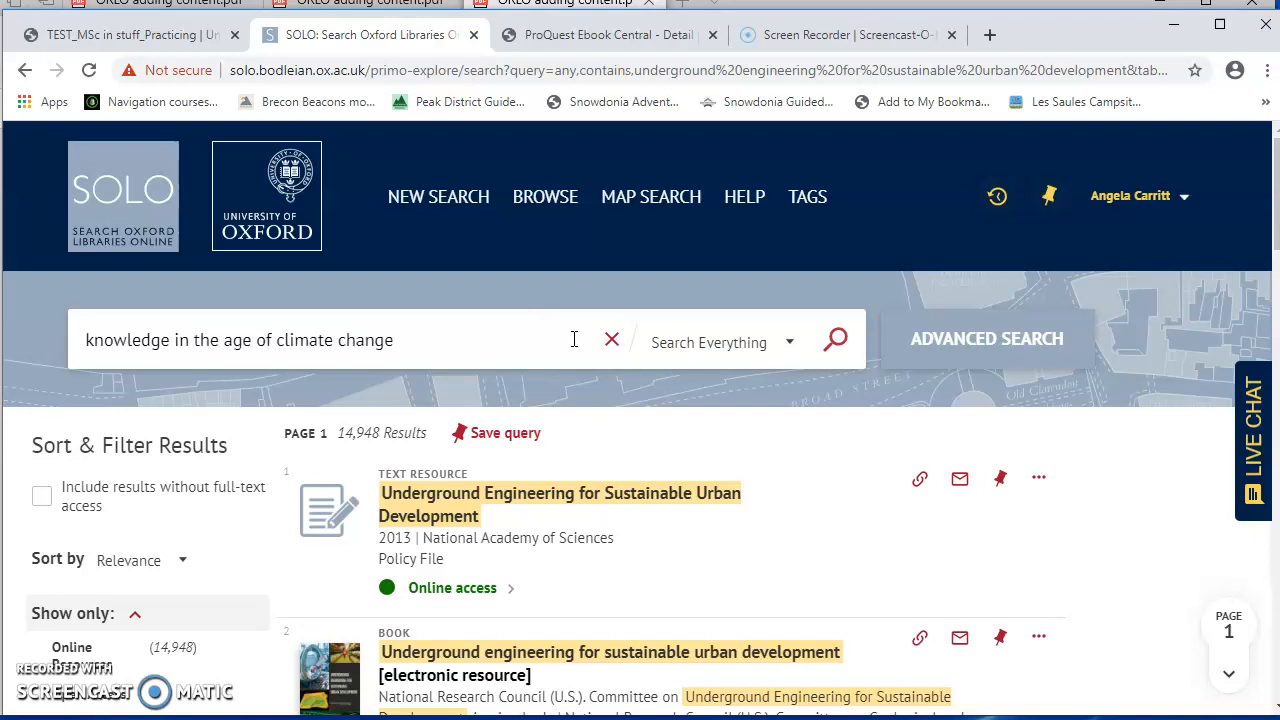
{"action": "left_click", "coordinate": [834, 340]}
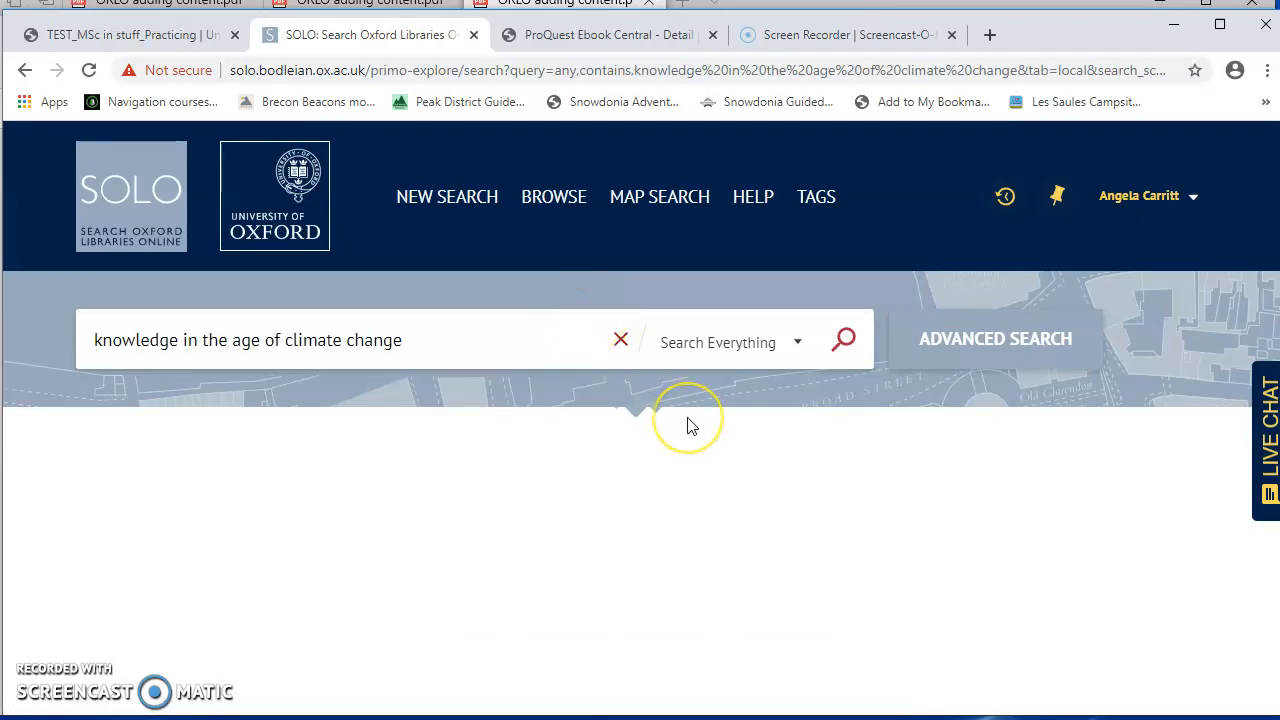
{"action": "left_click", "coordinate": [844, 340]}
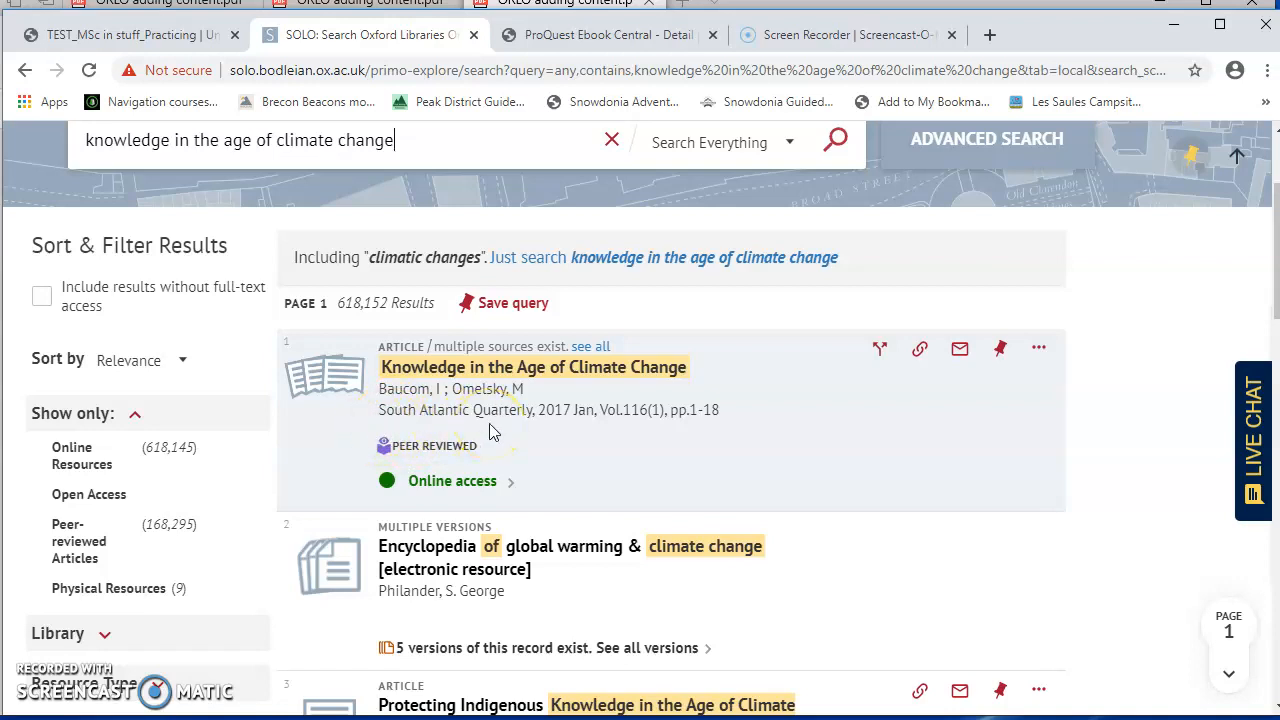
{"action": "left_click", "coordinate": [452, 480]}
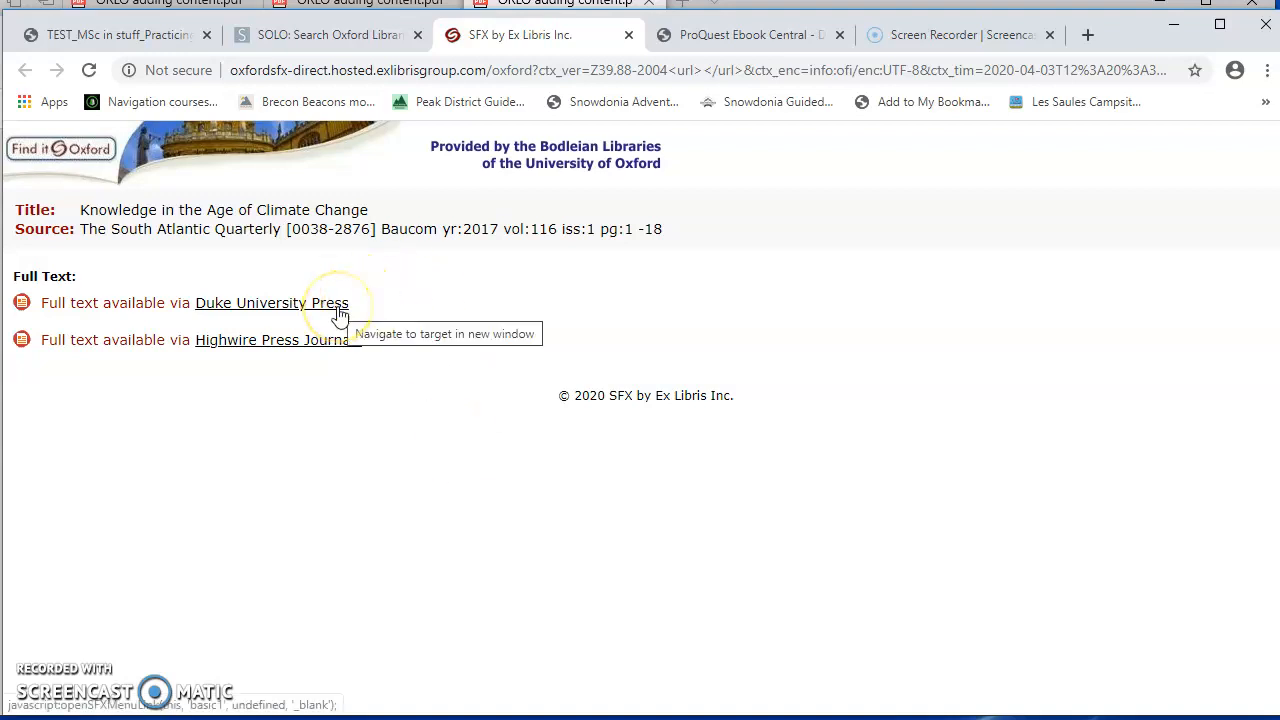
Step: Open the article on the Duke University Press site and look over its page
{"action": "left_click", "coordinate": [272, 304]}
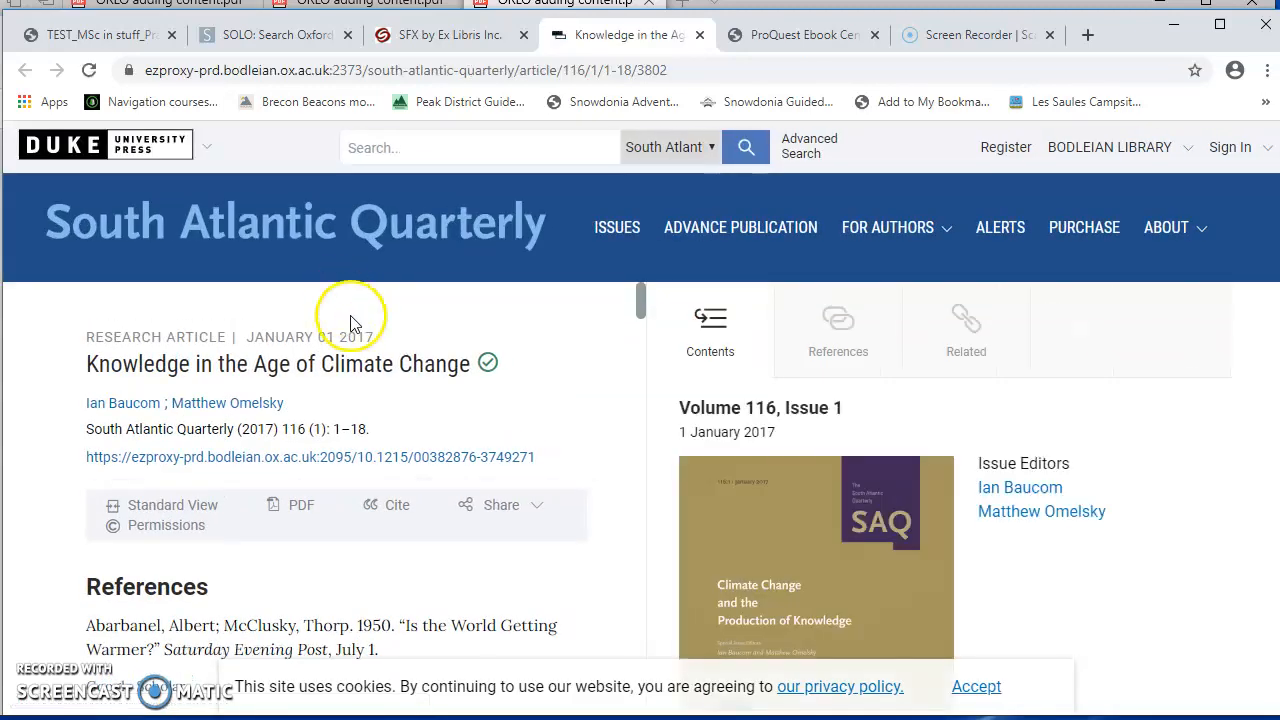
{"action": "scroll", "scroll_direction": "down", "scroll_amount": 3}
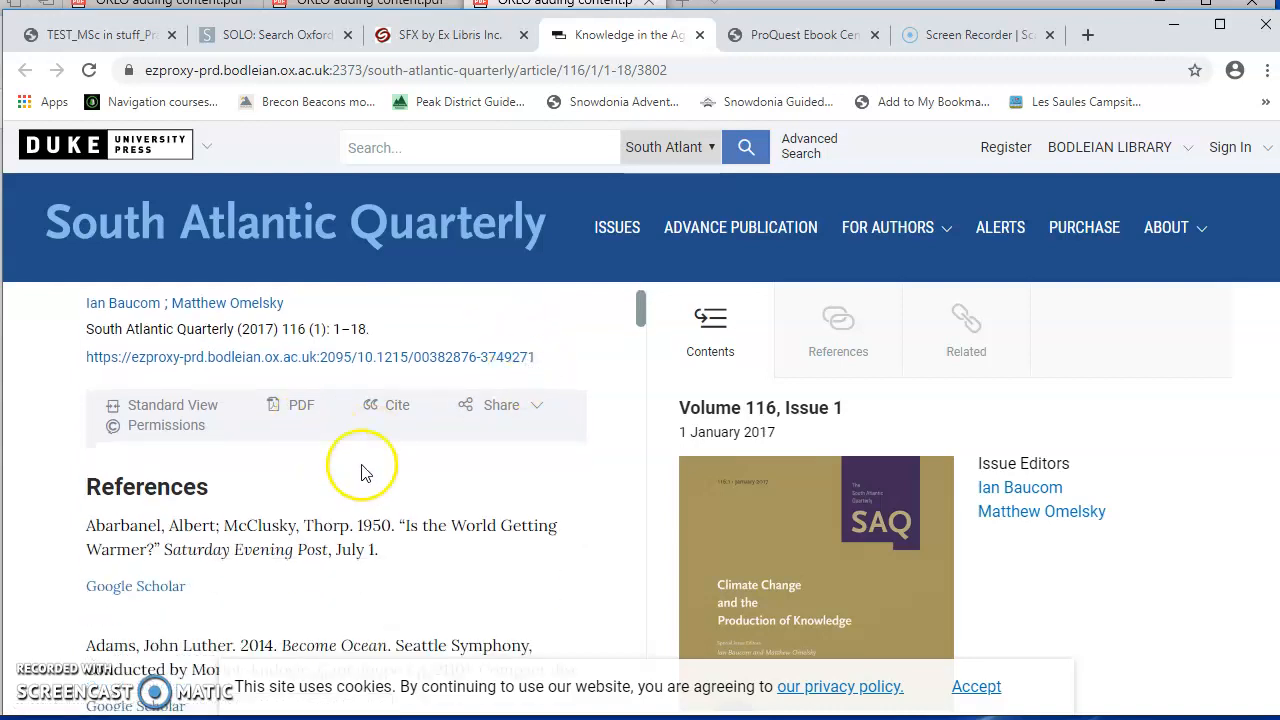
{"action": "scroll", "scroll_direction": "up", "scroll_amount": 3}
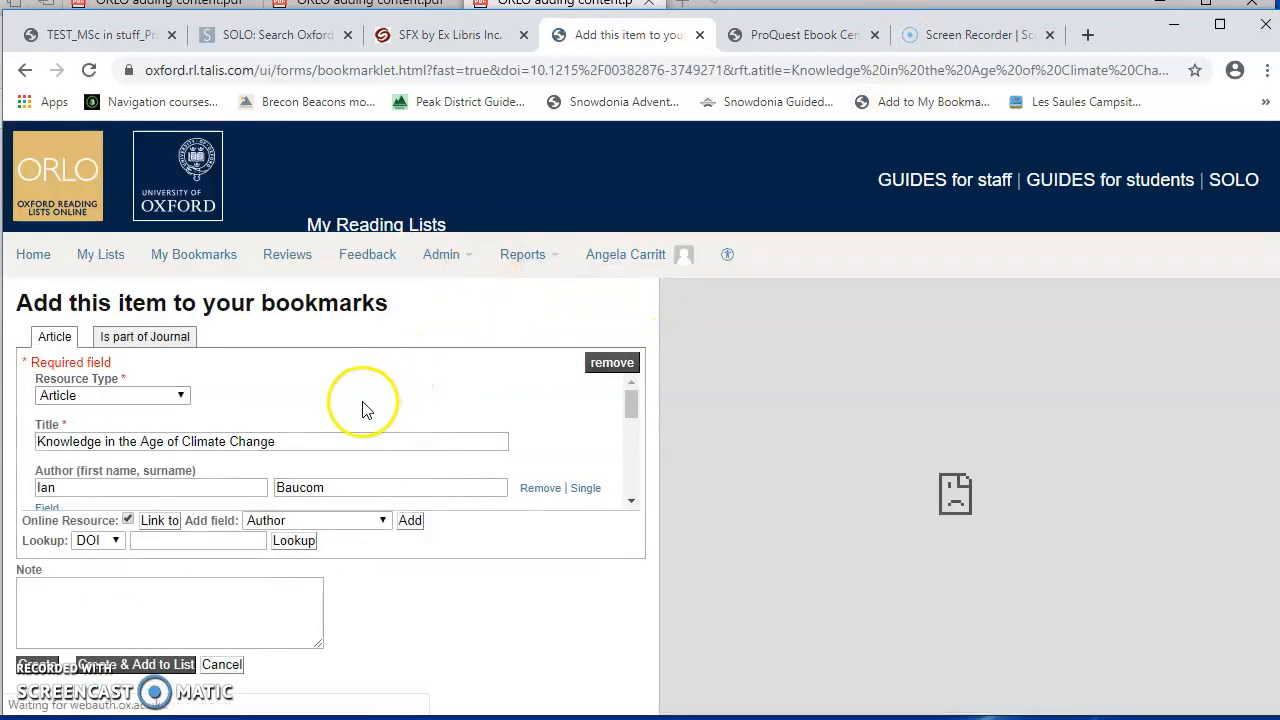
Step: Create the article bookmark and add it to the bottom of the list's Secondary sources section
{"action": "scroll", "scroll_direction": "down", "scroll_amount": 3}
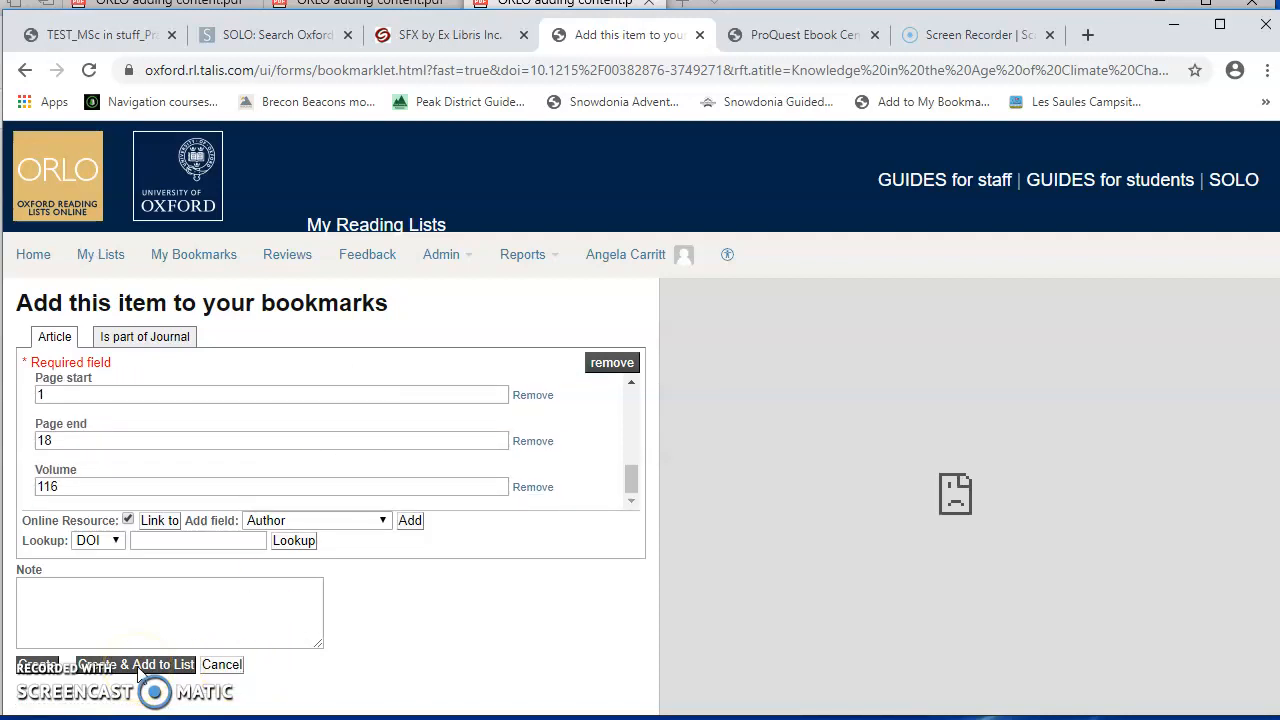
{"action": "left_click", "coordinate": [136, 664]}
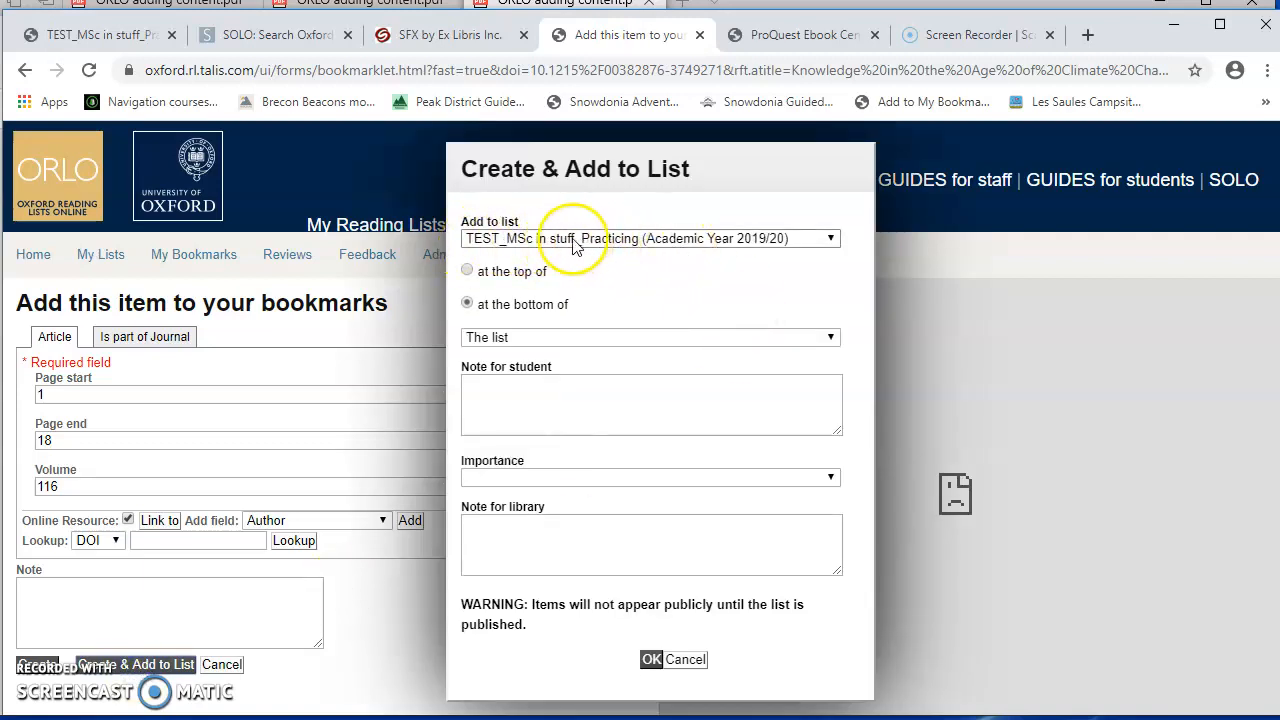
{"action": "mouse_move", "coordinate": [516, 272]}
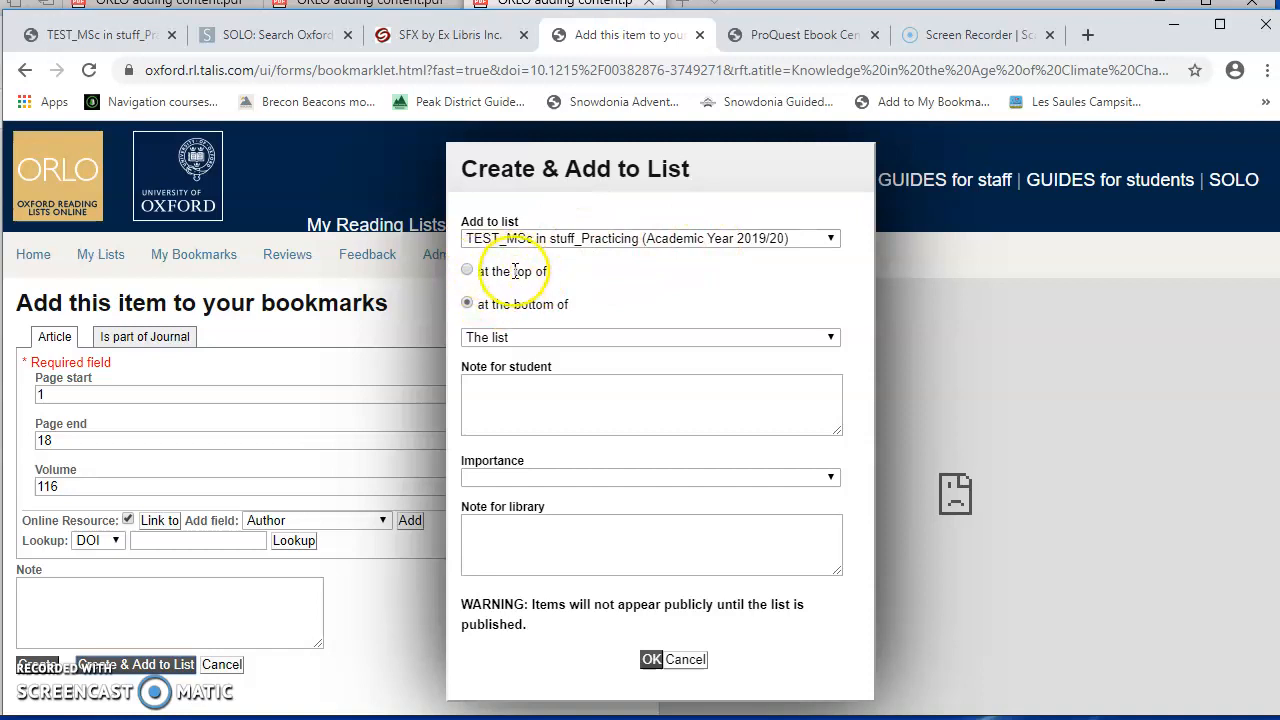
{"action": "left_click", "coordinate": [650, 336]}
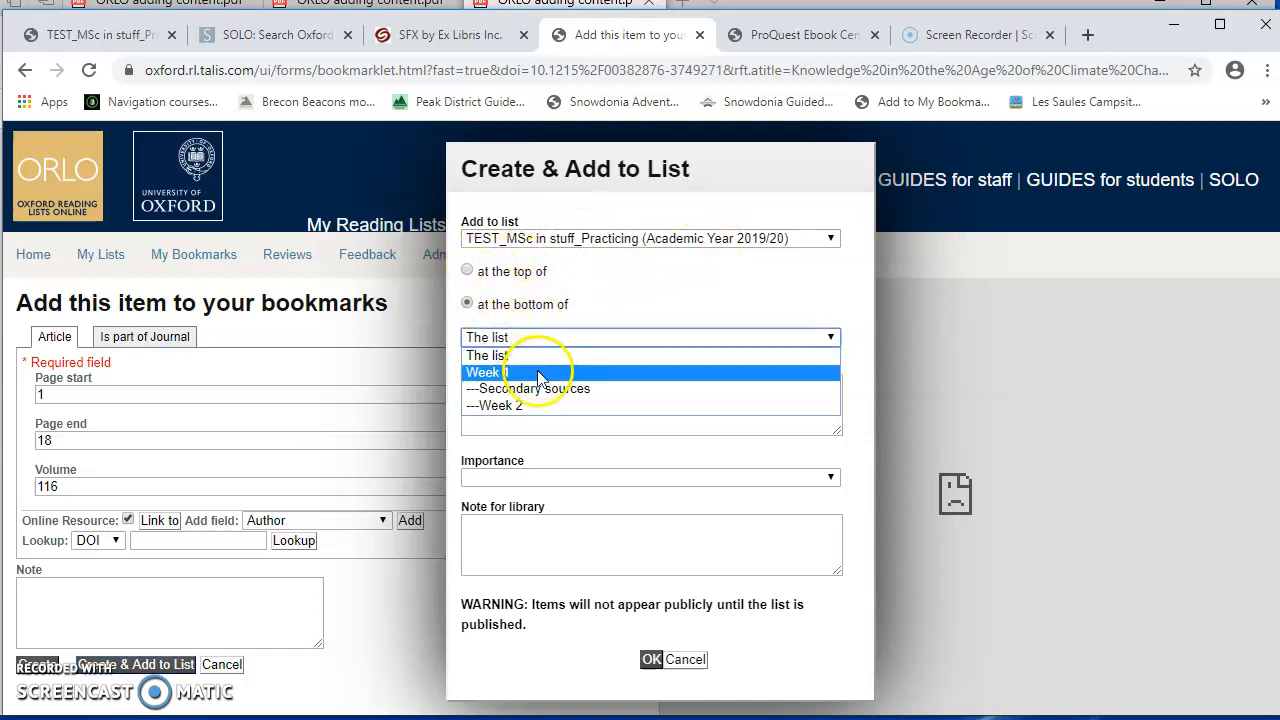
{"action": "mouse_move", "coordinate": [544, 388]}
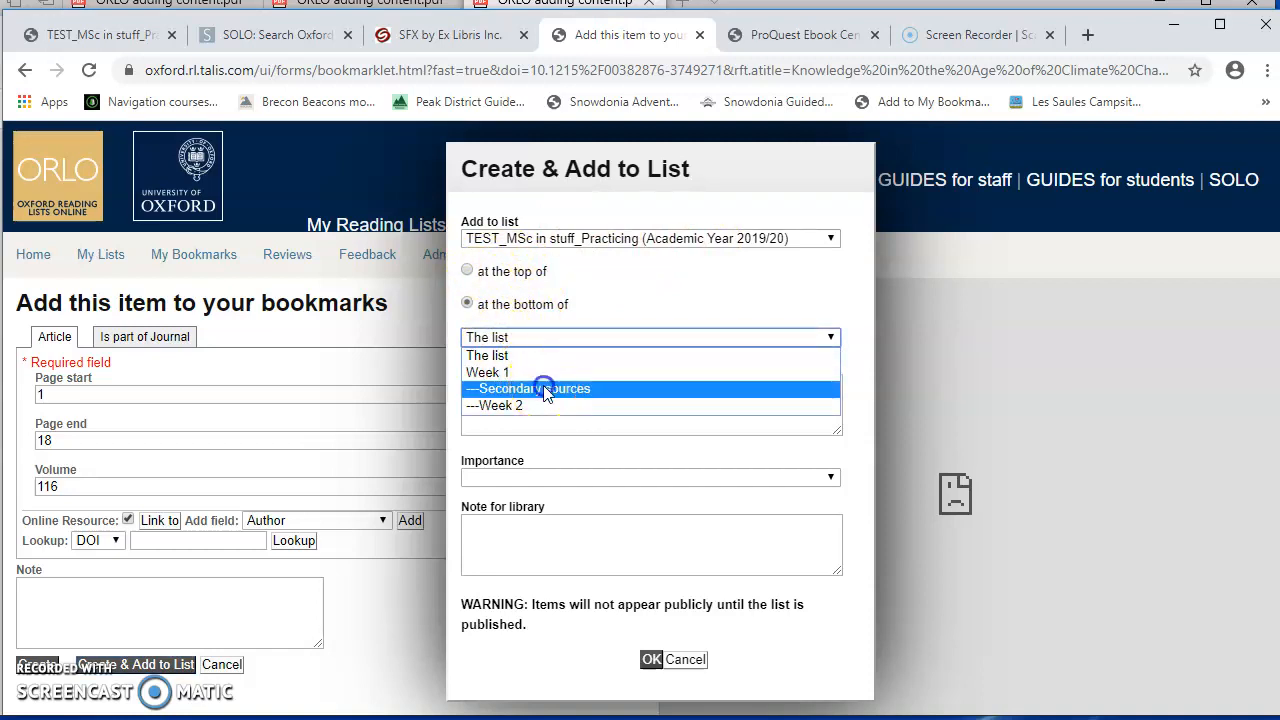
{"action": "left_click", "coordinate": [528, 388]}
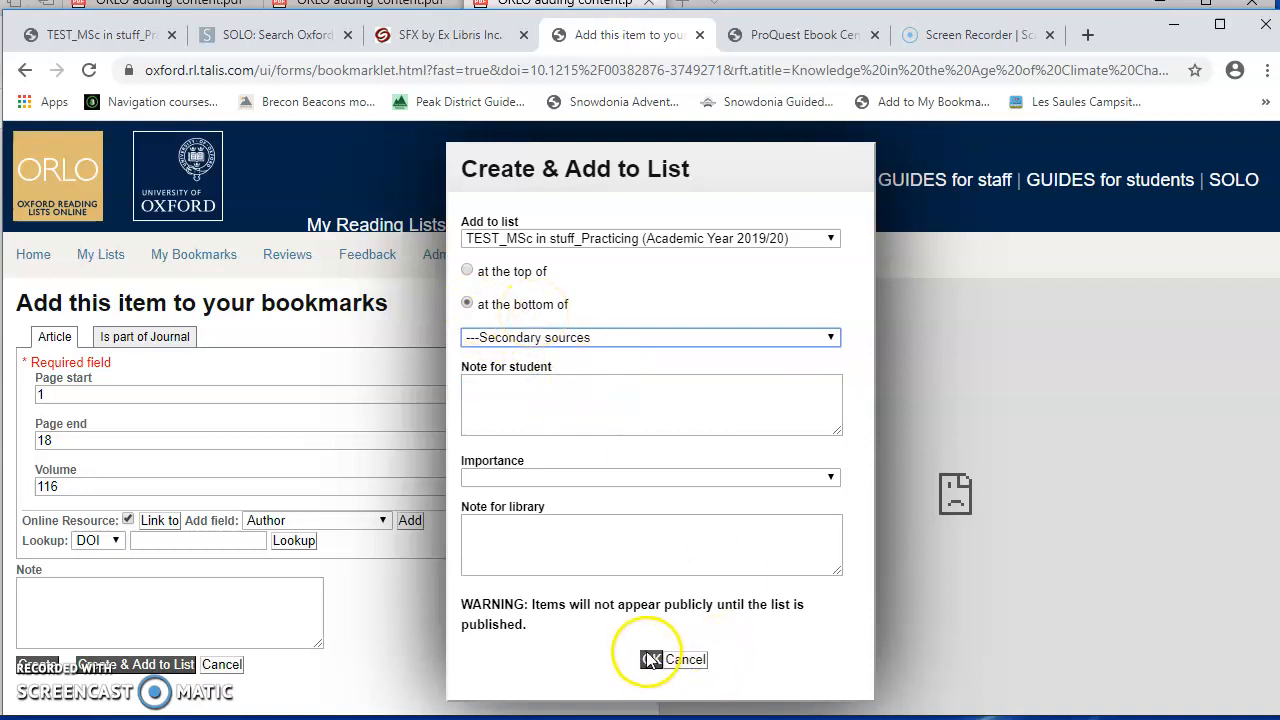
{"action": "left_click", "coordinate": [652, 660]}
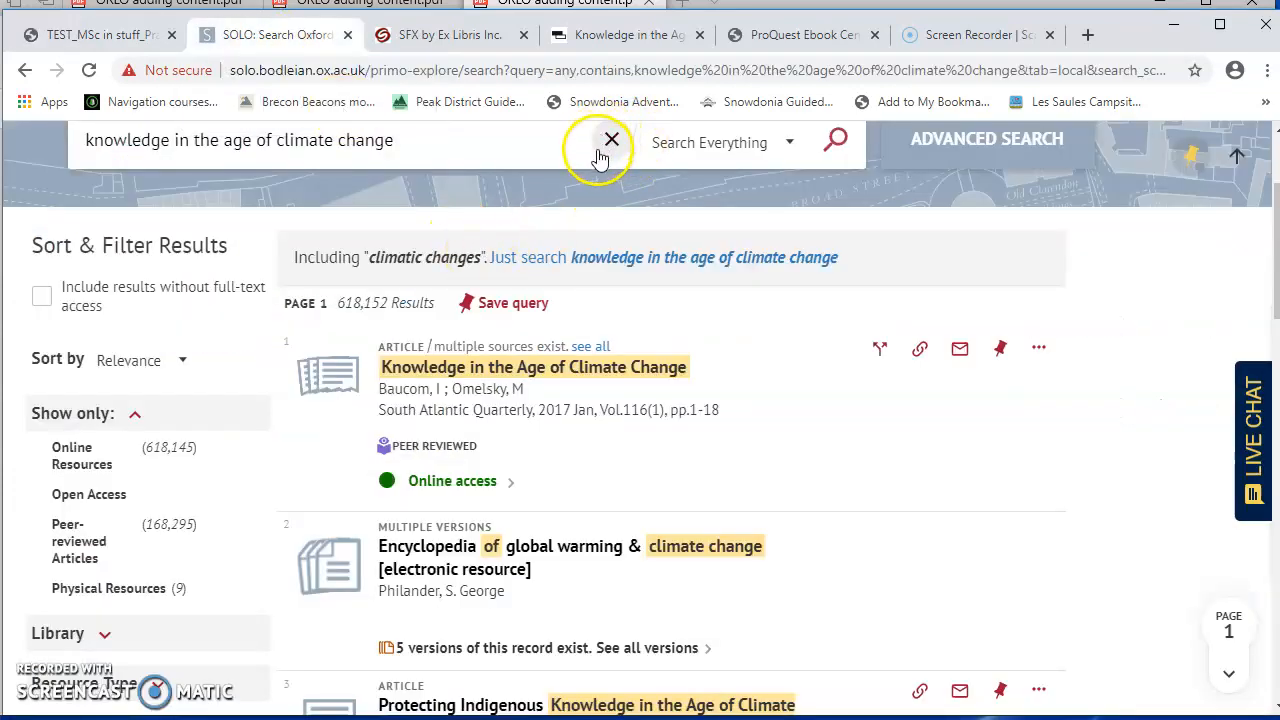
Step: Search SOLO for 'energy and mobility in smart cities' and open the book's full record
{"action": "left_click", "coordinate": [612, 140]}
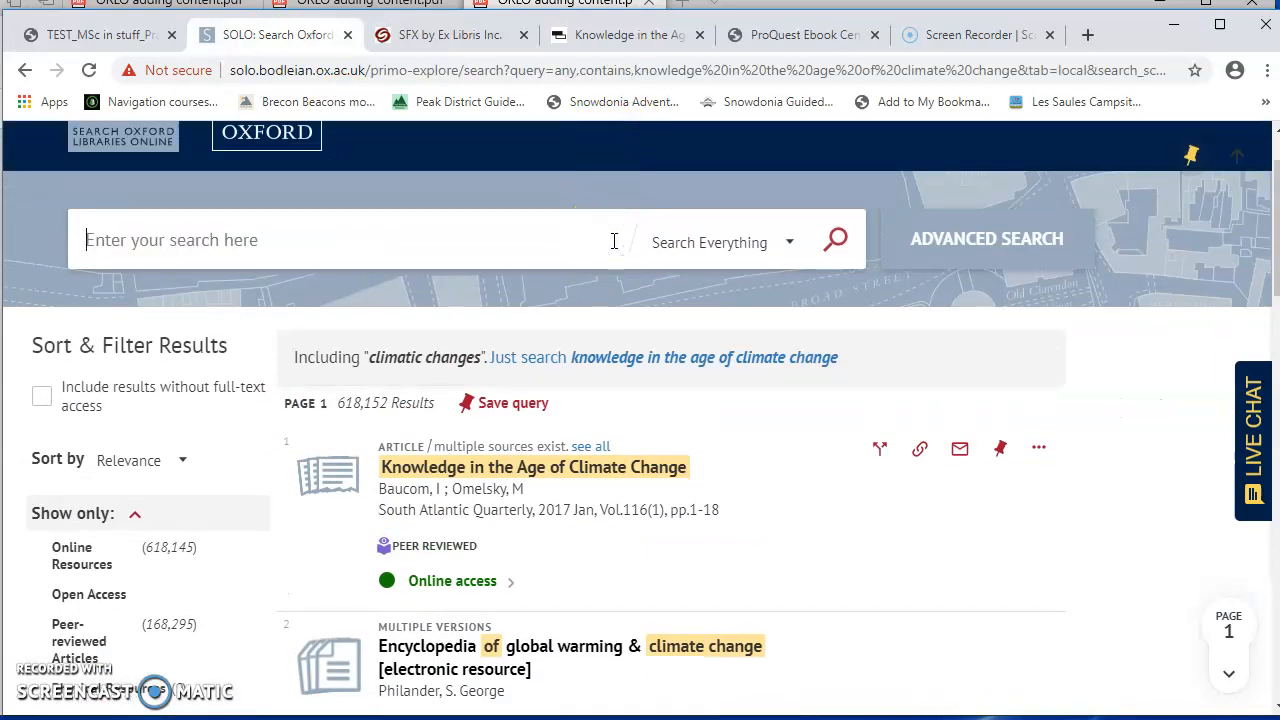
{"action": "type", "text": "energy and"}
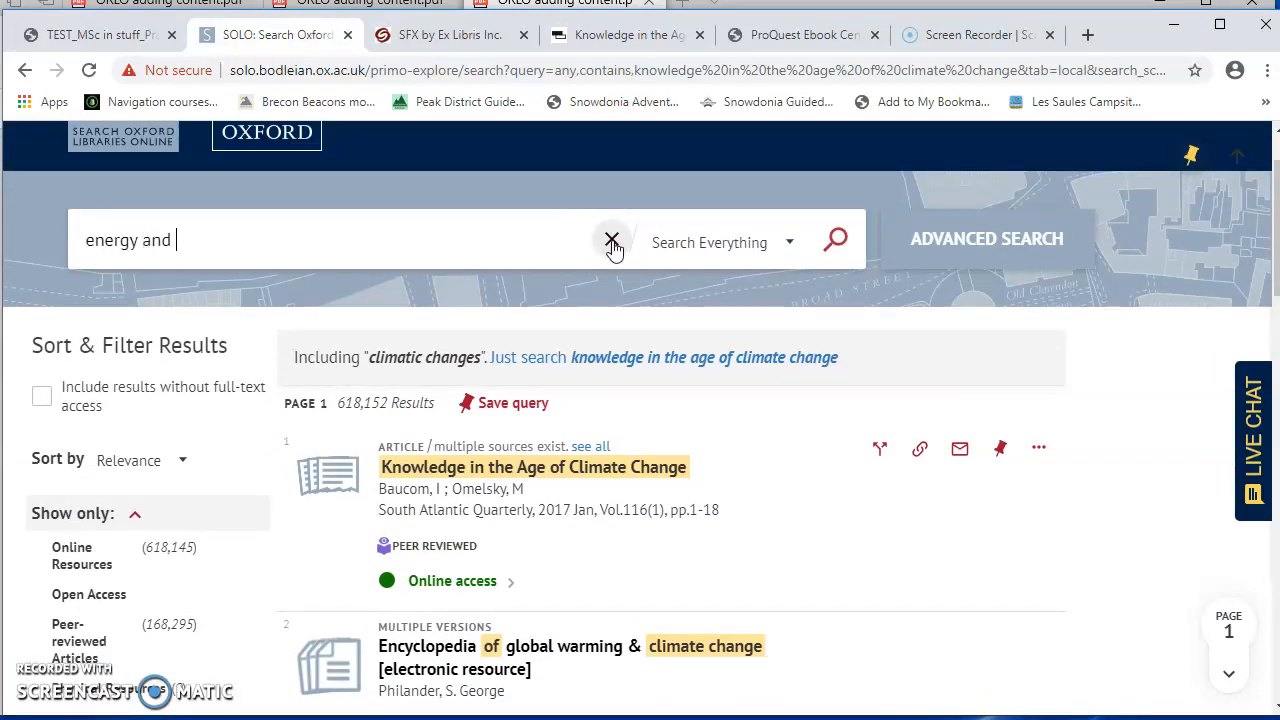
{"action": "type", "text": "mobility in smart cities"}
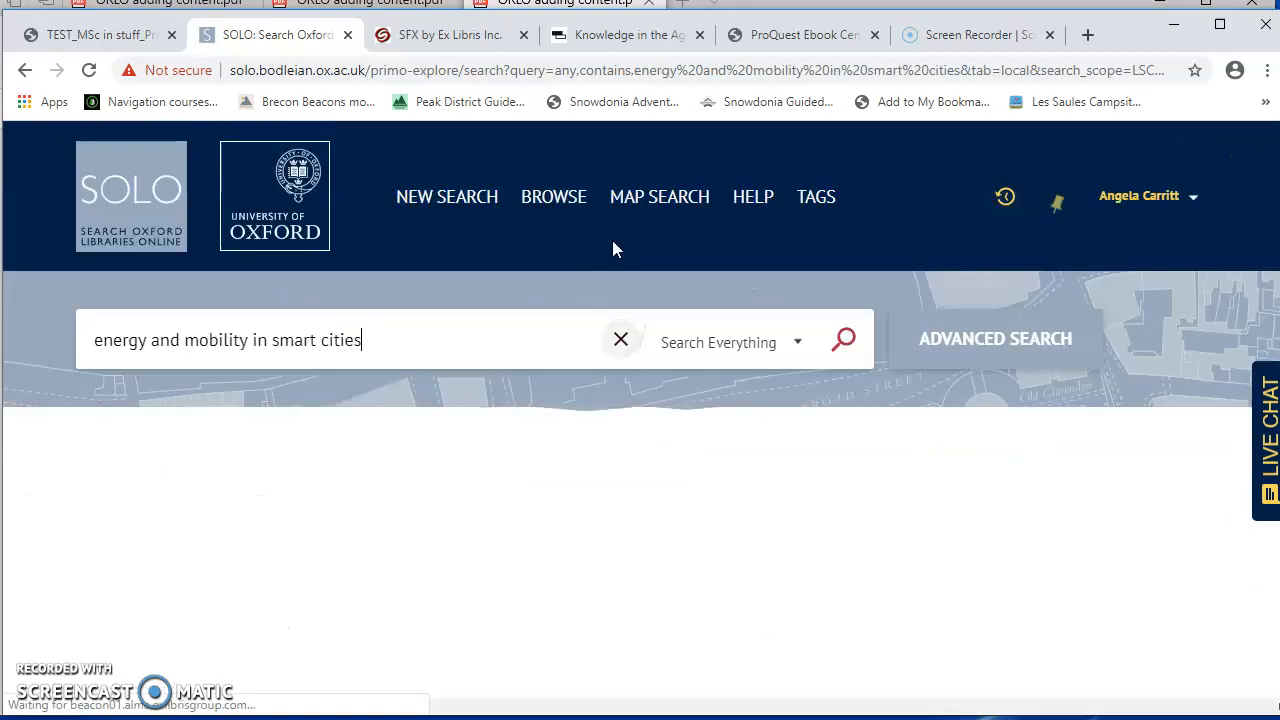
{"action": "left_click", "coordinate": [842, 340]}
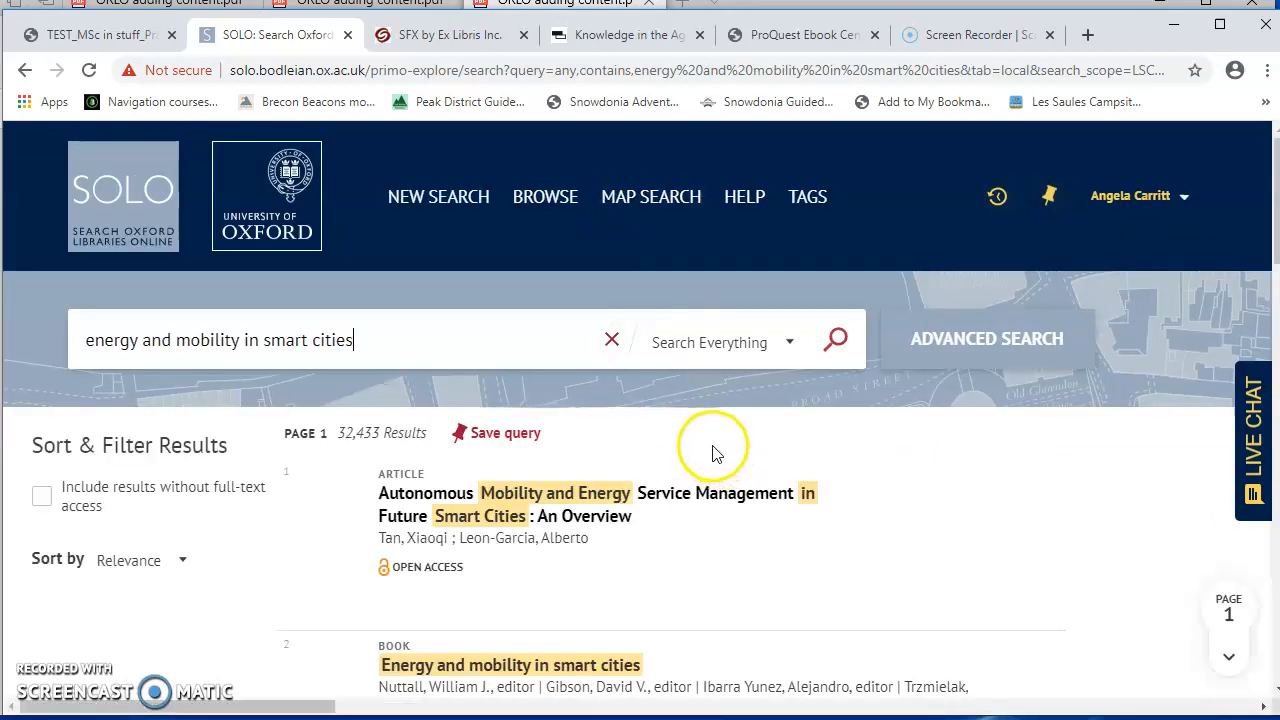
{"action": "scroll", "scroll_direction": "down", "scroll_amount": 3}
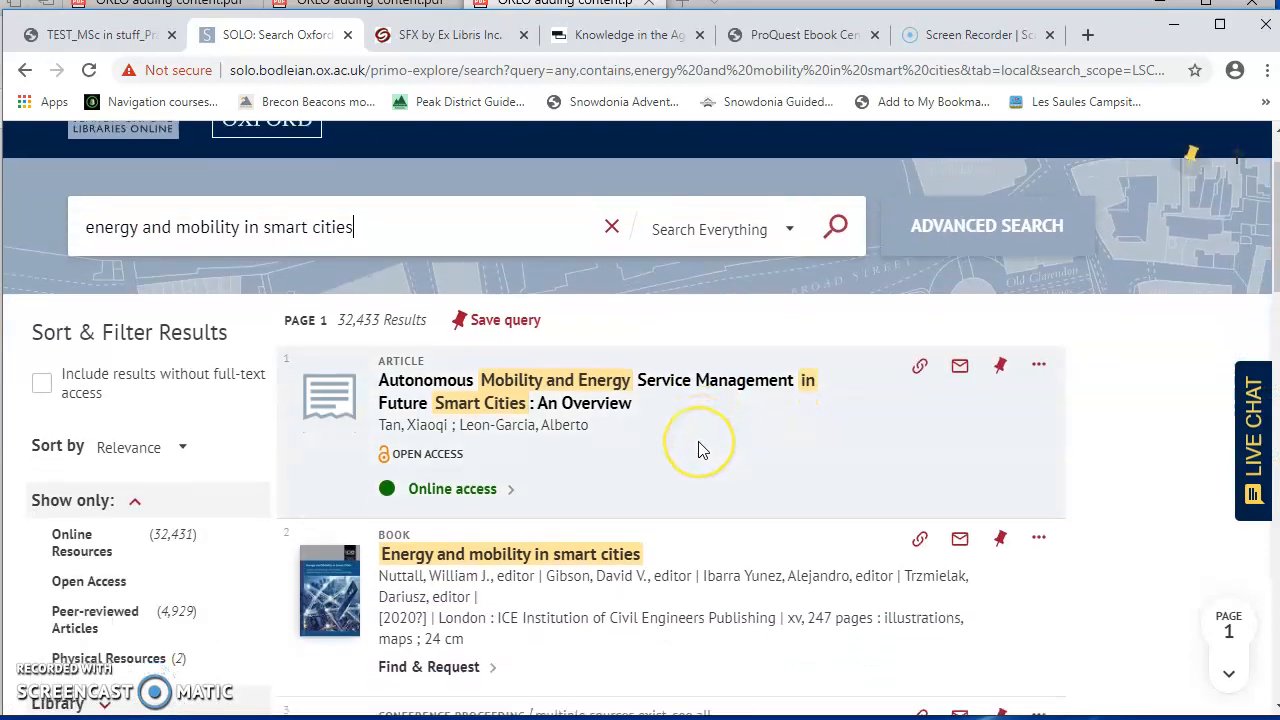
{"action": "scroll", "scroll_direction": "down", "scroll_amount": 3}
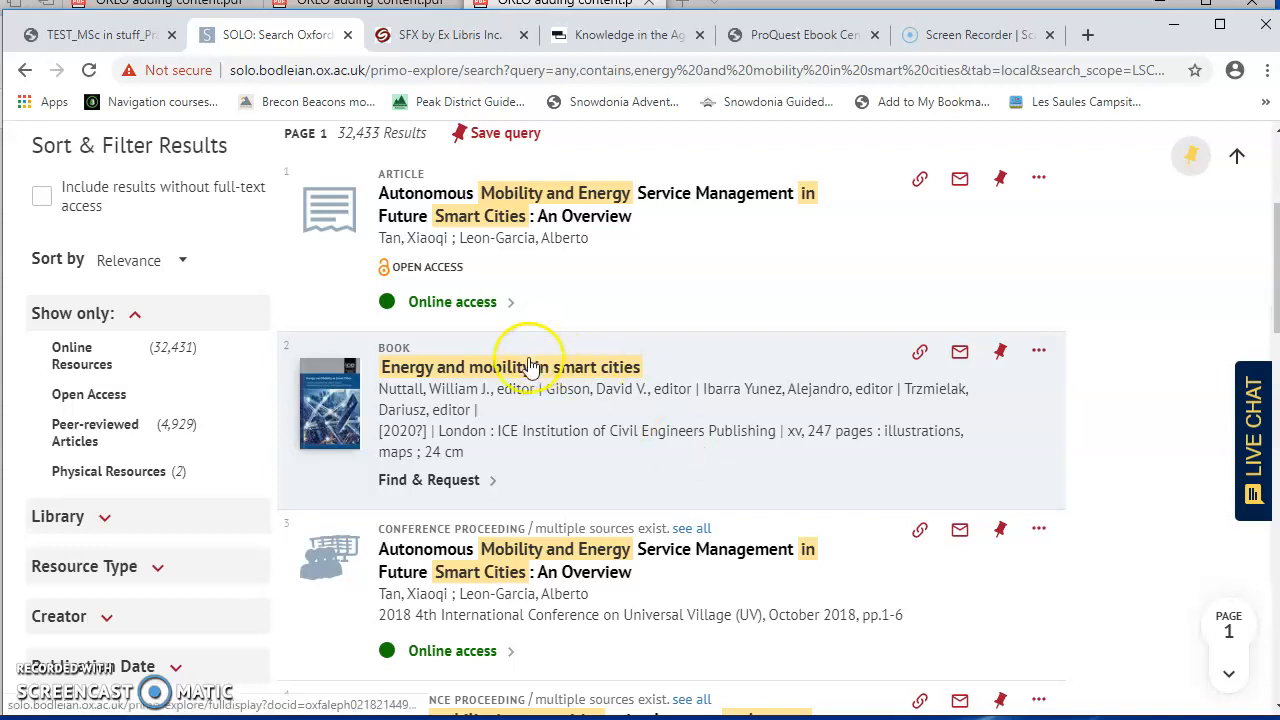
{"action": "left_click", "coordinate": [508, 368]}
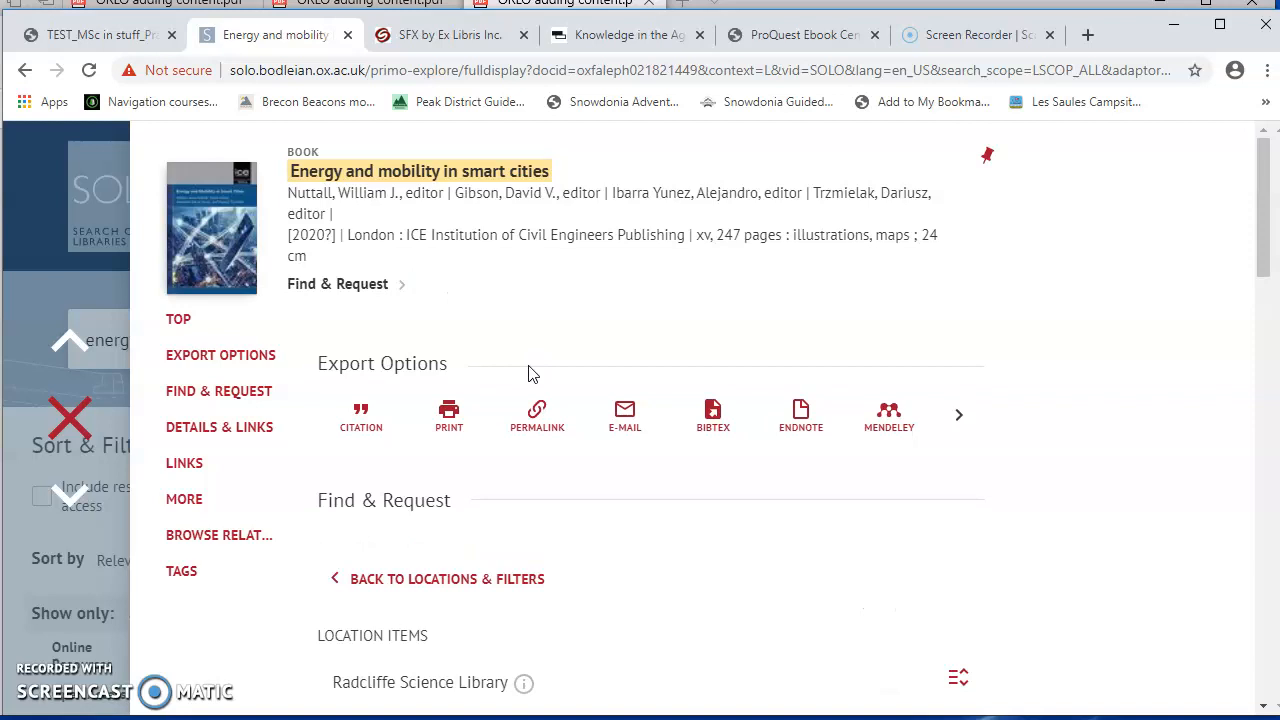
Step: Bookmark the book into ORLO and add it to the Secondary sources section
{"action": "scroll", "scroll_direction": "down", "scroll_amount": 3}
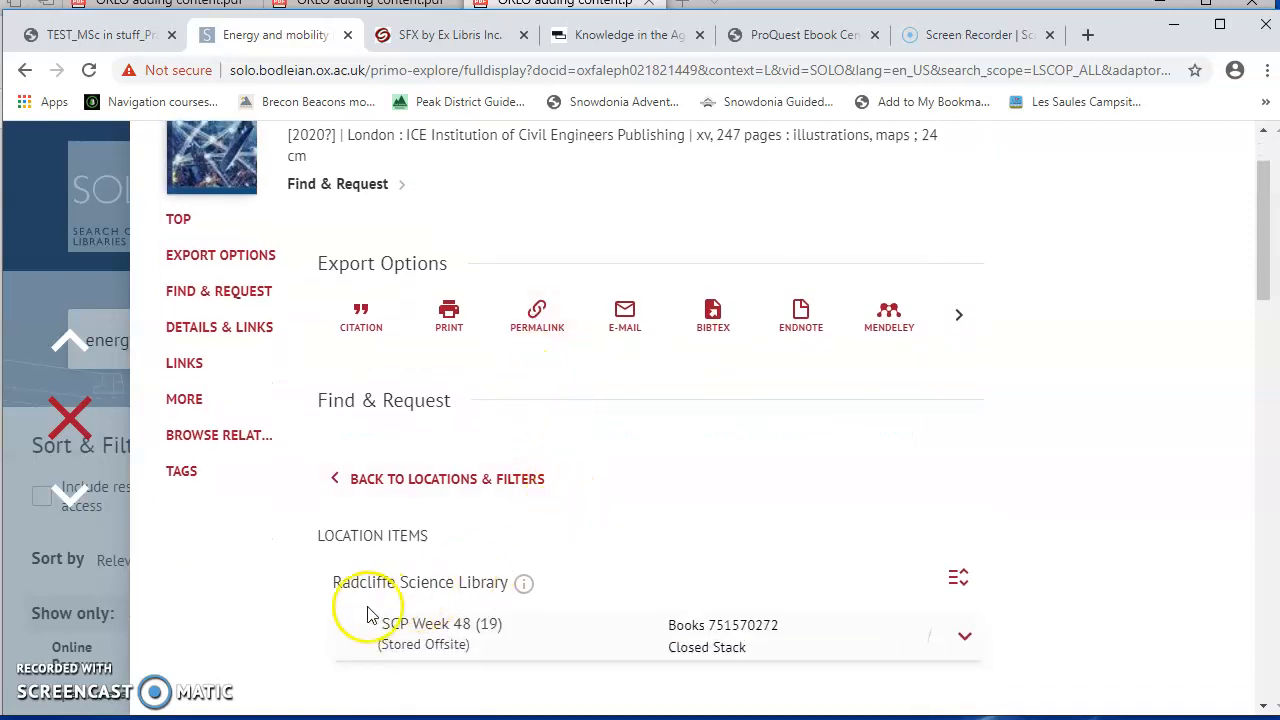
{"action": "scroll", "scroll_direction": "down", "scroll_amount": 3}
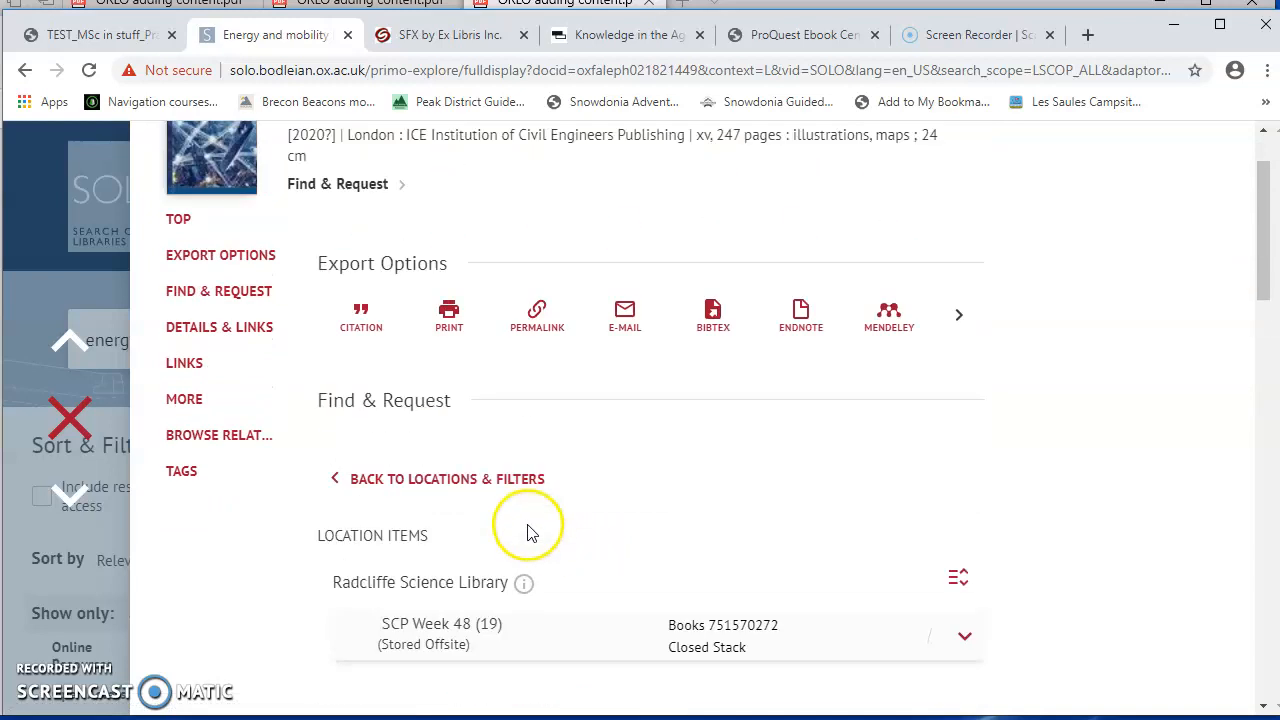
{"action": "scroll", "scroll_direction": "up", "scroll_amount": 3}
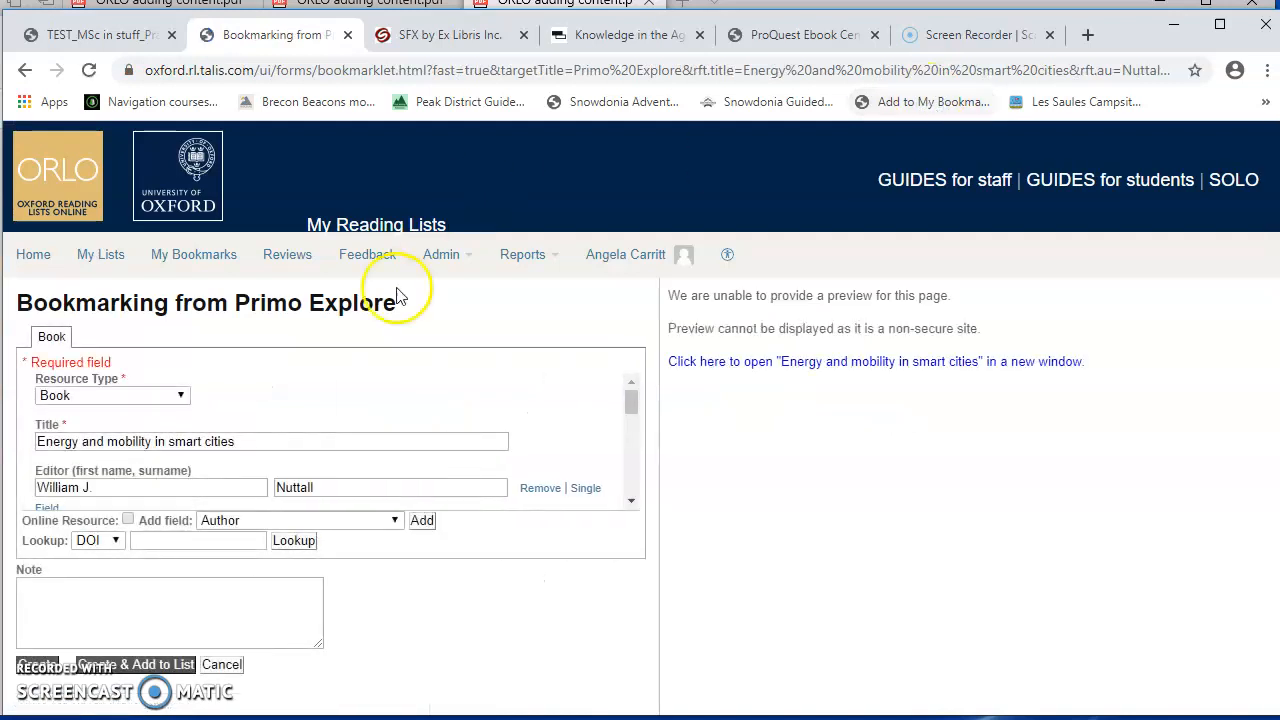
{"action": "left_click", "coordinate": [104, 664]}
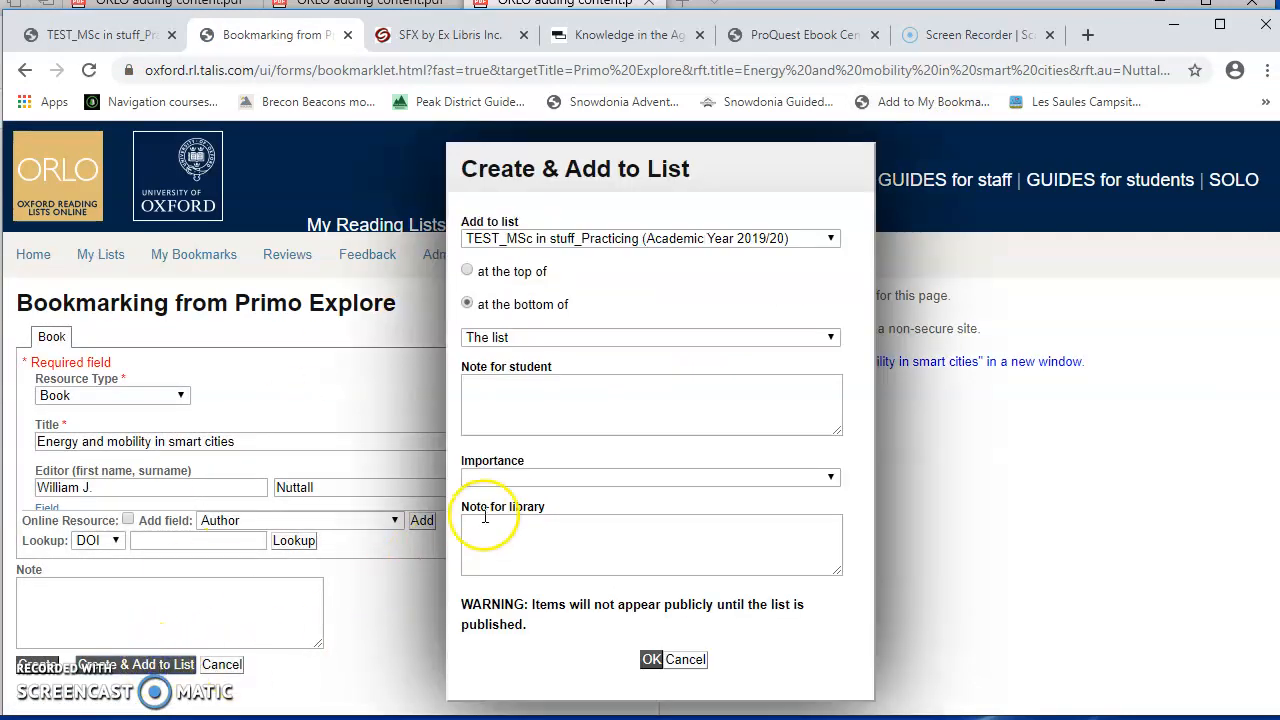
{"action": "left_click", "coordinate": [650, 336]}
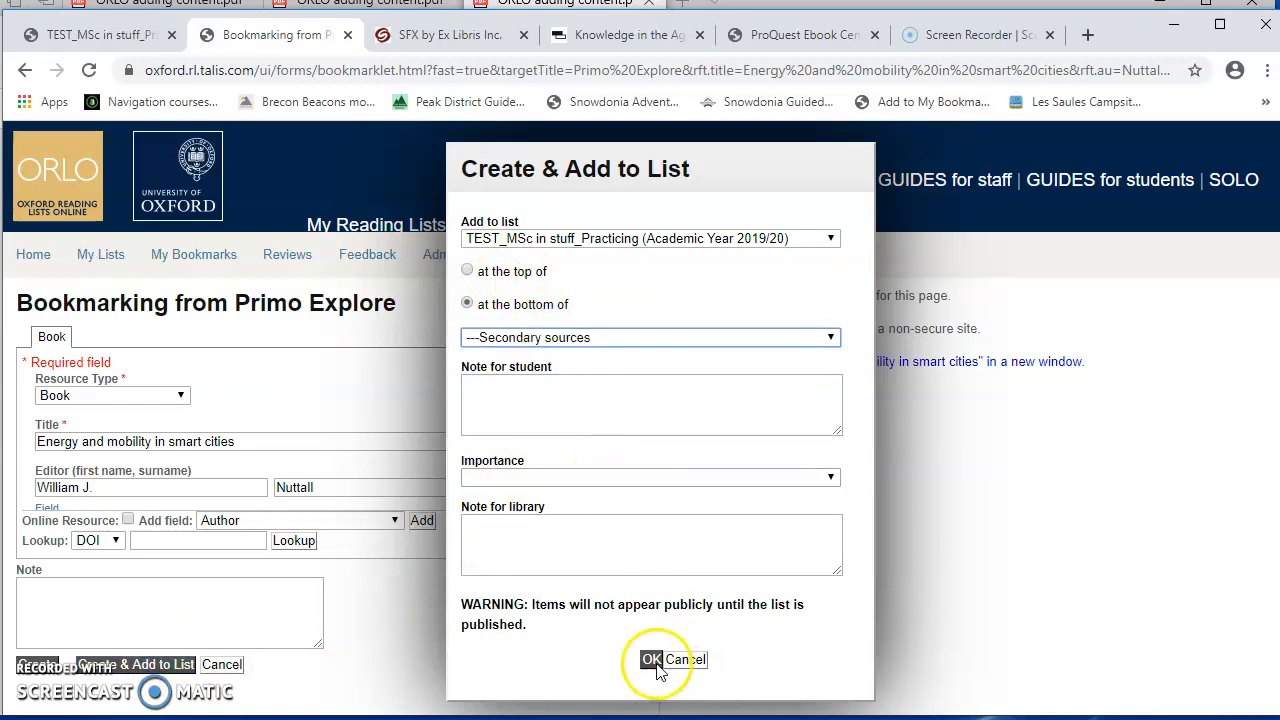
{"action": "left_click", "coordinate": [692, 660]}
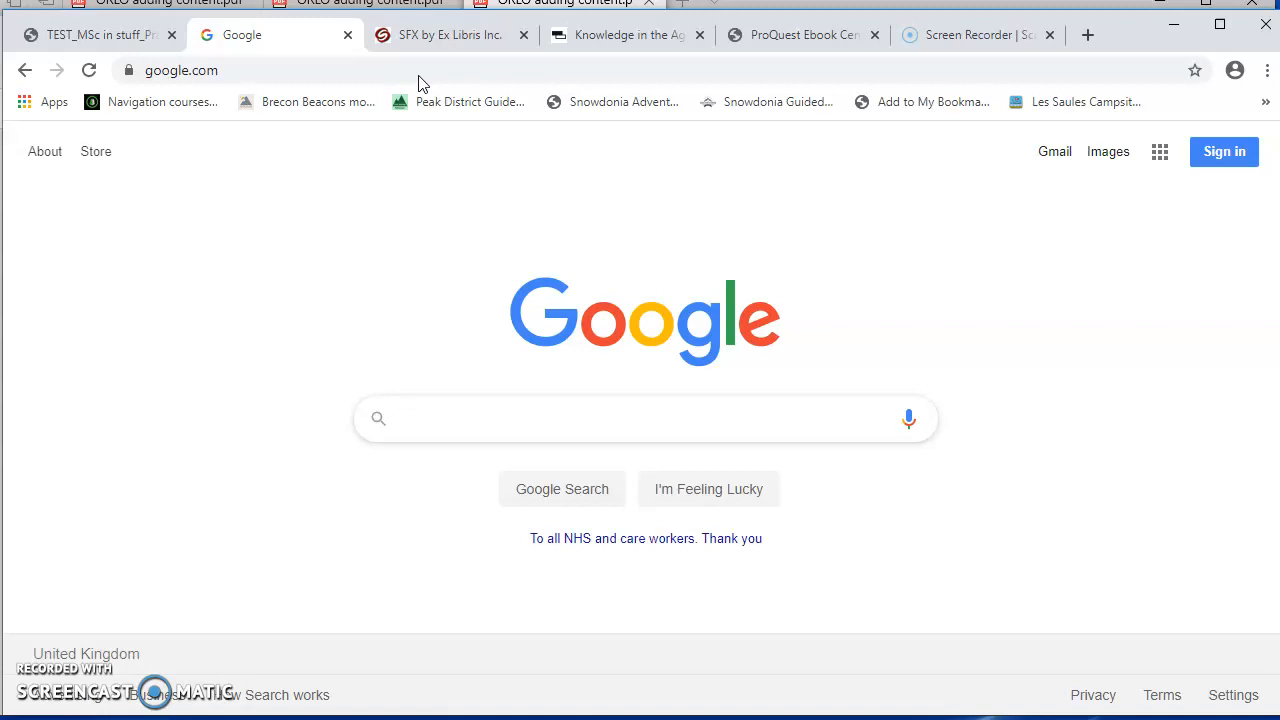
Step: Google 'un climate change conference', open the UNFCCC December 2019 page and start bookmarking it
{"action": "type", "text": "un climi"}
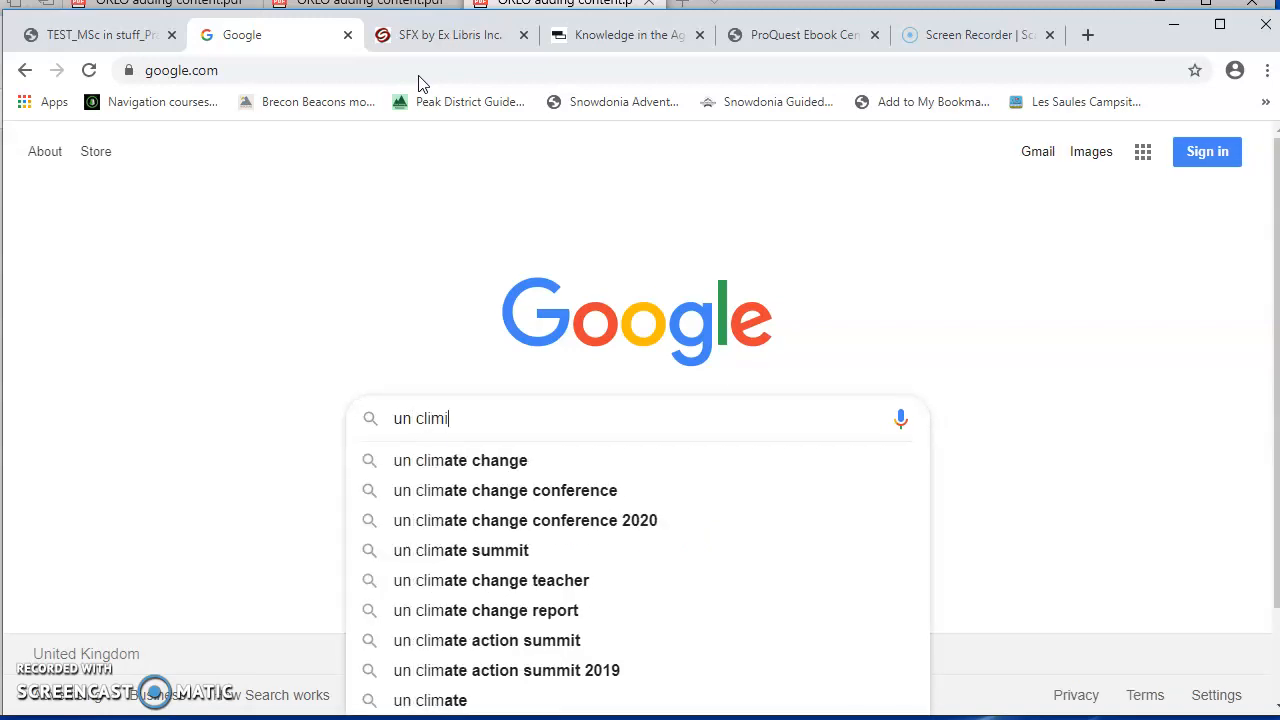
{"action": "key", "text": "Backspace"}
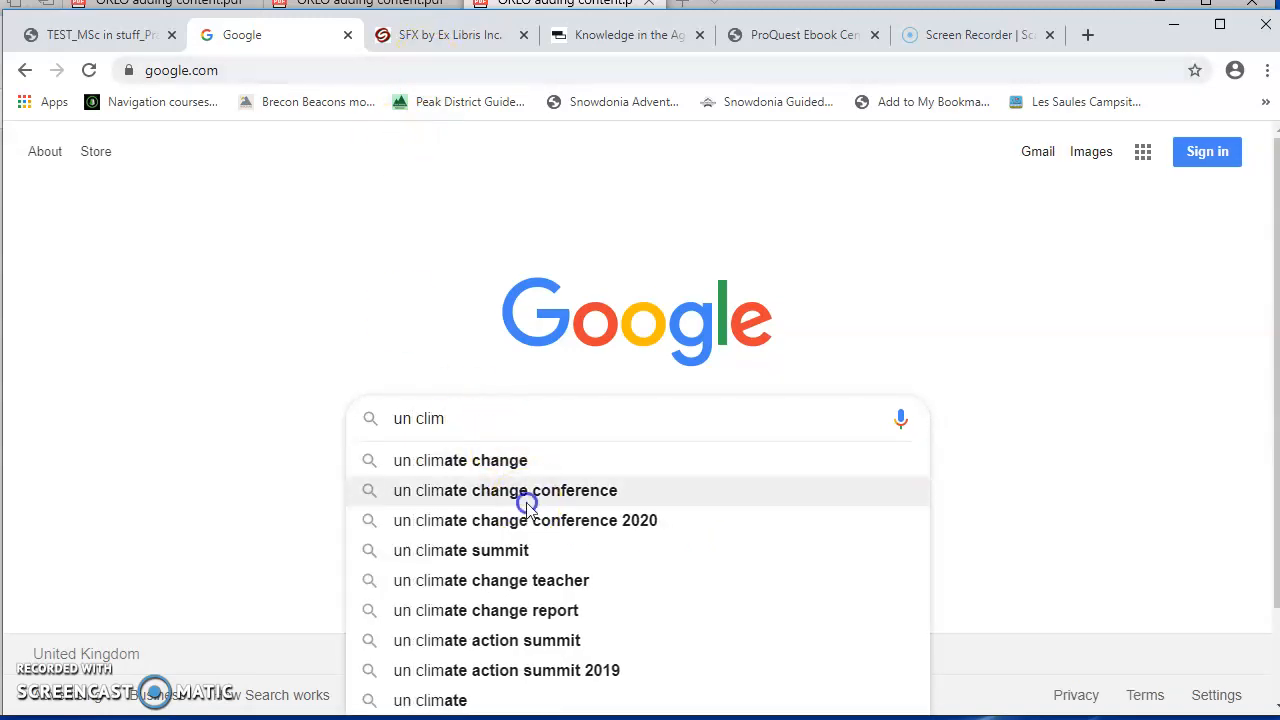
{"action": "left_click", "coordinate": [504, 490]}
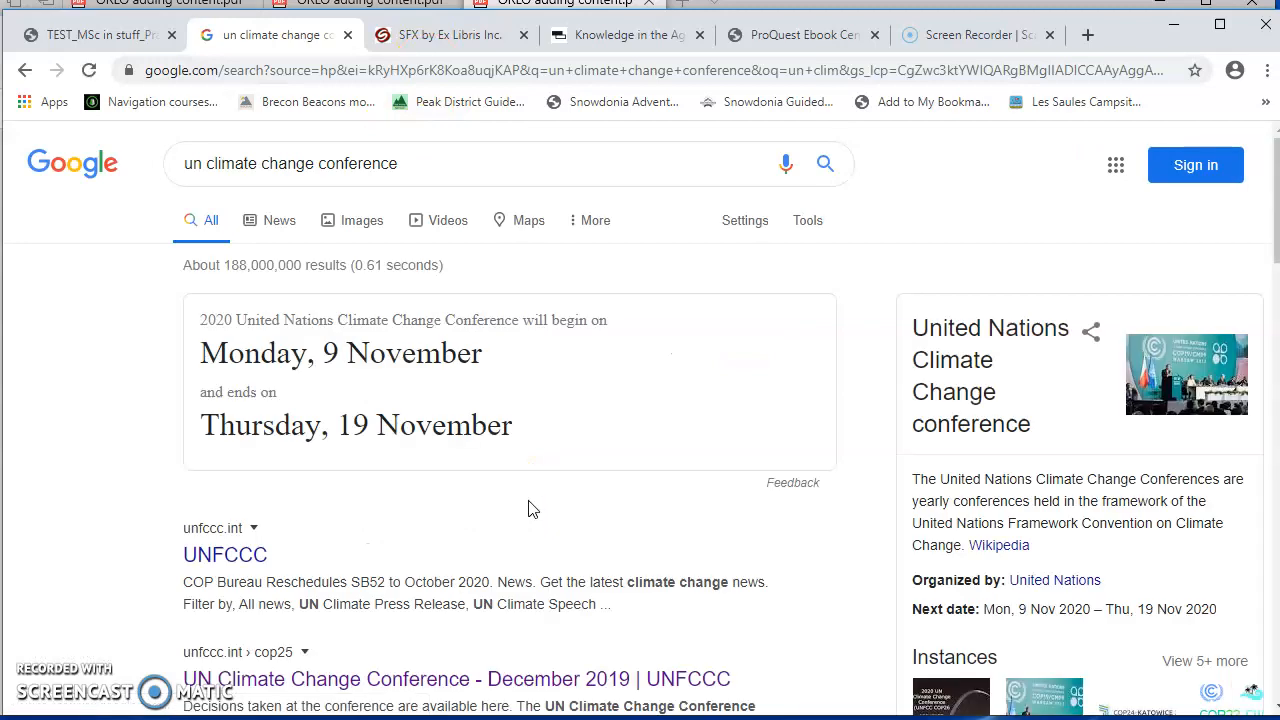
{"action": "left_click", "coordinate": [456, 678]}
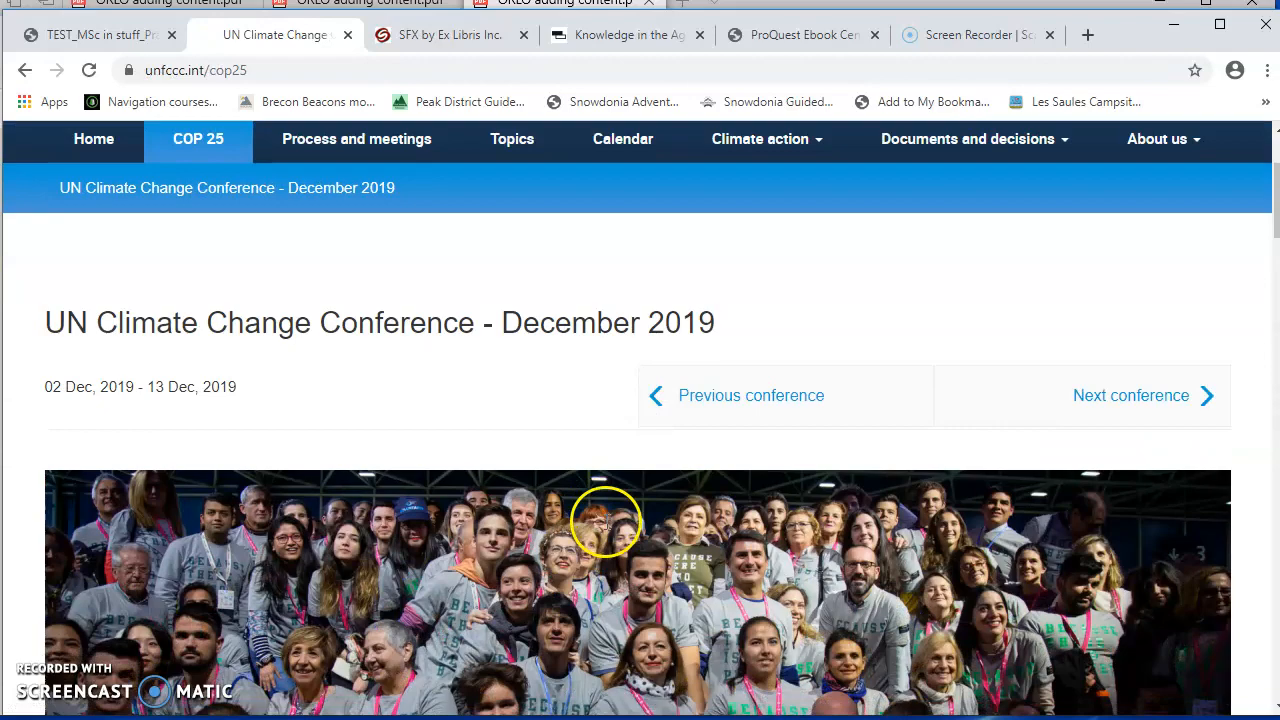
{"action": "scroll", "scroll_direction": "down", "scroll_amount": 3}
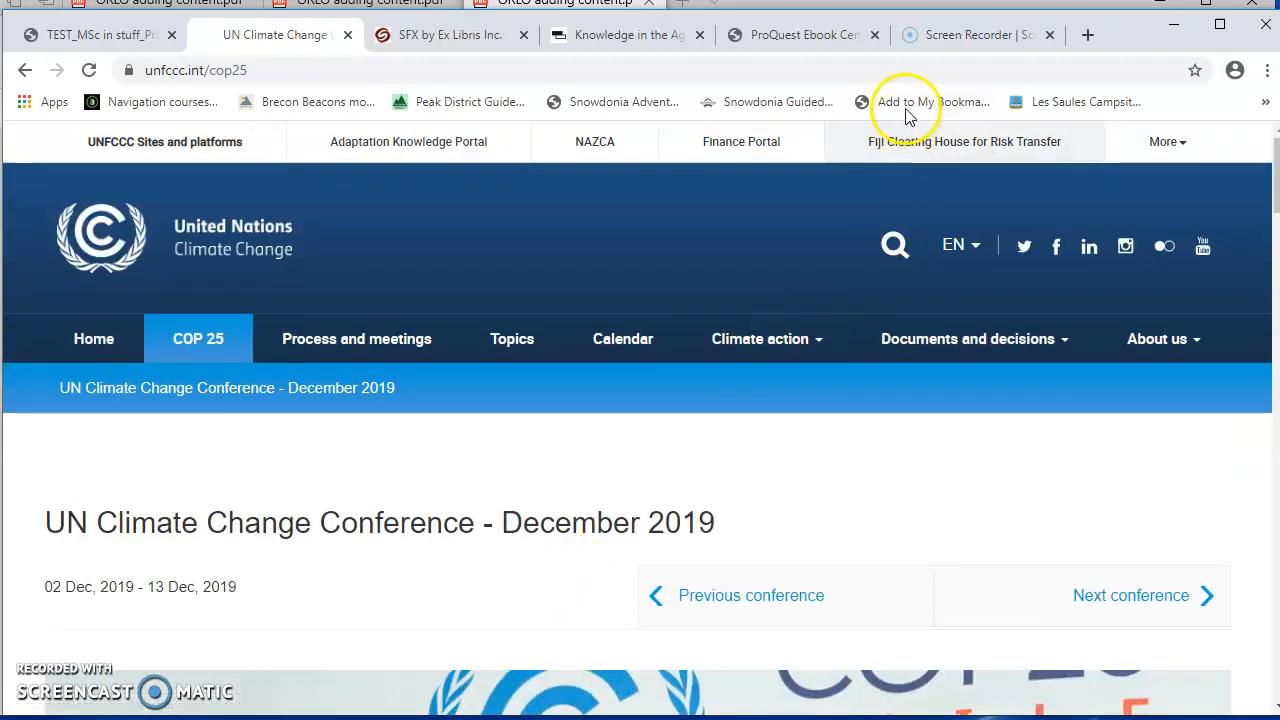
{"action": "left_click", "coordinate": [924, 100]}
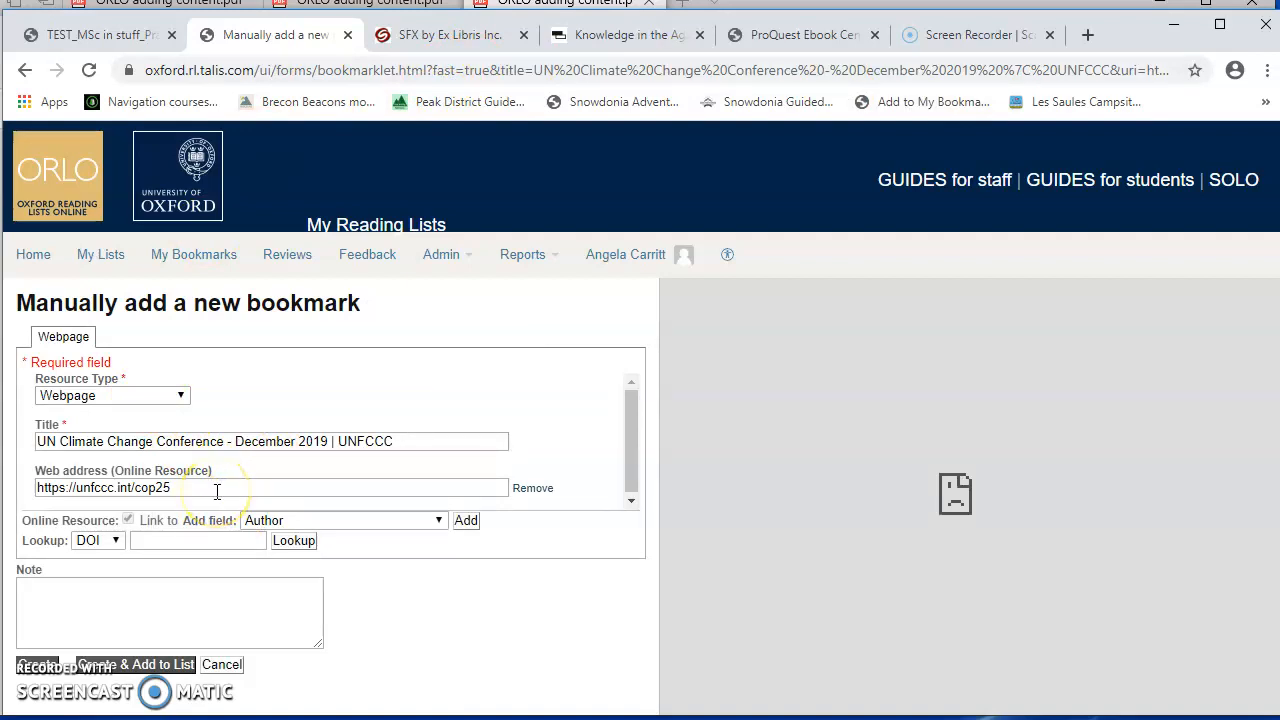
{"action": "mouse_move", "coordinate": [172, 466]}
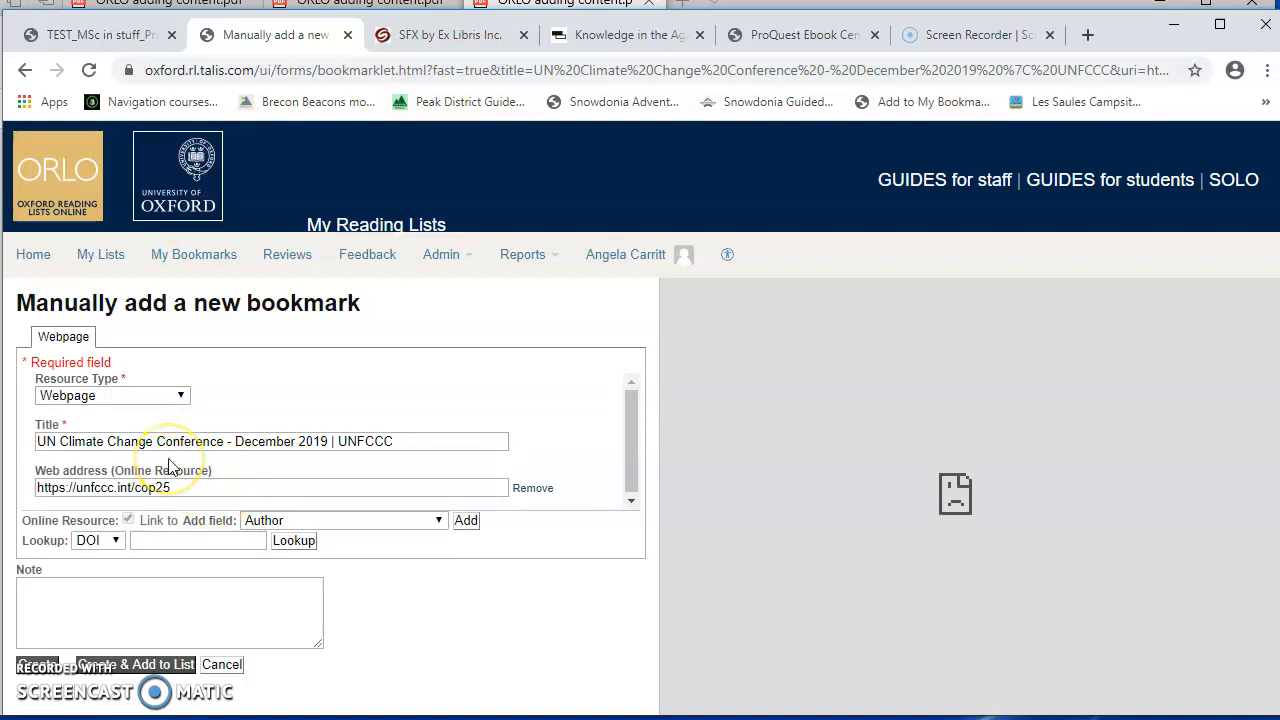
{"action": "mouse_move", "coordinate": [144, 460]}
{"action": "type", "text": "nited Nations"}
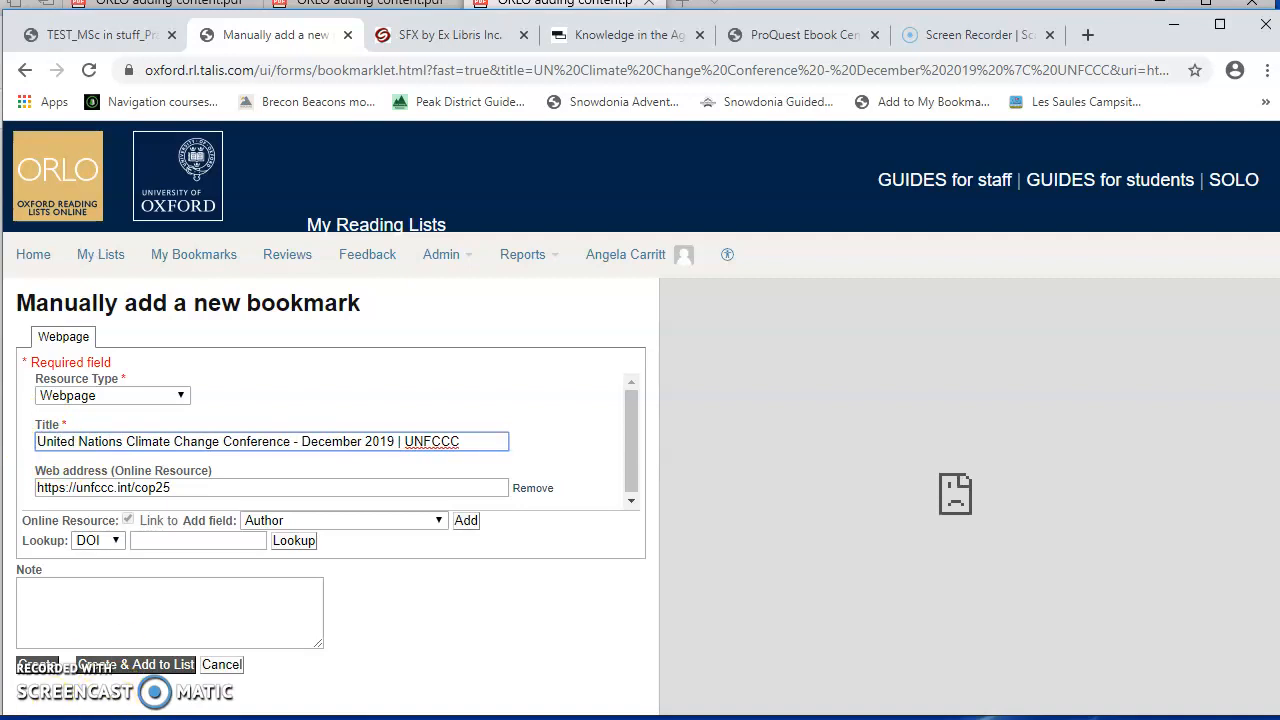
Step: Create the conference webpage bookmark, add it to the Week 2 section and return to the list
{"action": "left_click", "coordinate": [104, 664]}
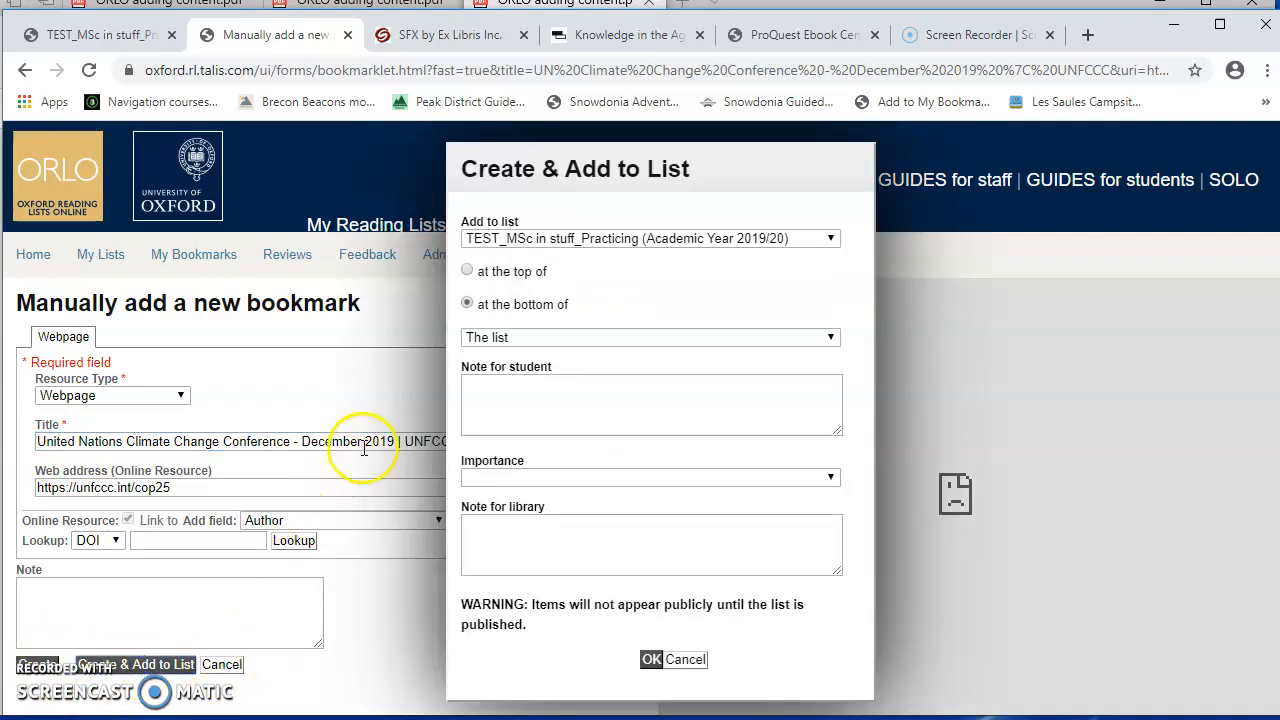
{"action": "left_click", "coordinate": [650, 336]}
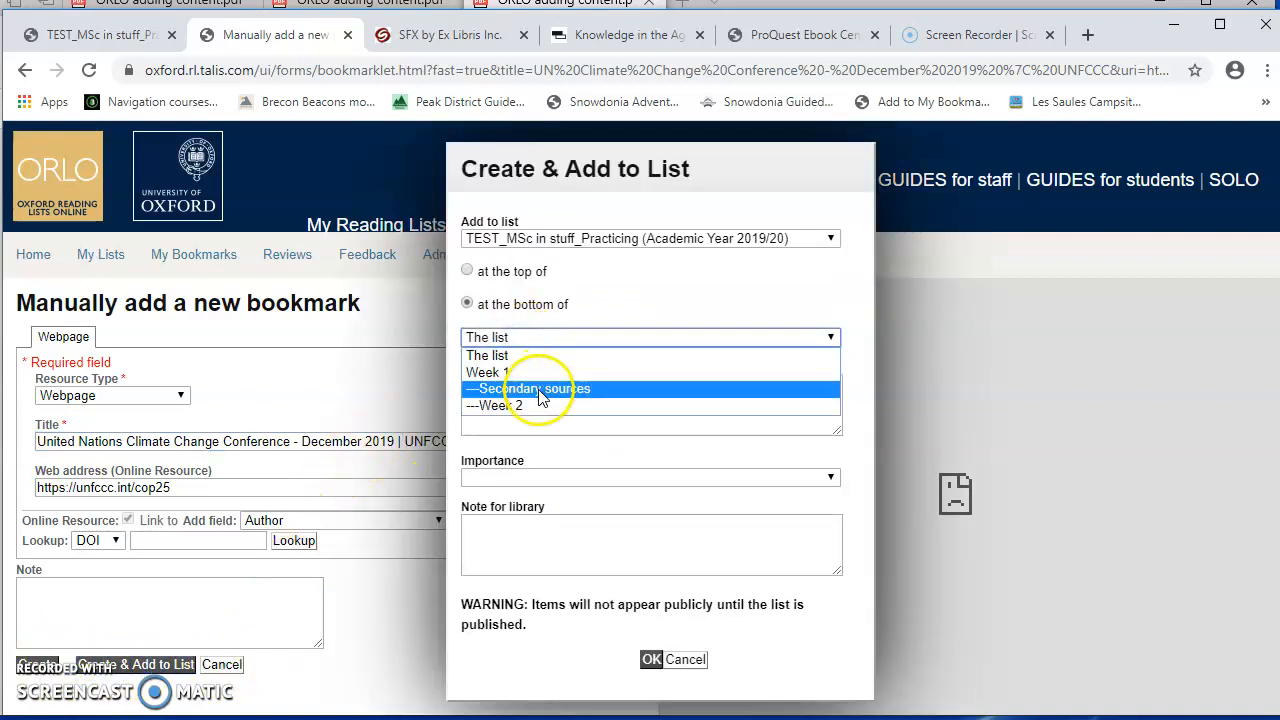
{"action": "left_click", "coordinate": [496, 404]}
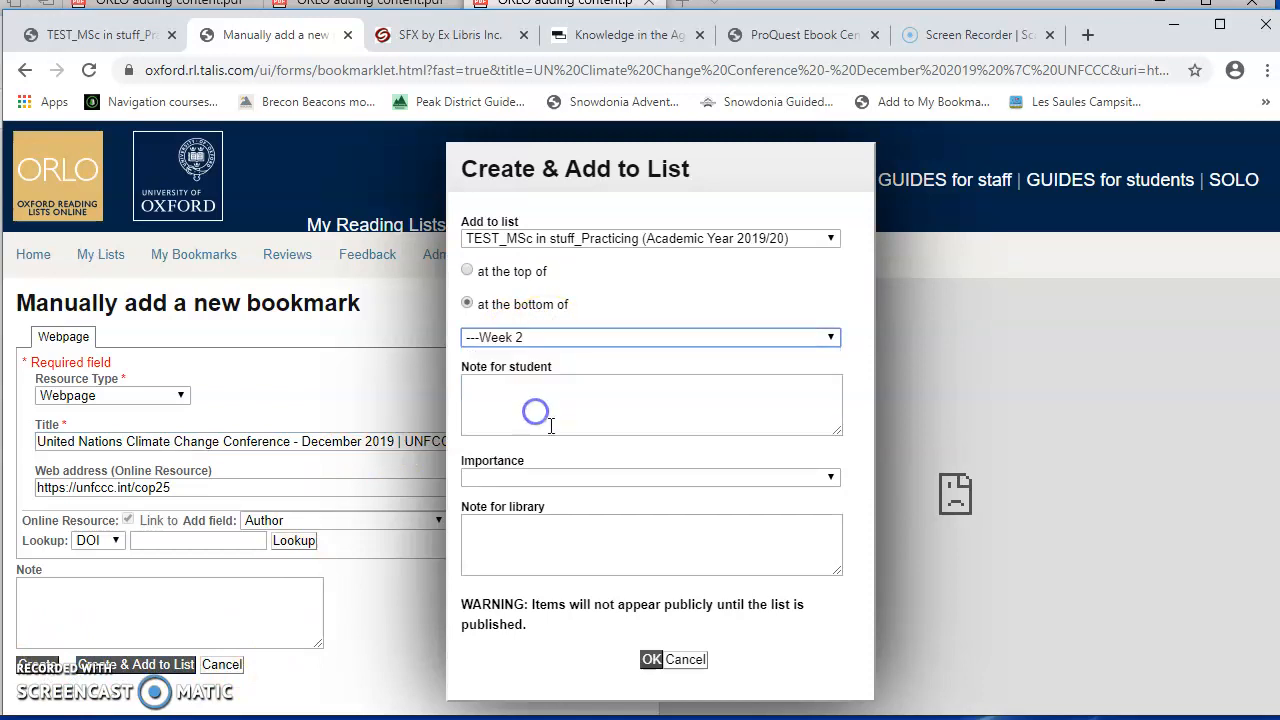
{"action": "left_click", "coordinate": [652, 660]}
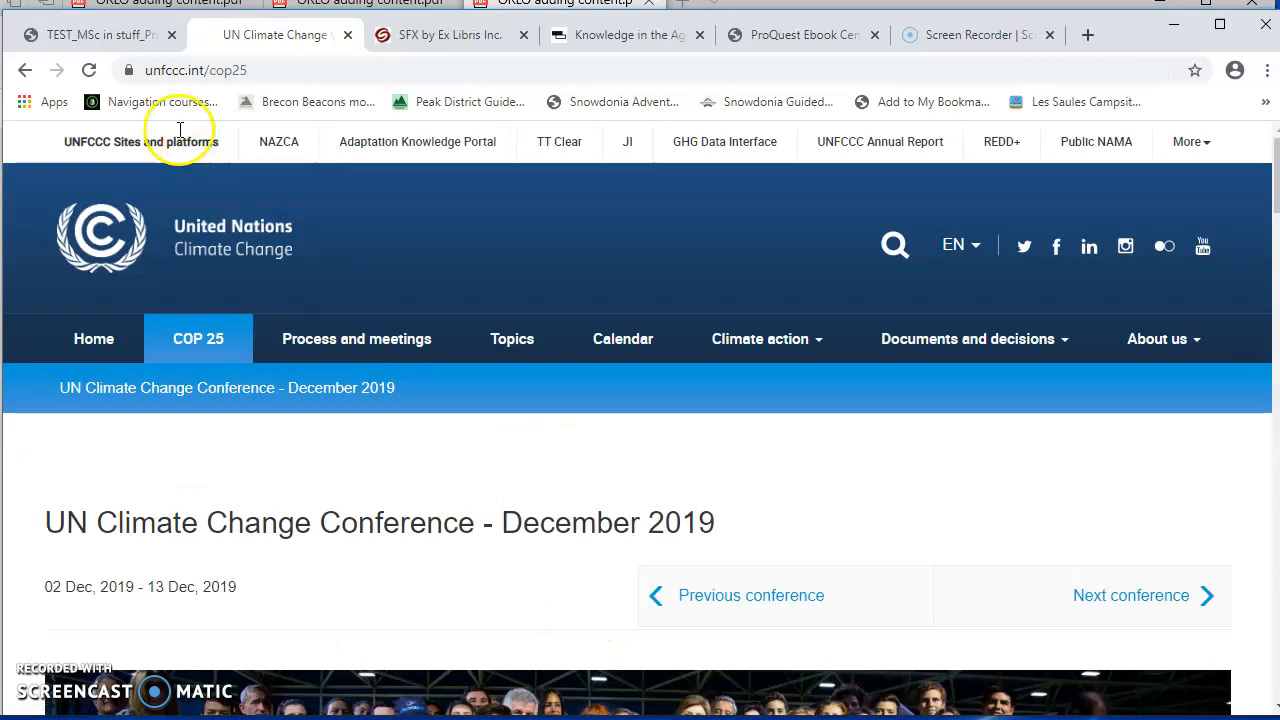
{"action": "left_click", "coordinate": [96, 34]}
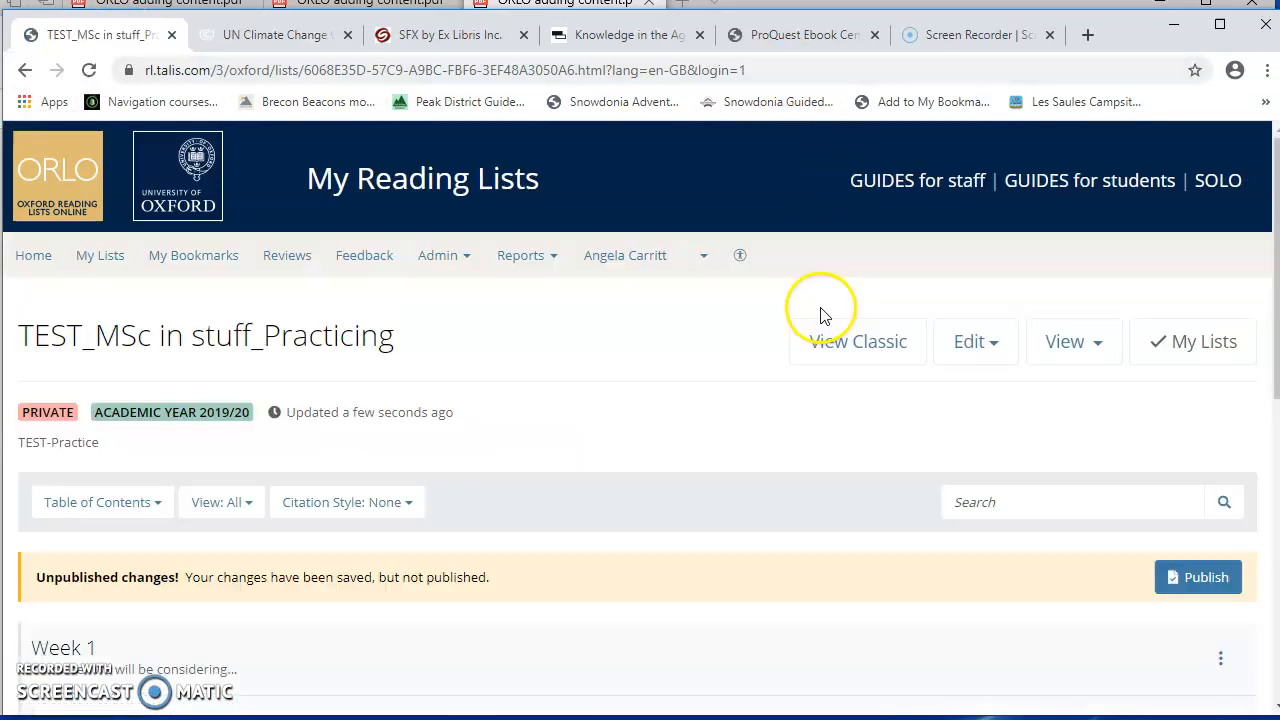
Step: Mark Underground Engineering as Essential and the Knowledge in the Age of Climate Change article as Recommended
{"action": "scroll", "scroll_direction": "down", "scroll_amount": 3}
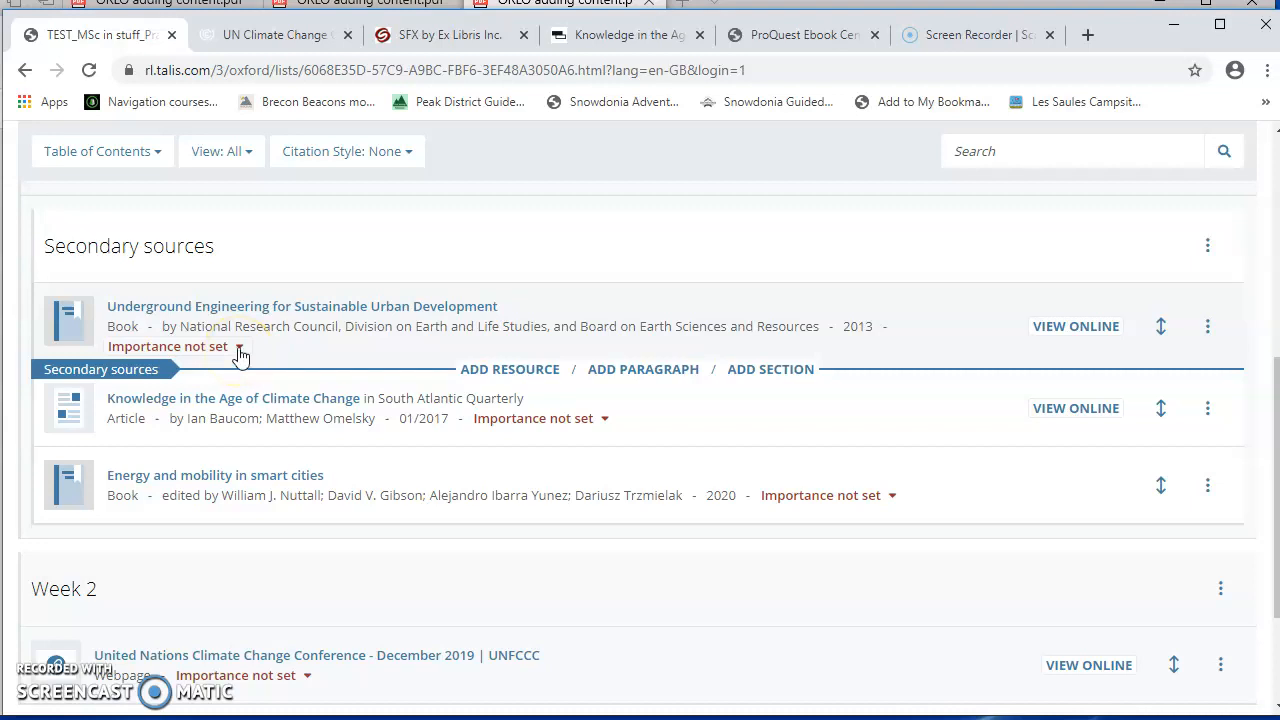
{"action": "left_click", "coordinate": [238, 346]}
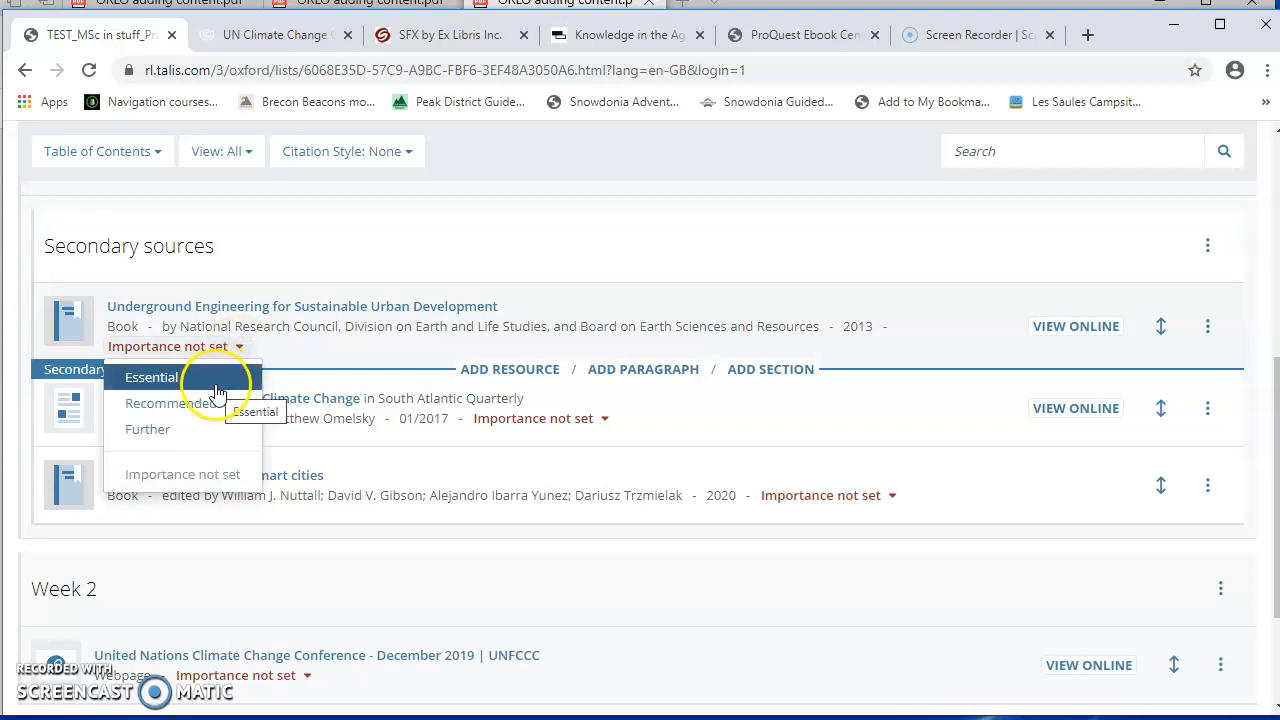
{"action": "left_click", "coordinate": [152, 376]}
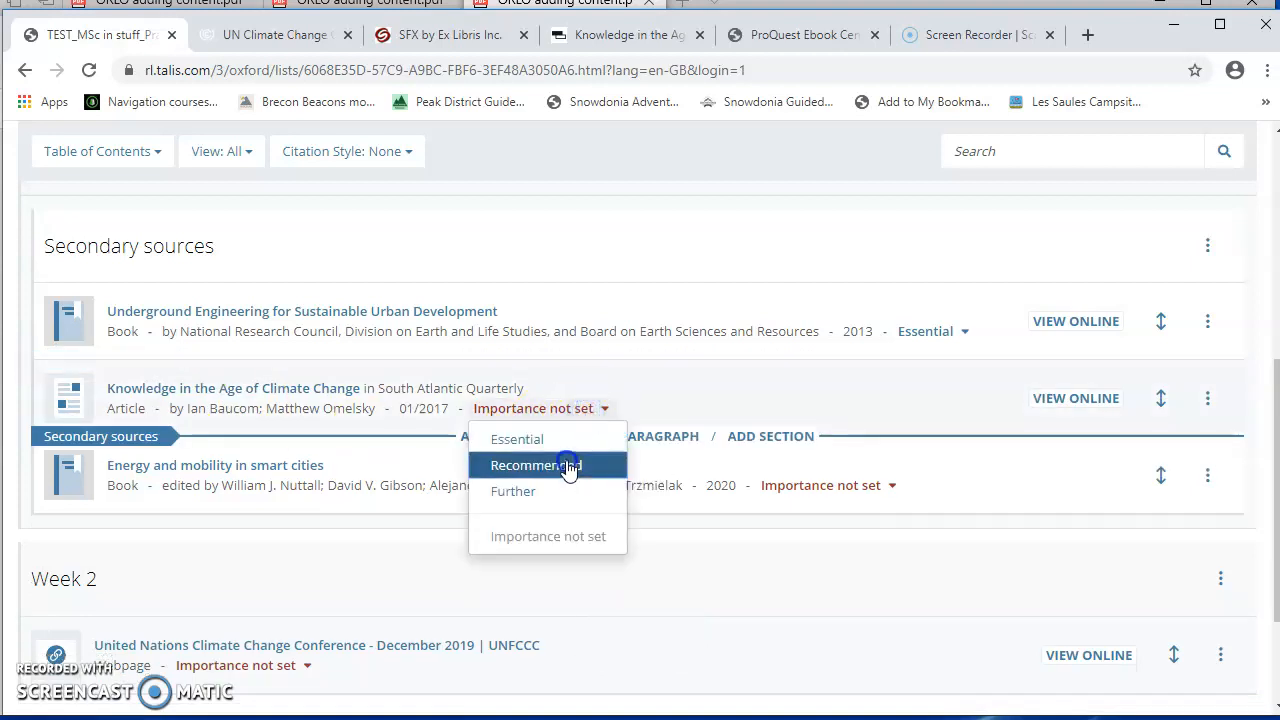
{"action": "left_click", "coordinate": [536, 464]}
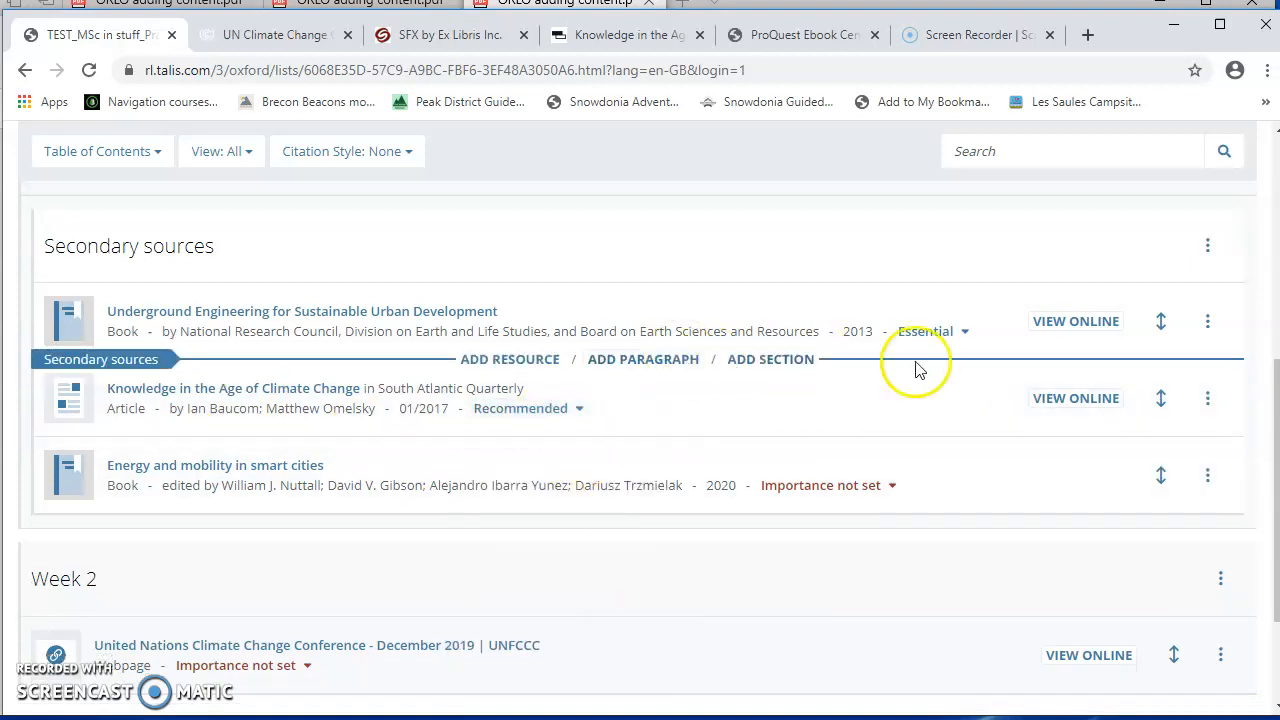
{"action": "left_click", "coordinate": [1208, 320]}
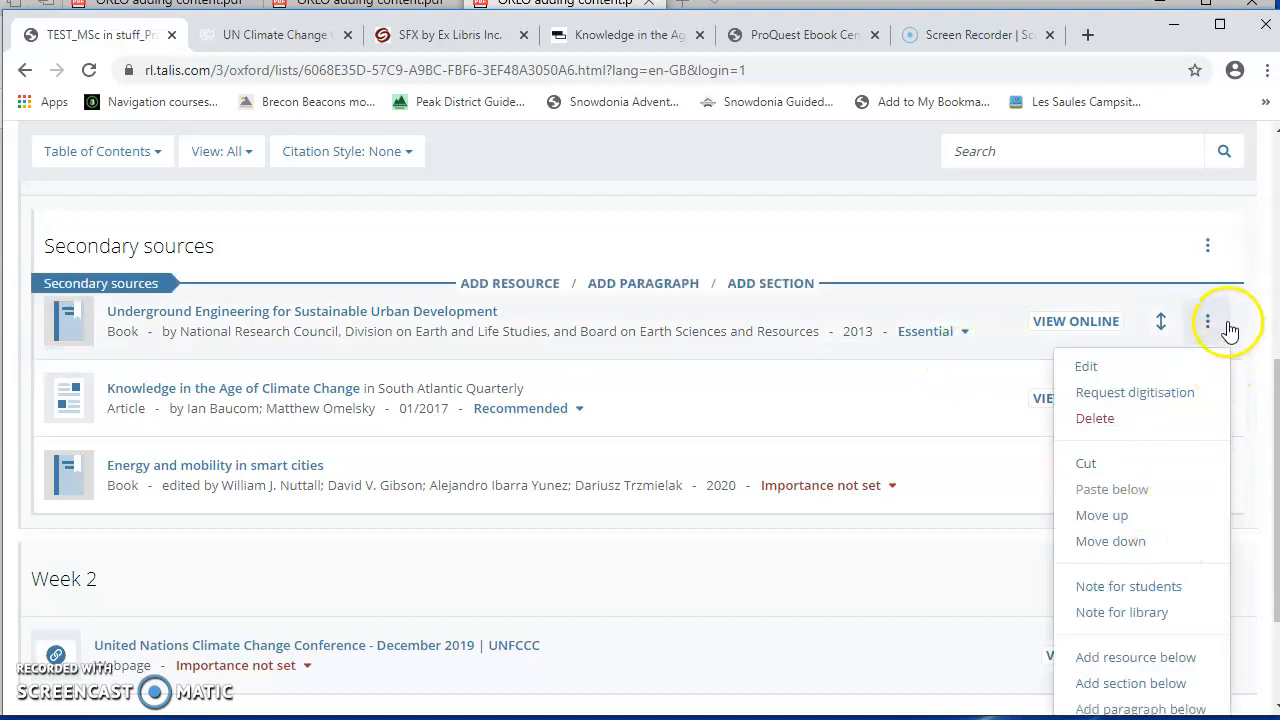
Step: Save a student note 'Read chapter 5' on the Underground Engineering book
{"action": "left_click", "coordinate": [1128, 586]}
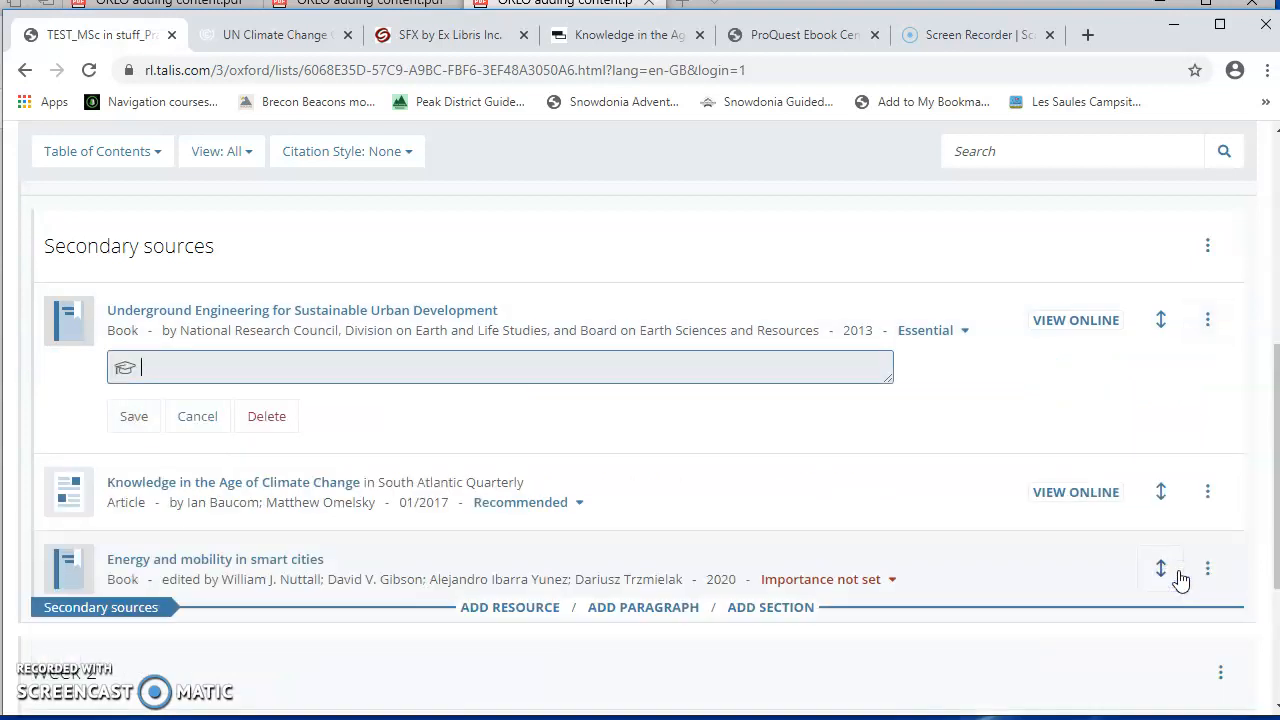
{"action": "type", "text": "Read chapter 5"}
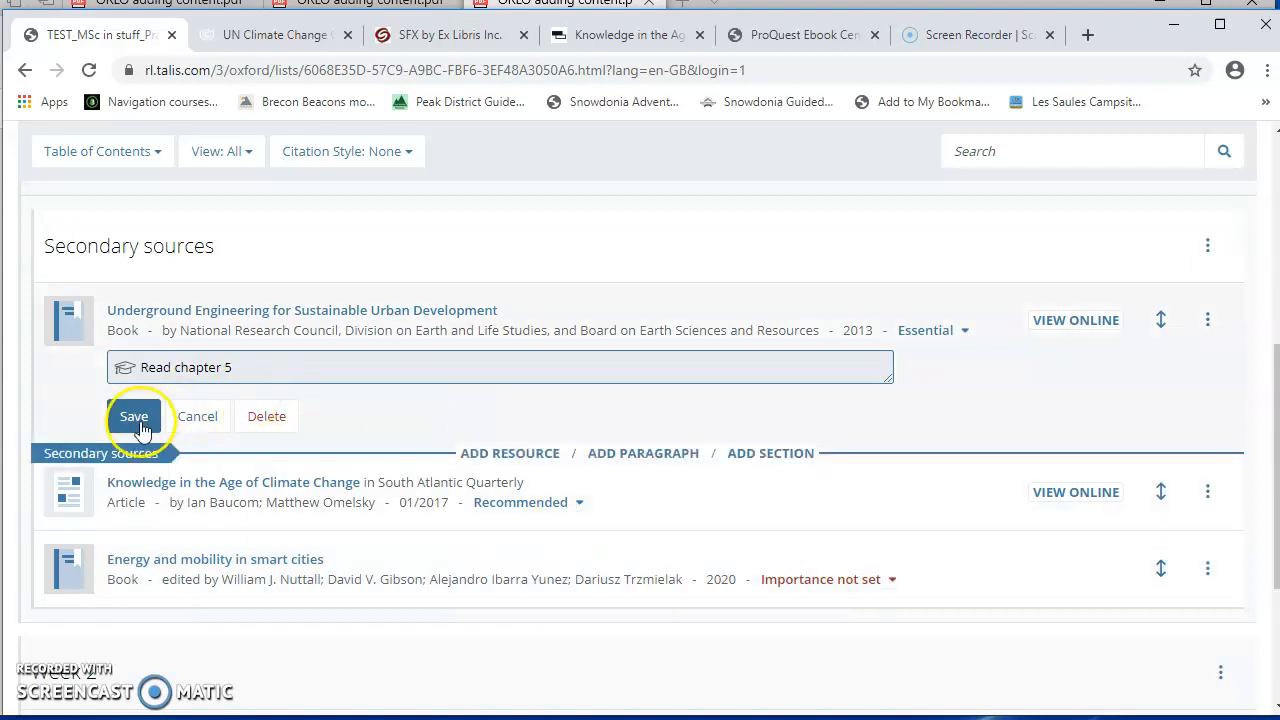
{"action": "left_click", "coordinate": [134, 416]}
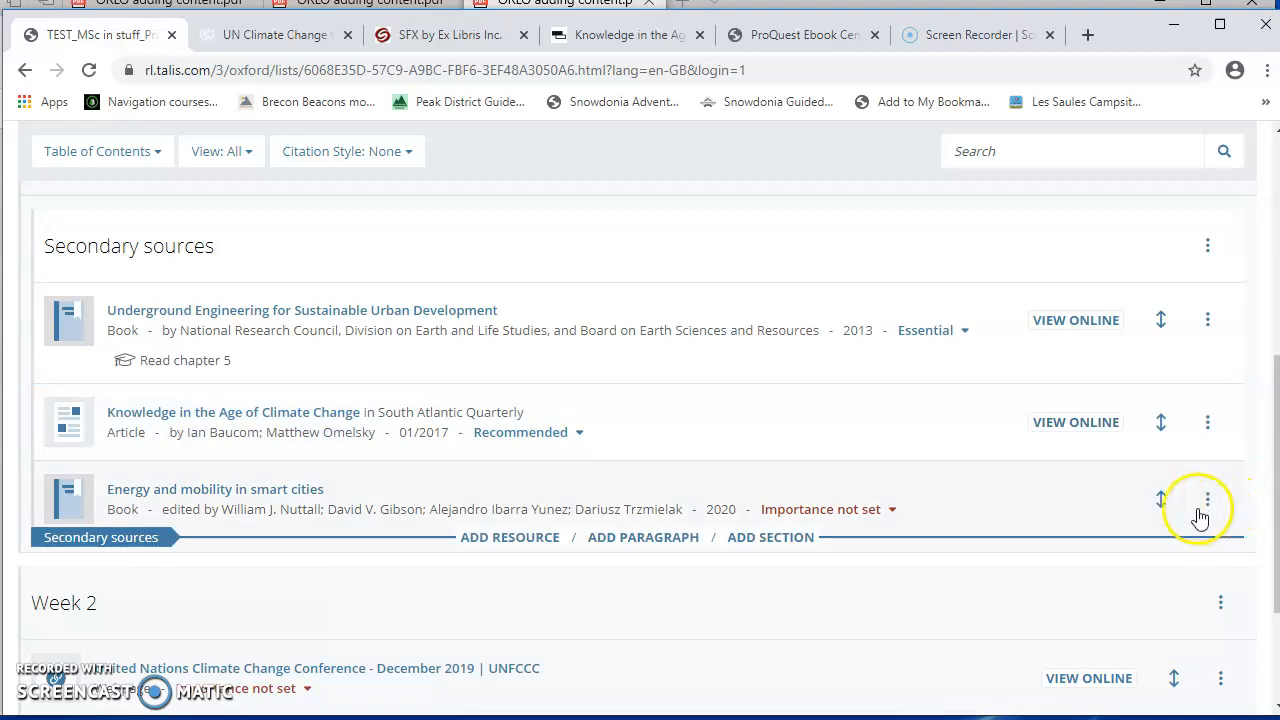
Step: Save a library note 'Please buy as an e-book' on the Energy and mobility book
{"action": "left_click", "coordinate": [1208, 498]}
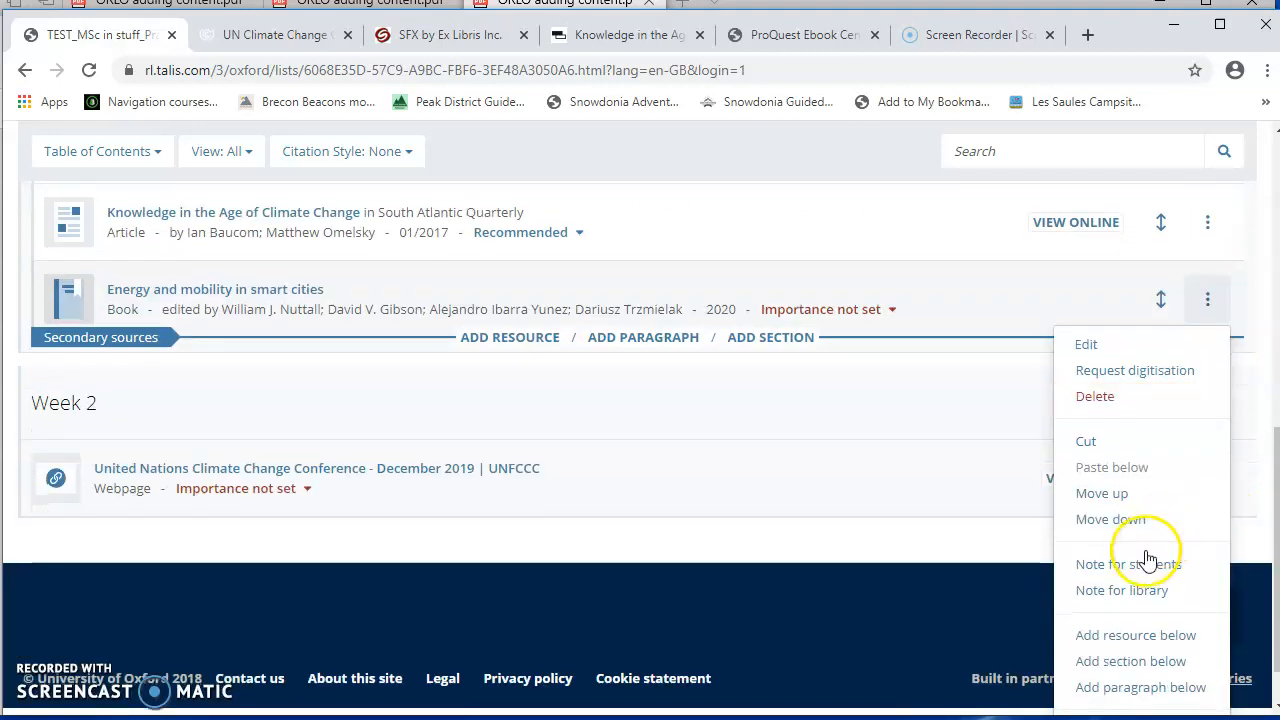
{"action": "left_click", "coordinate": [1128, 564]}
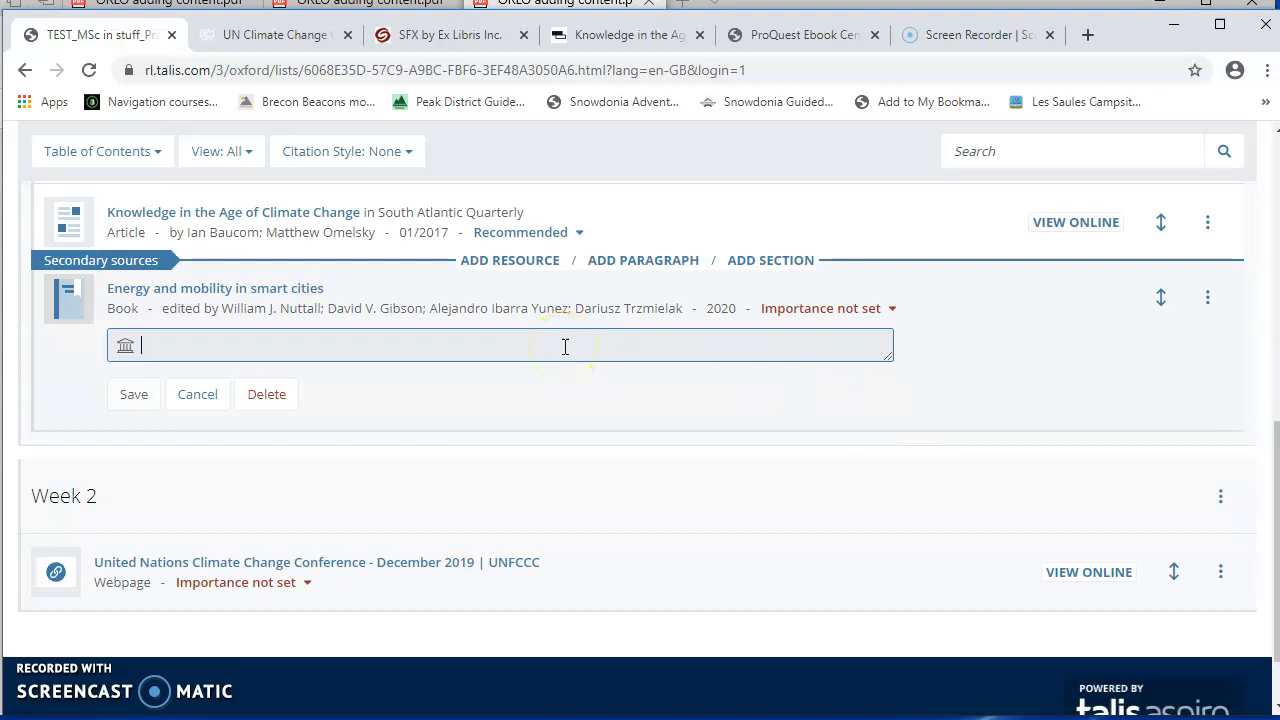
{"action": "type", "text": "Please buy as an e-book"}
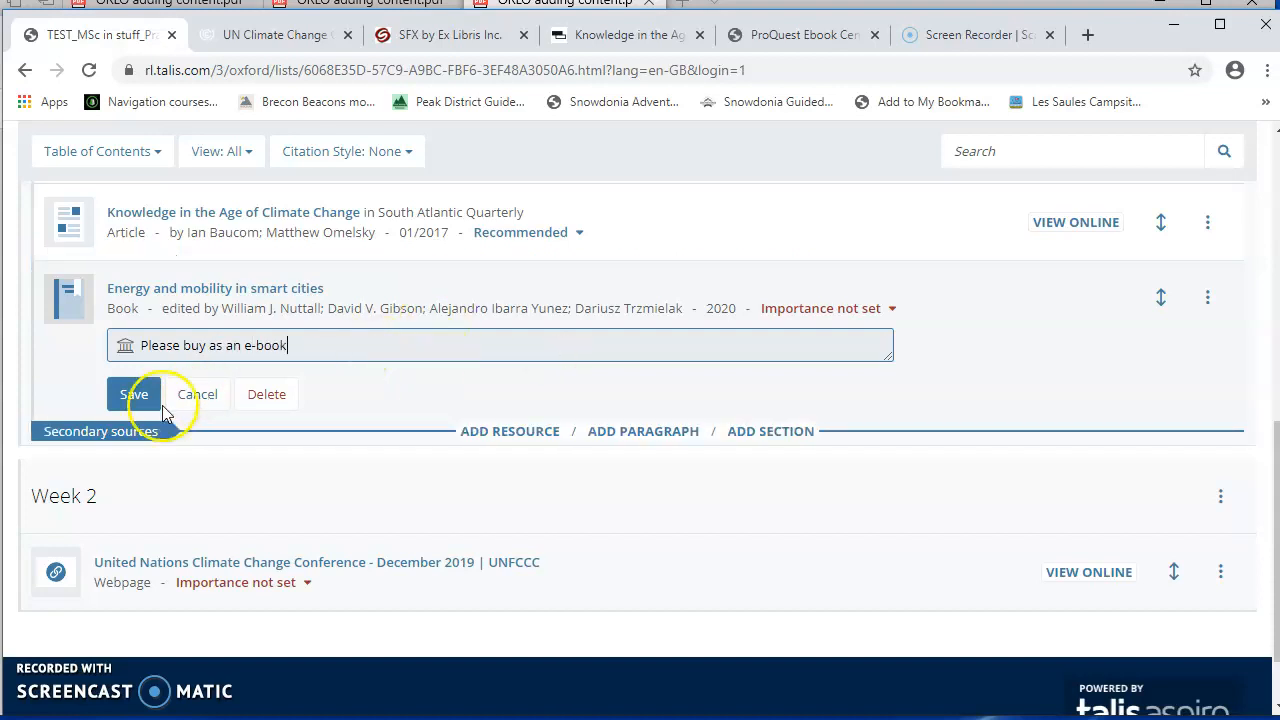
{"action": "left_click", "coordinate": [132, 394]}
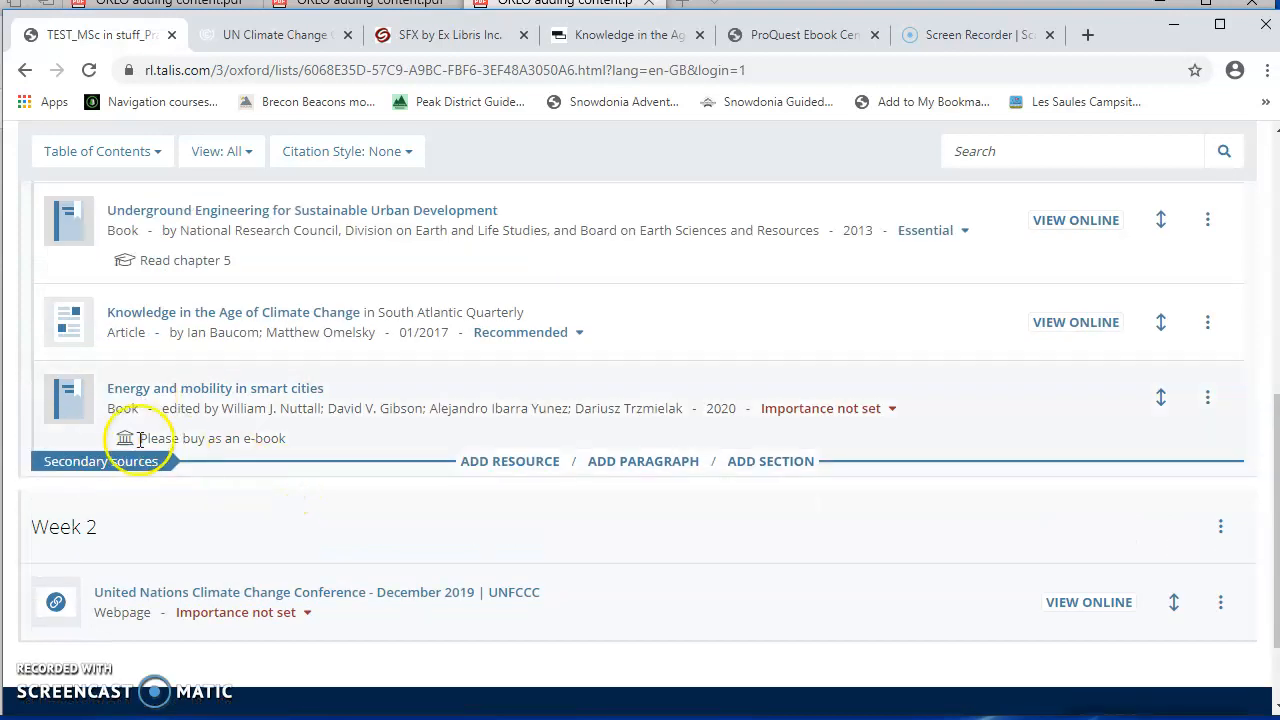
{"action": "mouse_move", "coordinate": [124, 438]}
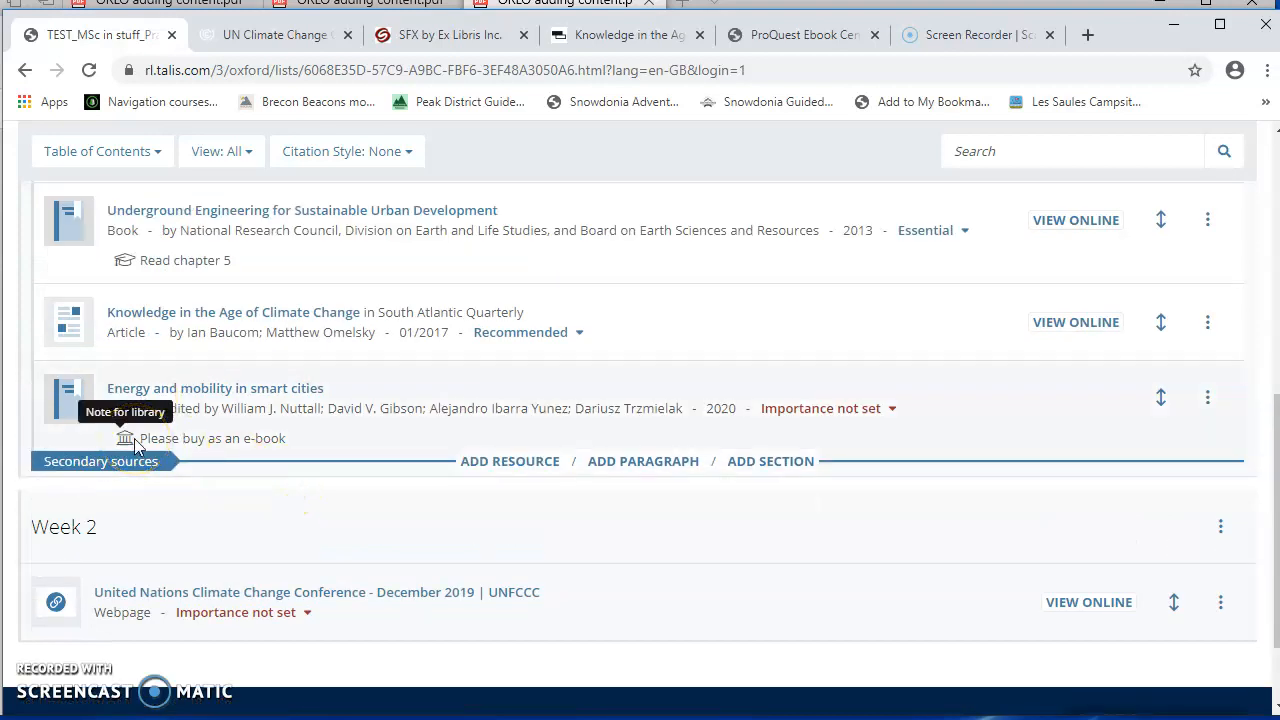
{"action": "left_click", "coordinate": [1208, 396]}
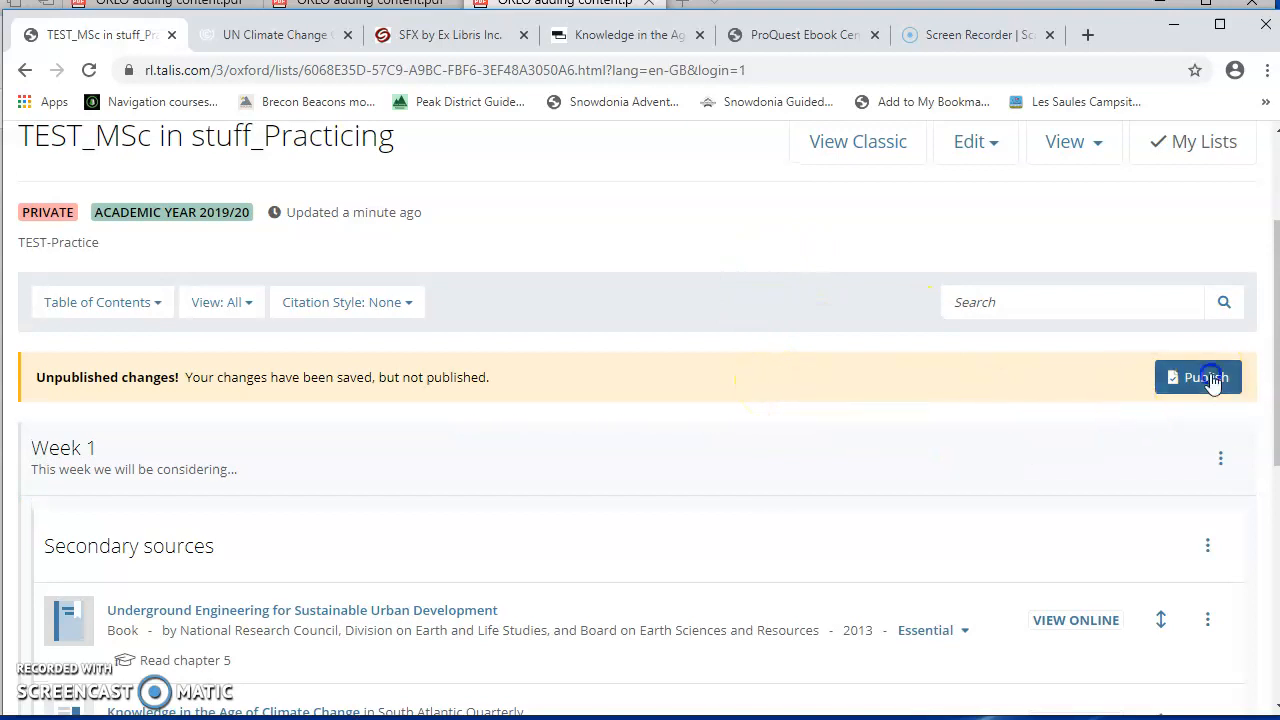
Step: Publish the unpublished changes to the practice reading list
{"action": "left_click", "coordinate": [1198, 376]}
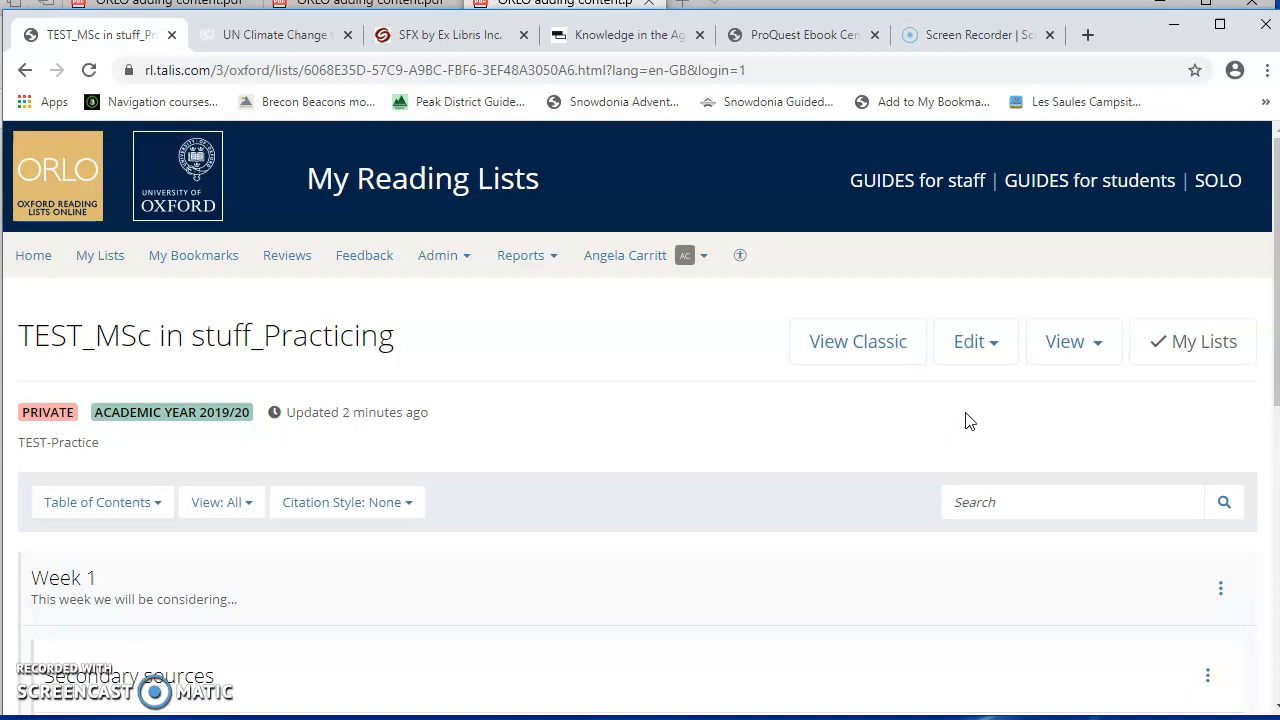
Step: Reload the list, extend the Underground Engineering note to 'Read chapter 5 and 6', save and publish again
{"action": "left_click", "coordinate": [100, 256]}
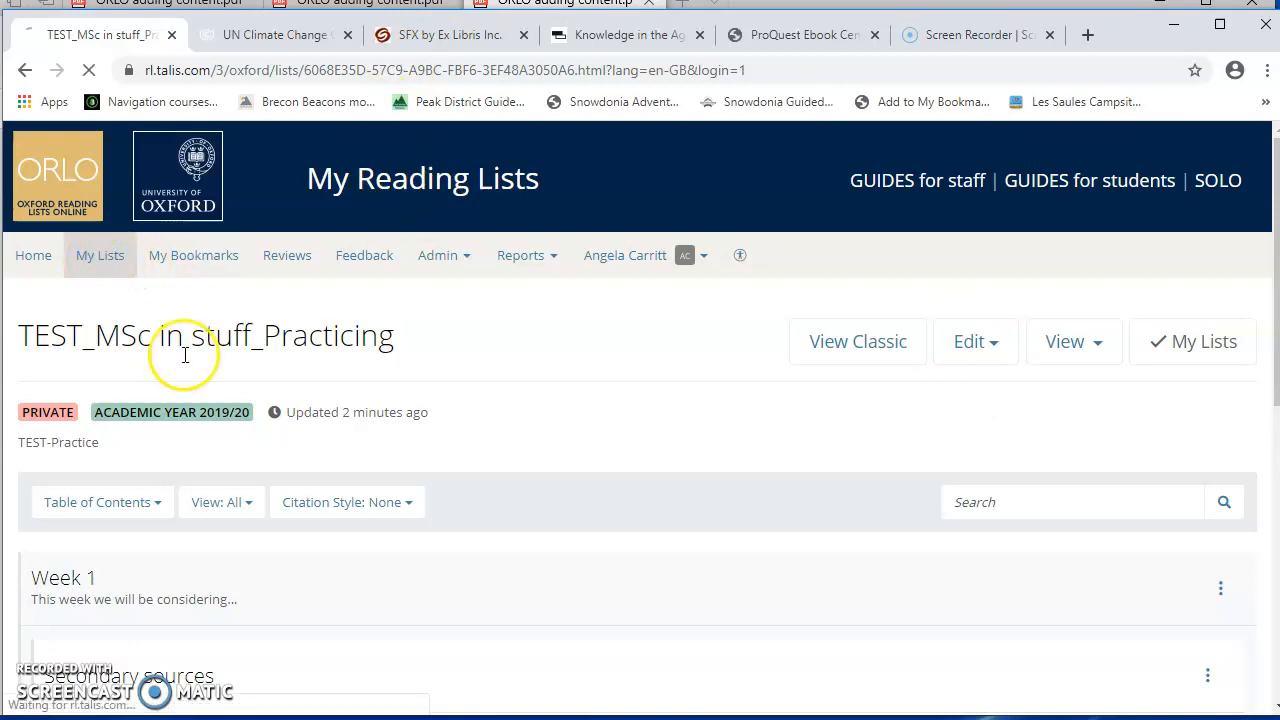
{"action": "left_click", "coordinate": [100, 256]}
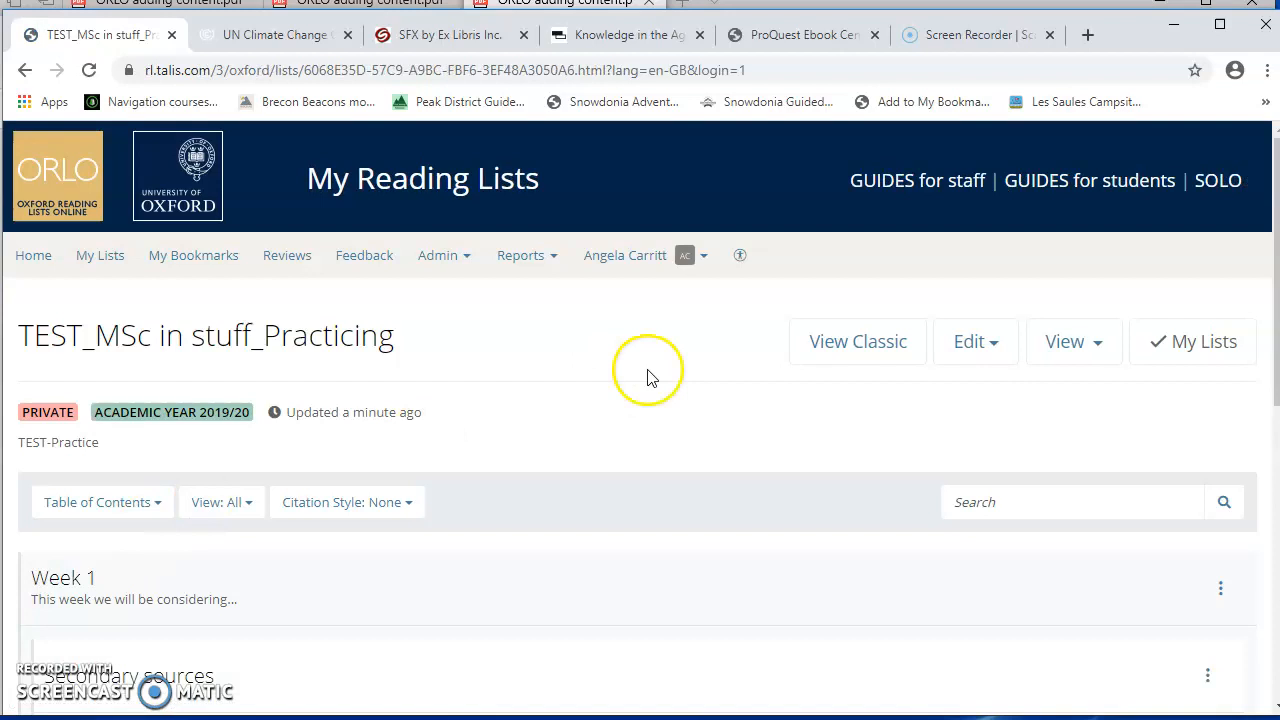
{"action": "scroll", "scroll_direction": "down", "scroll_amount": 3}
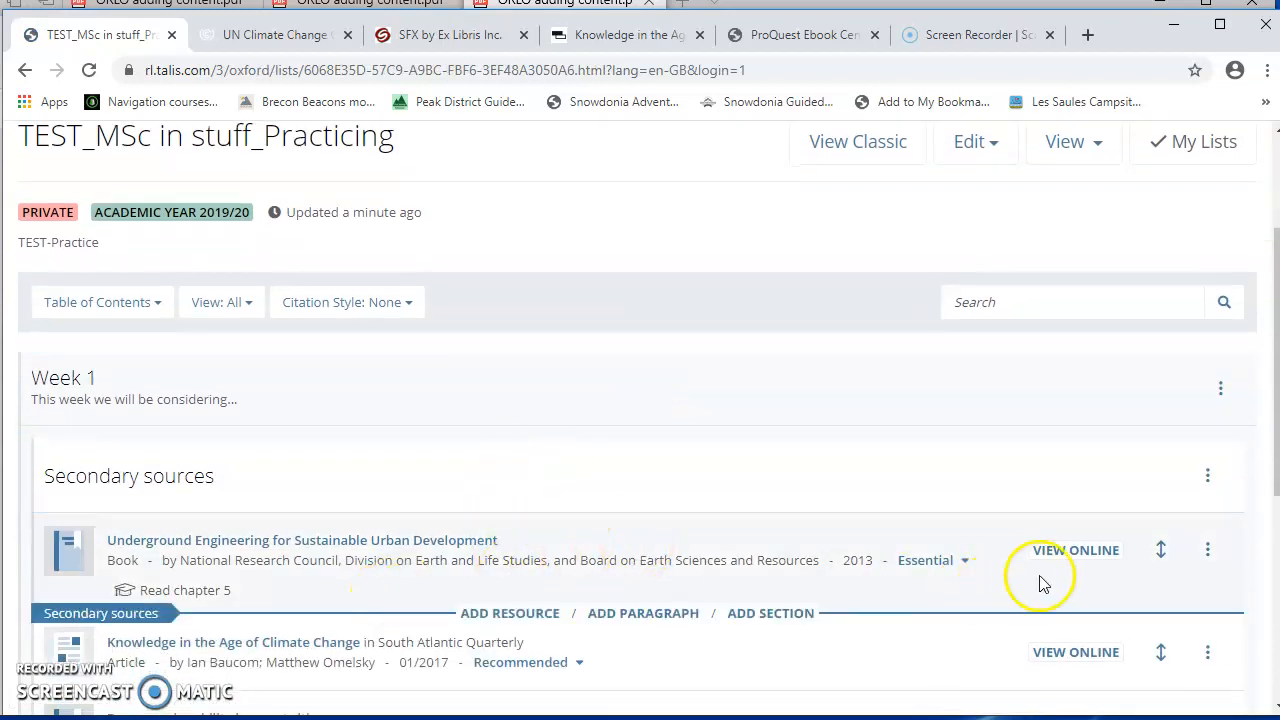
{"action": "left_click", "coordinate": [1208, 548]}
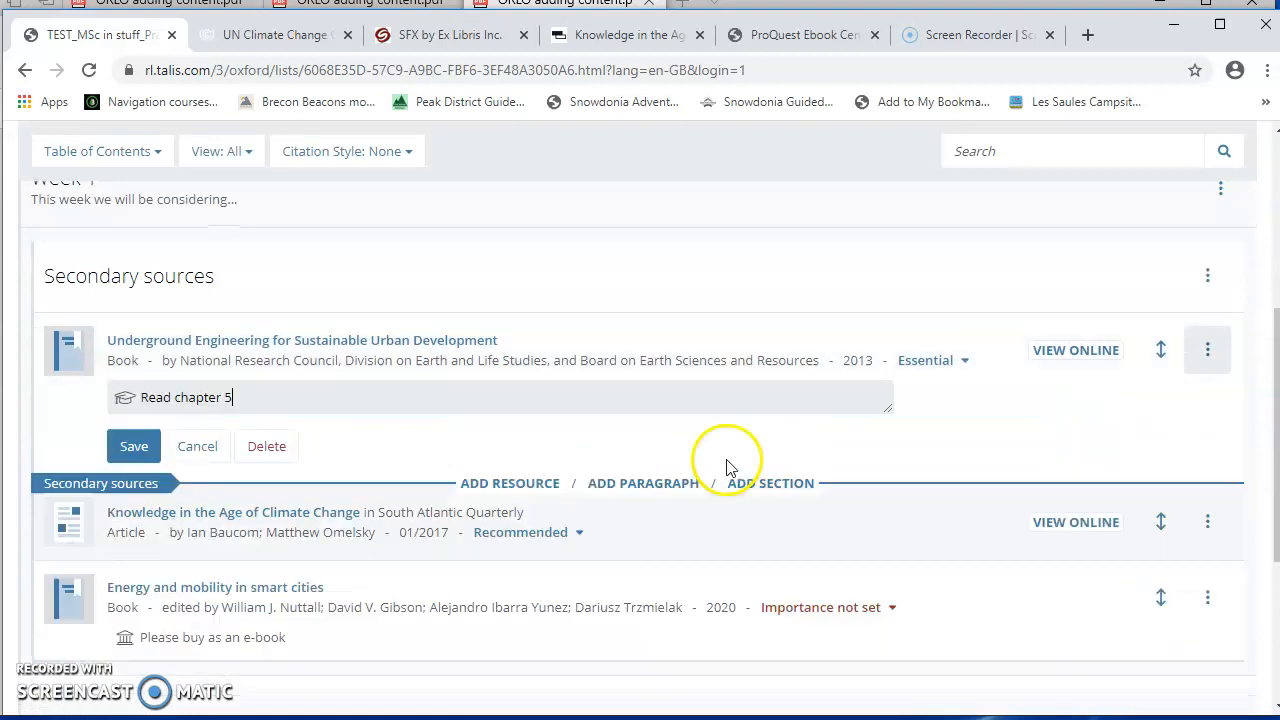
{"action": "type", "text": "and 6"}
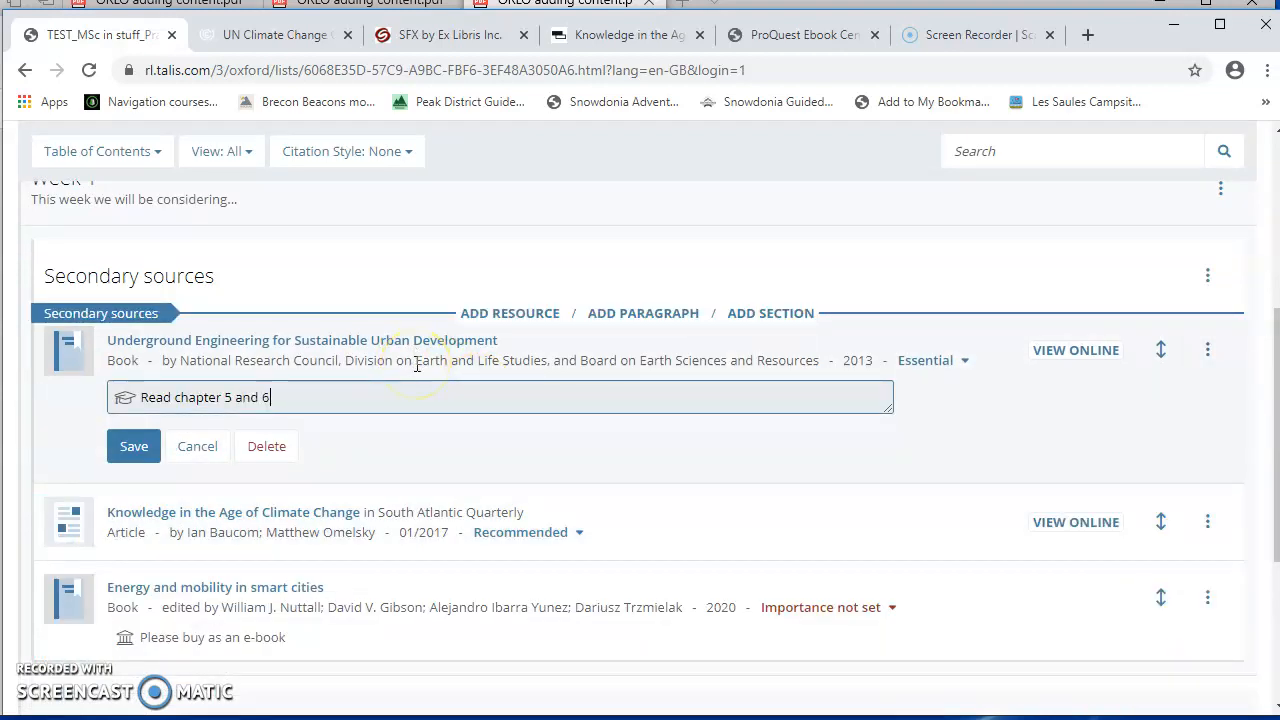
{"action": "left_click", "coordinate": [132, 446]}
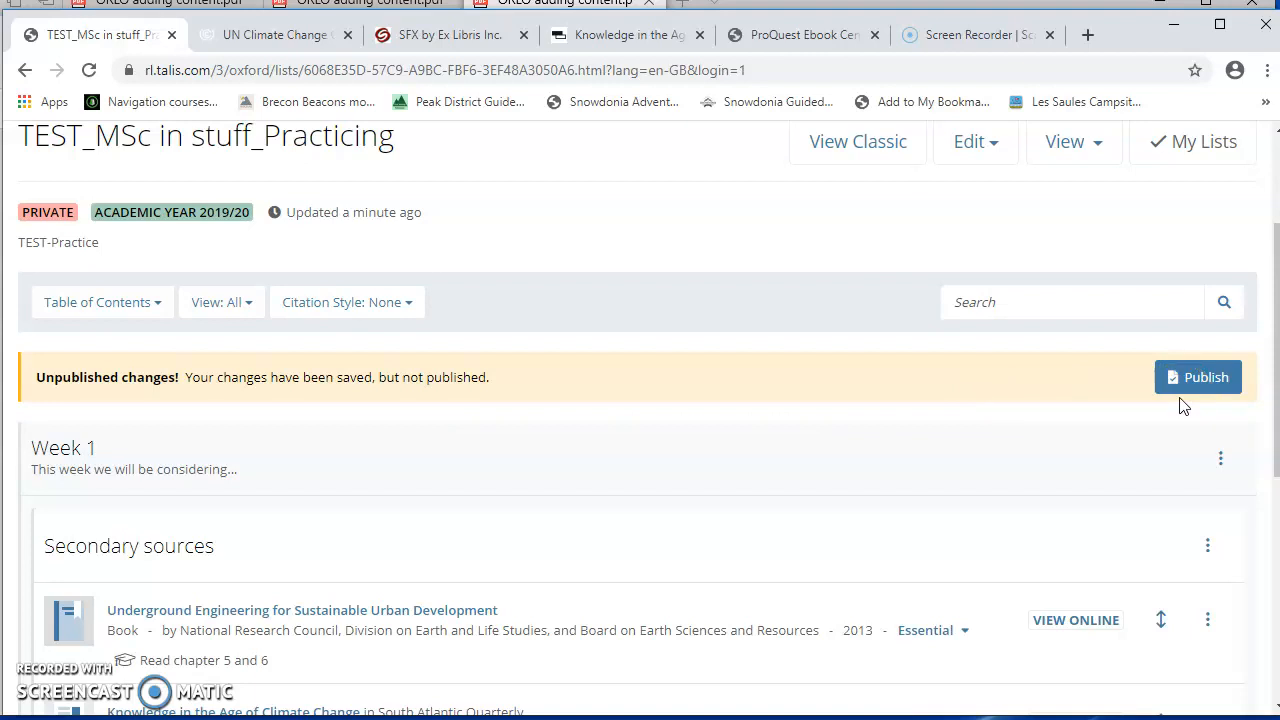
{"action": "left_click", "coordinate": [1198, 376]}
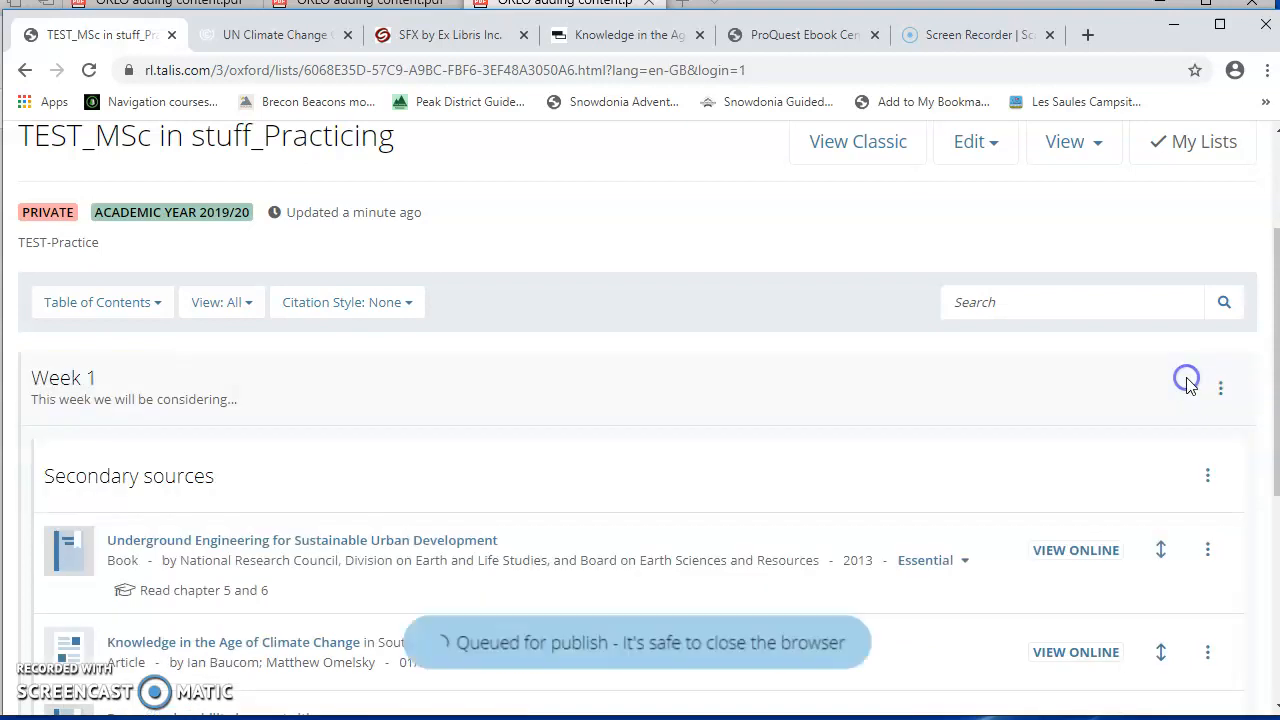